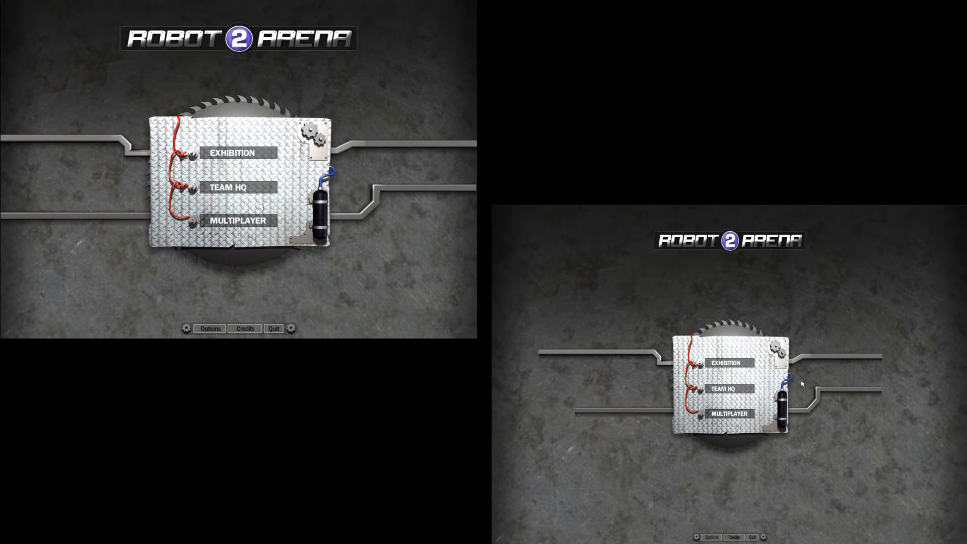
- Go to Team HQ from the main menu to reach the team selection screen
left_click(228, 188)
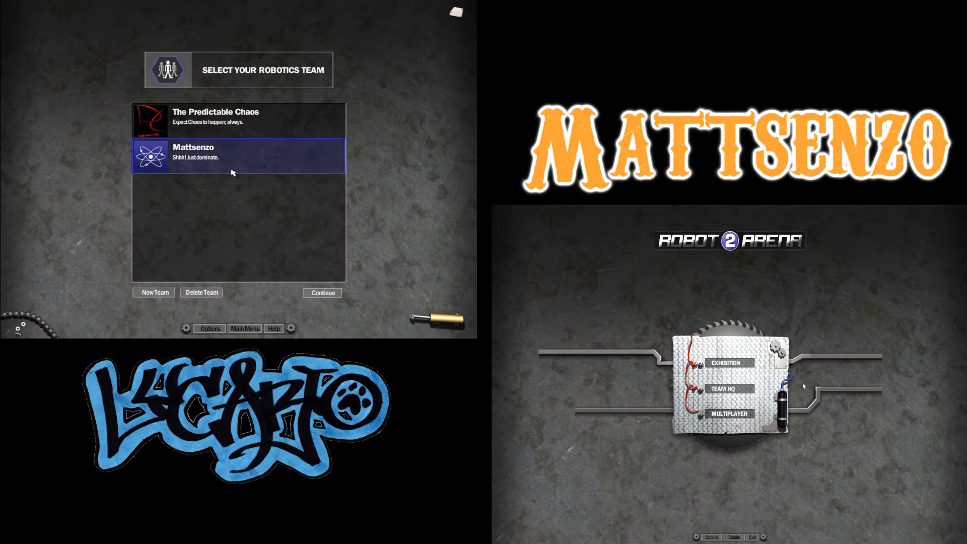
- Enter The Predictable Chaos headquarters, check League Standings, and return to Robot Inventory
left_click(238, 120)
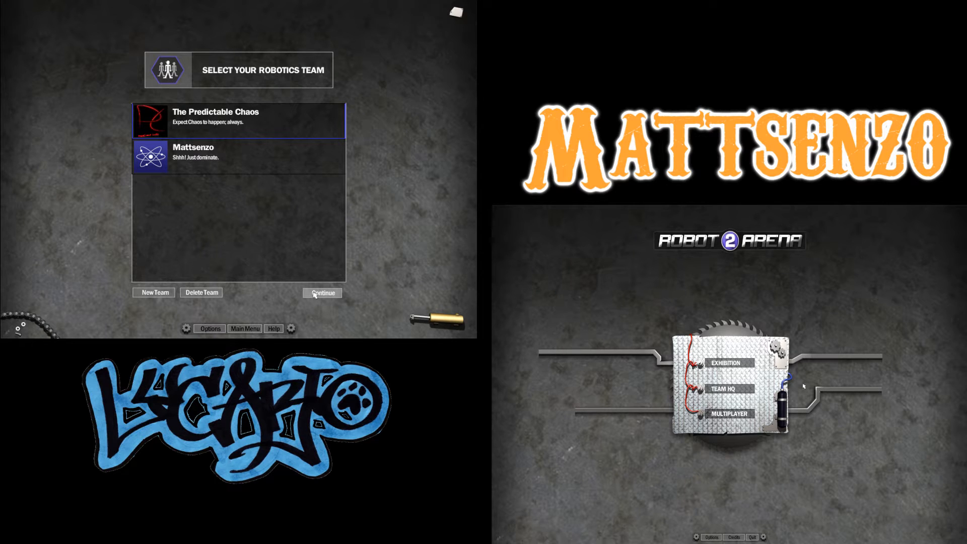
left_click(320, 293)
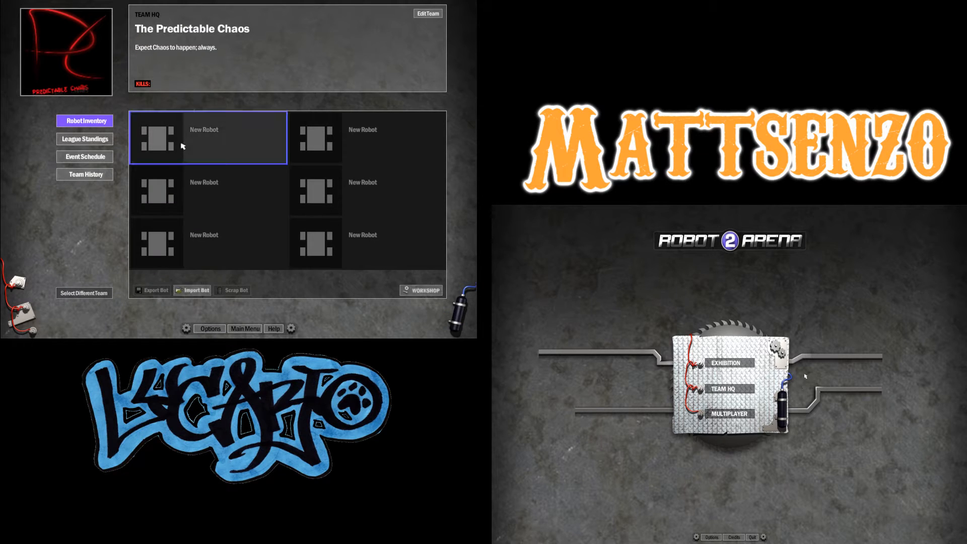
mouse_move(211, 198)
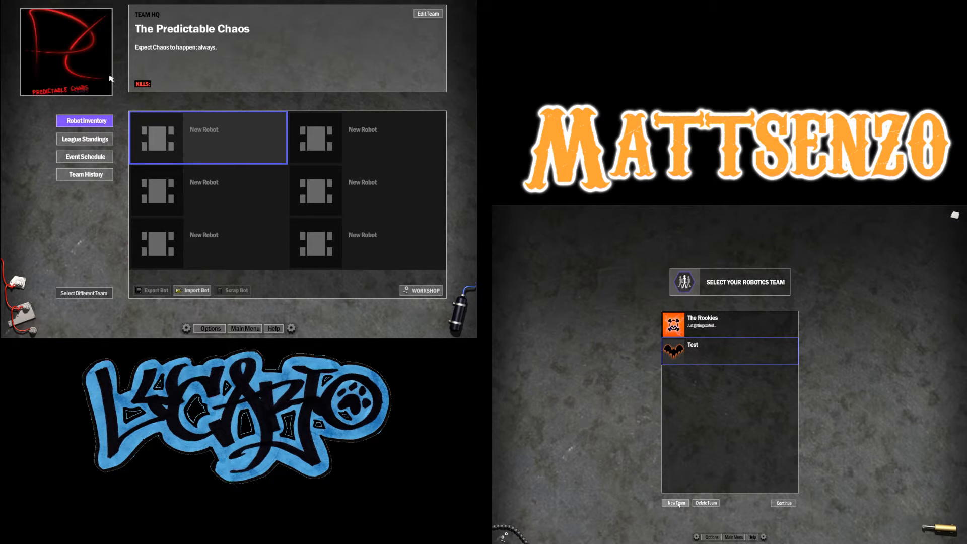
left_click(85, 138)
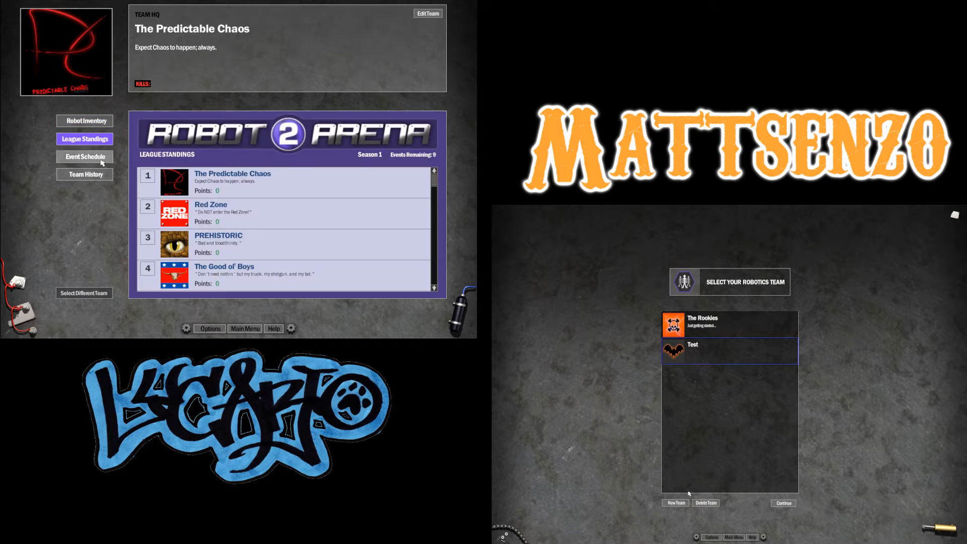
left_click(85, 120)
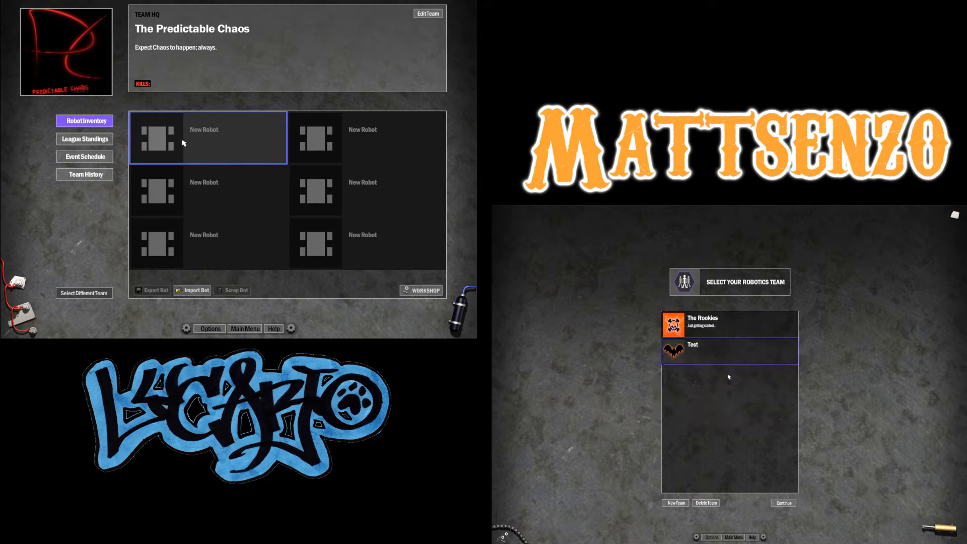
- Create team Matt's Robroz with the Atom.bmp logo and motto Shhh! Be quiet
left_click(728, 350)
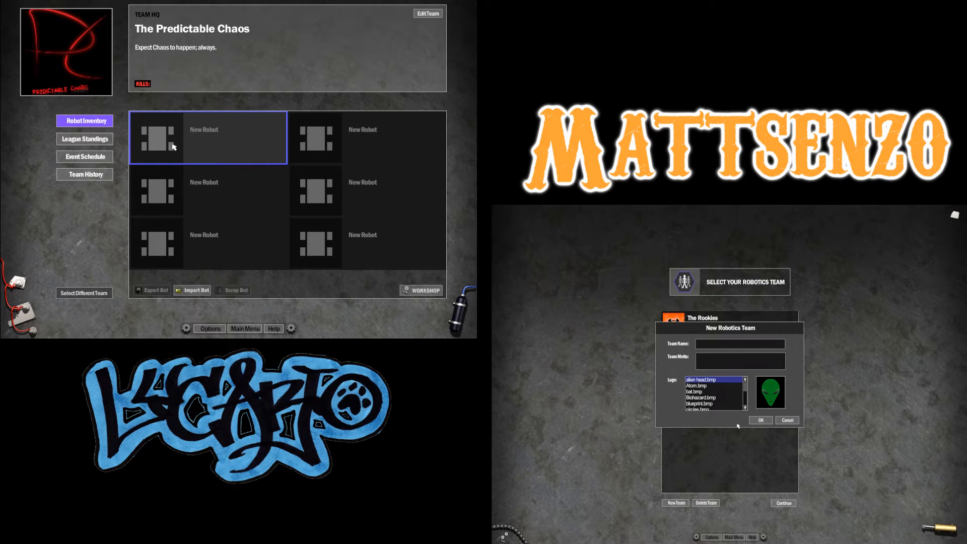
type("Matt's Rob")
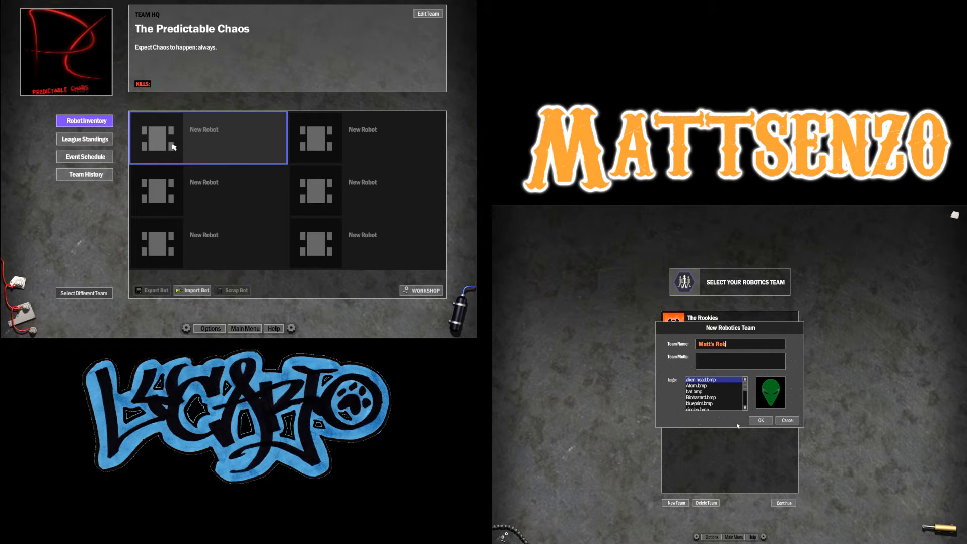
type("roz")
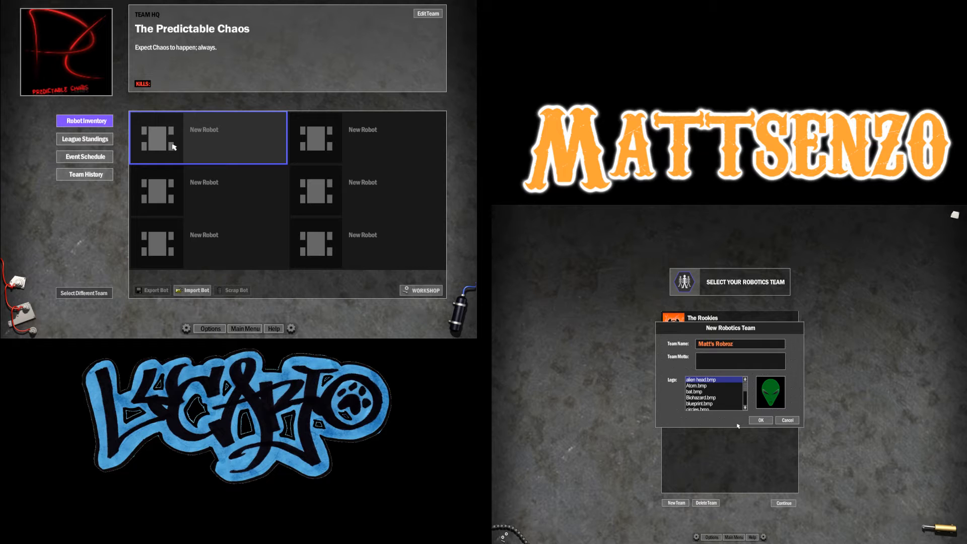
left_click(703, 384)
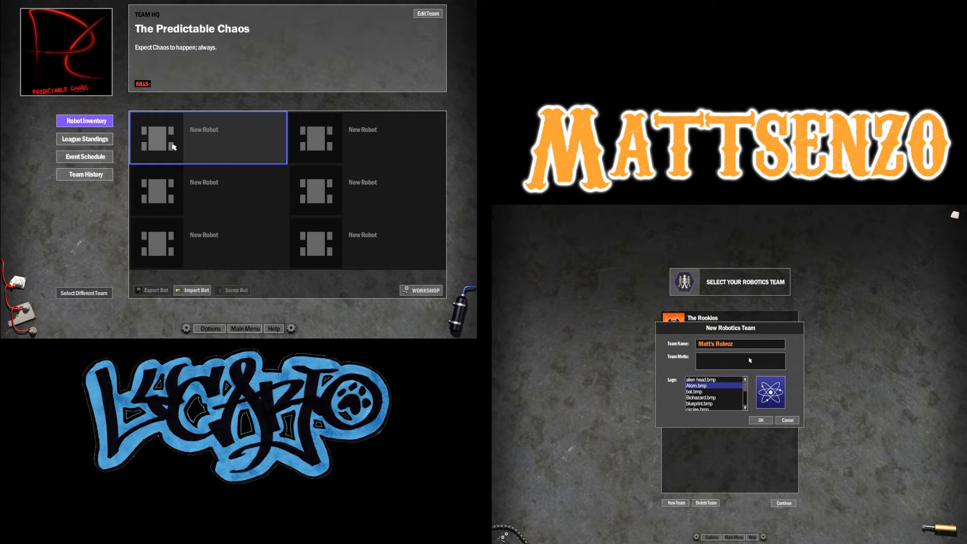
type("St")
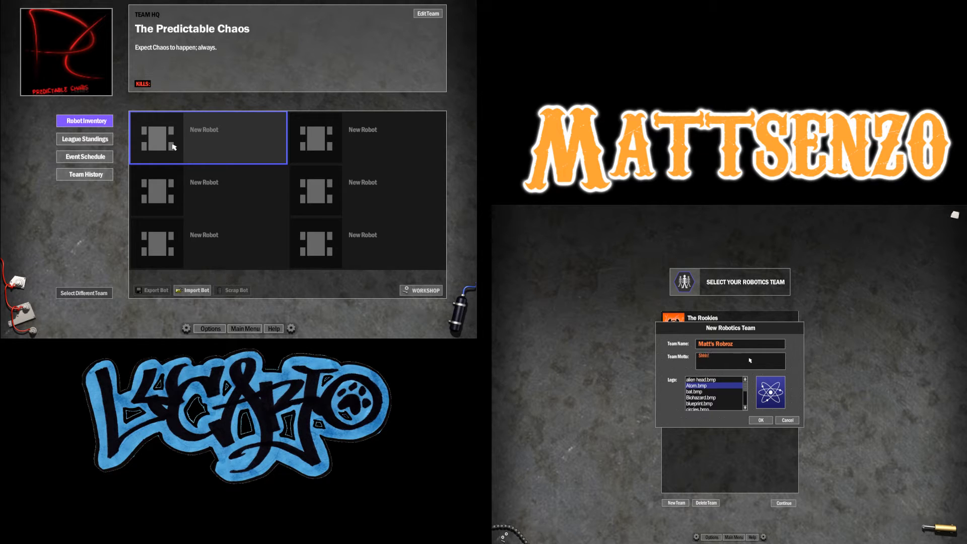
type("Be quiet")
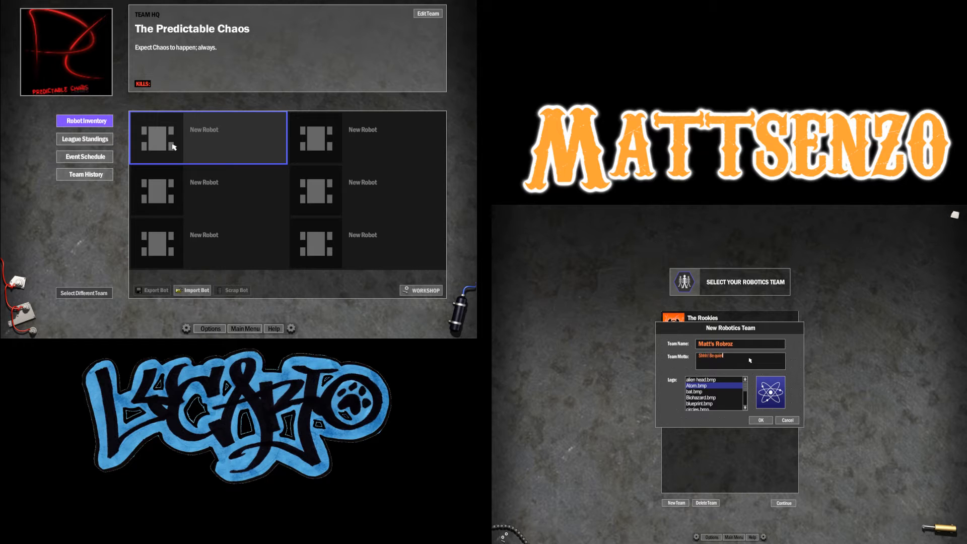
left_click(759, 420)
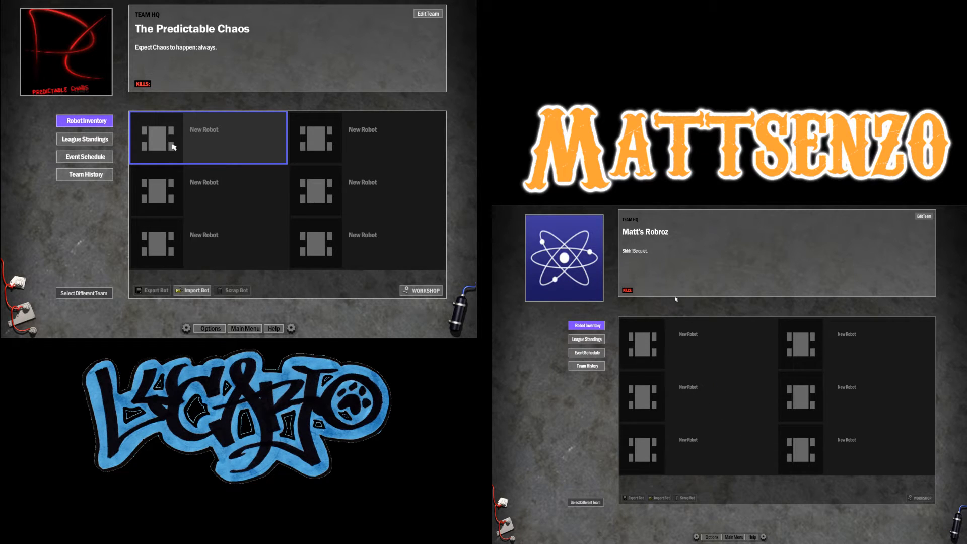
mouse_move(672, 311)
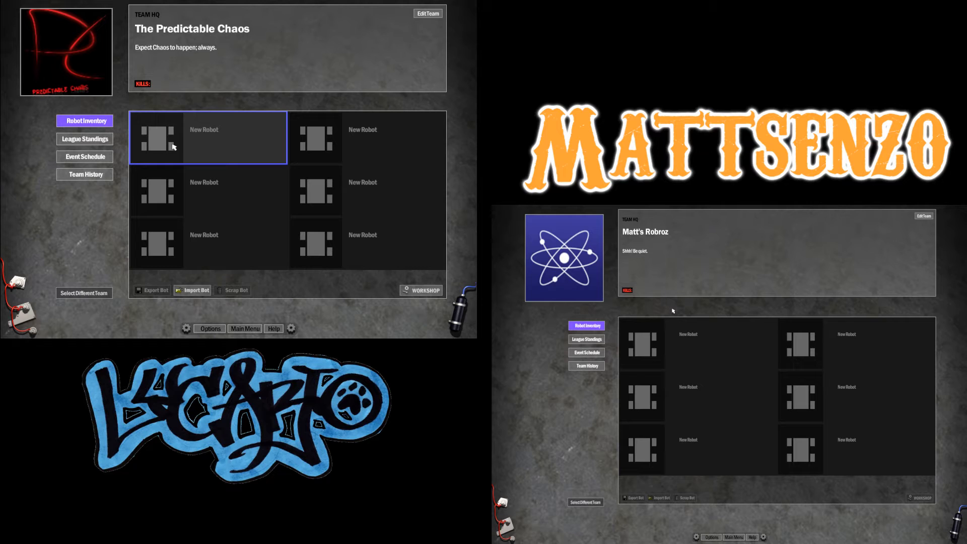
mouse_move(649, 362)
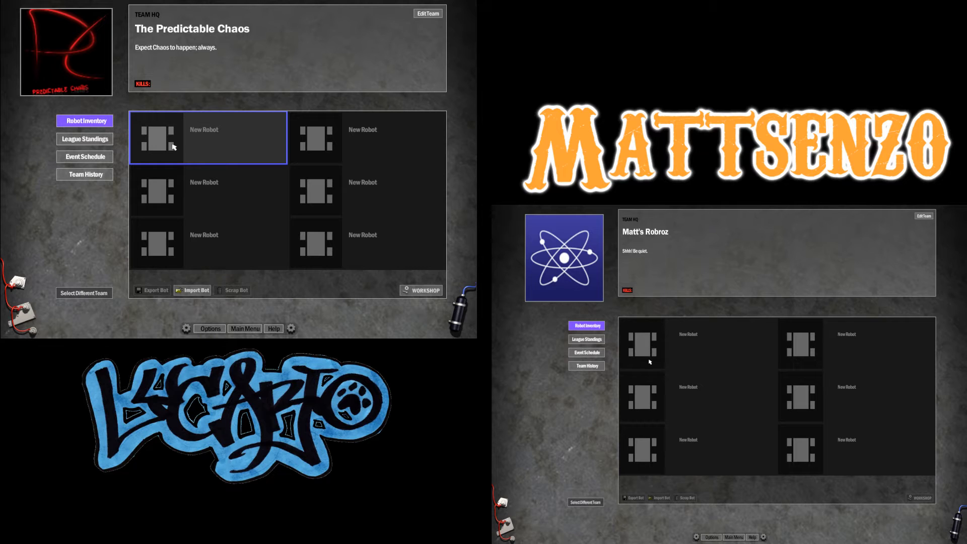
mouse_move(672, 311)
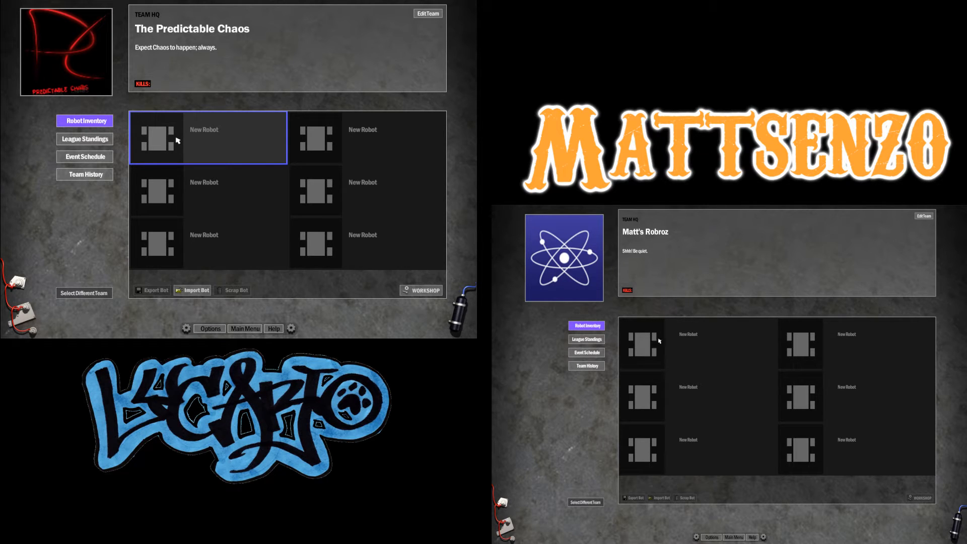
- Select the first empty robot slot and start a new build in the Workshop
left_click(641, 345)
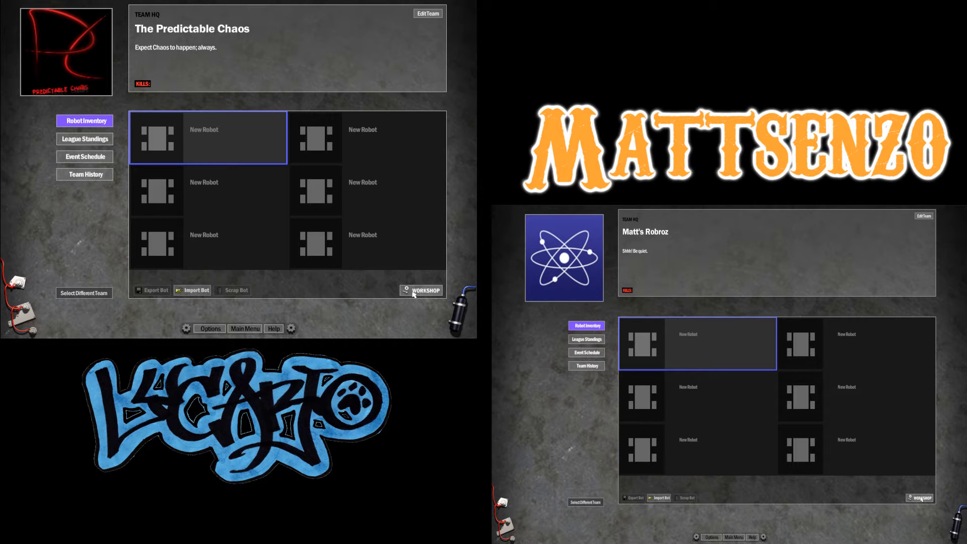
left_click(424, 290)
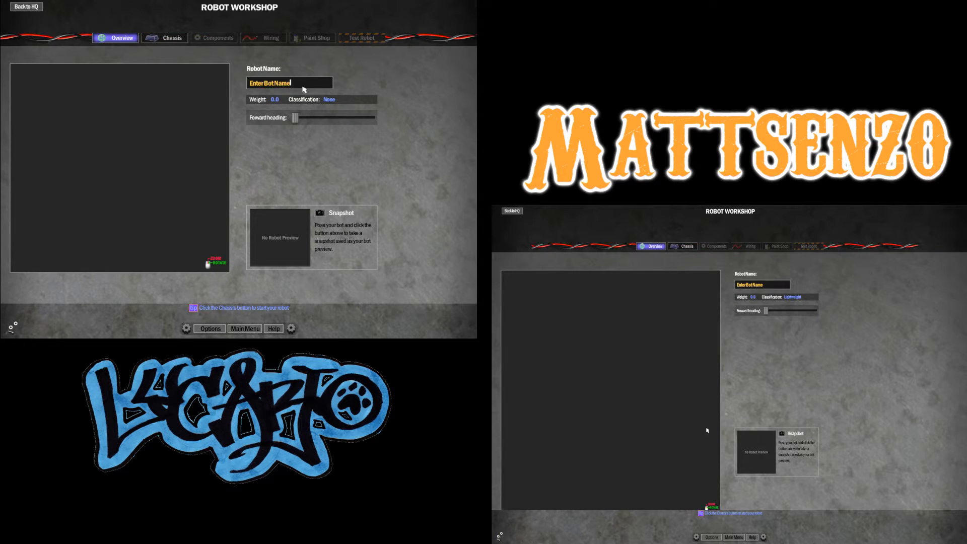
- Name the robot 5945 and begin a freeform chassis structure design
type("5945")
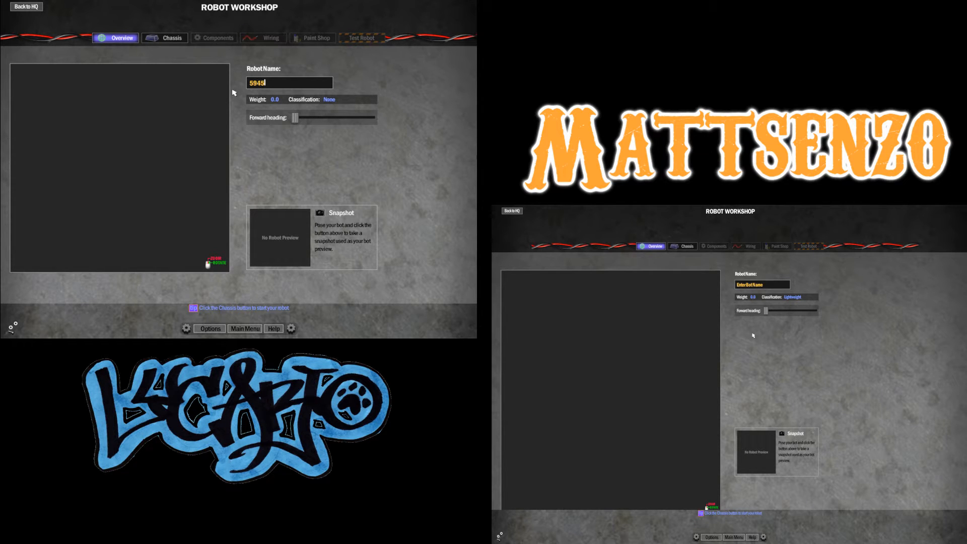
left_click(164, 37)
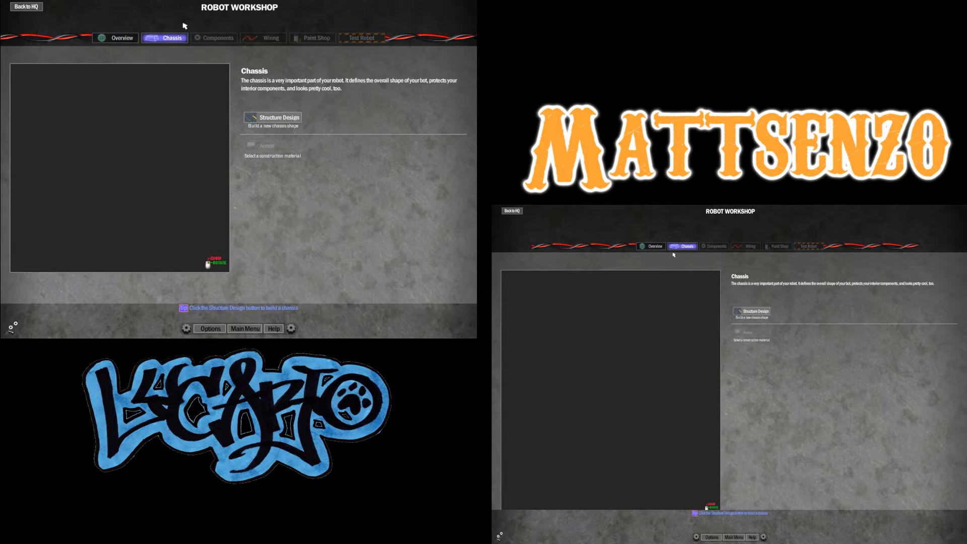
left_click(273, 117)
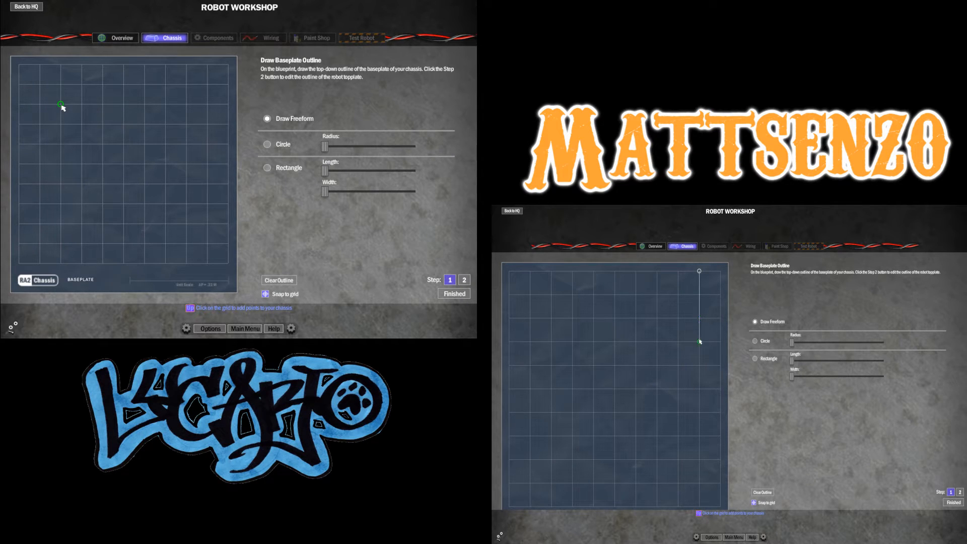
- Place the grid corners outlining the octagonal baseplate
left_click(655, 341)
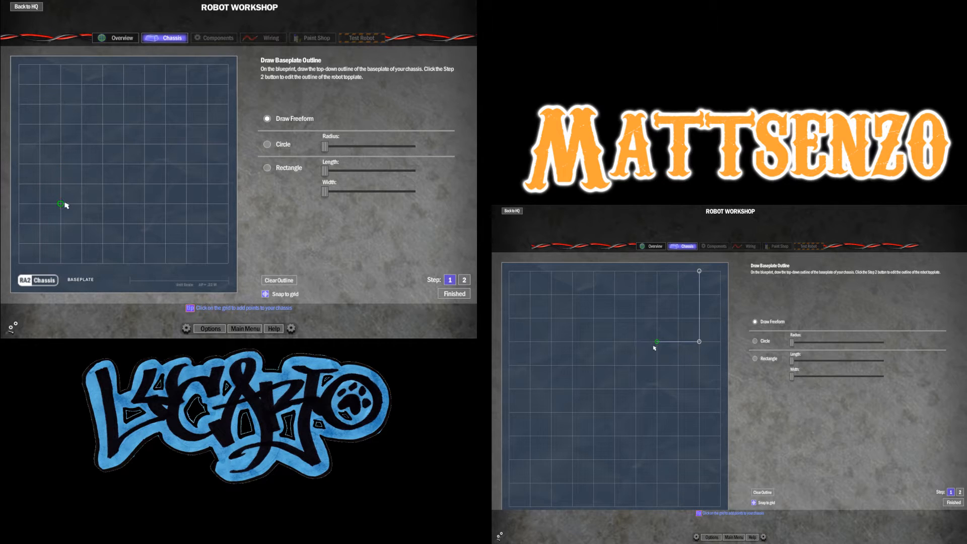
left_click(61, 104)
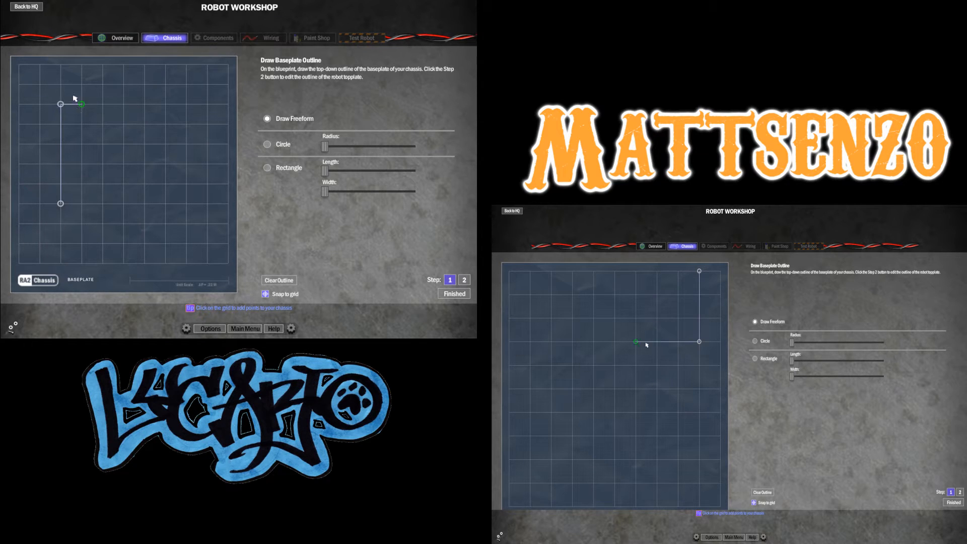
left_click(163, 64)
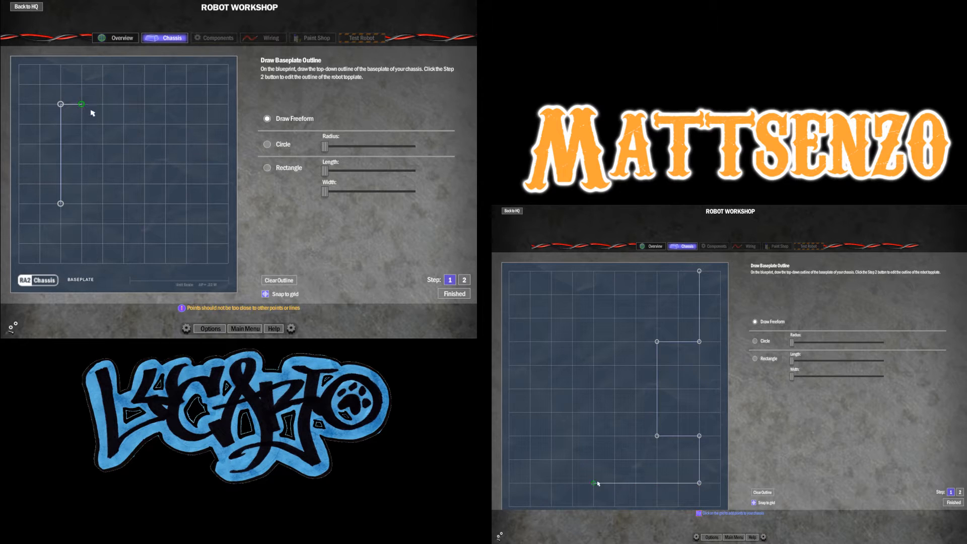
left_click(82, 65)
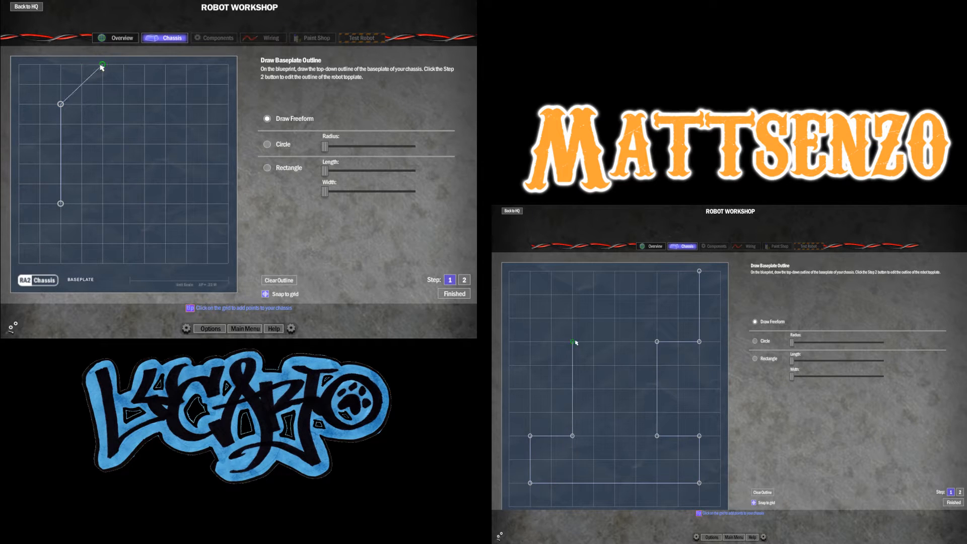
left_click(204, 104)
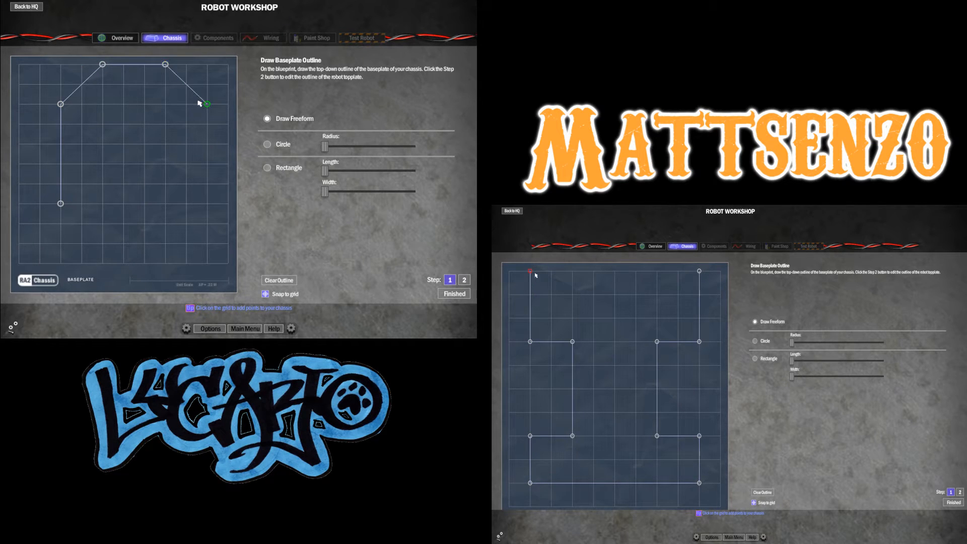
left_click(167, 239)
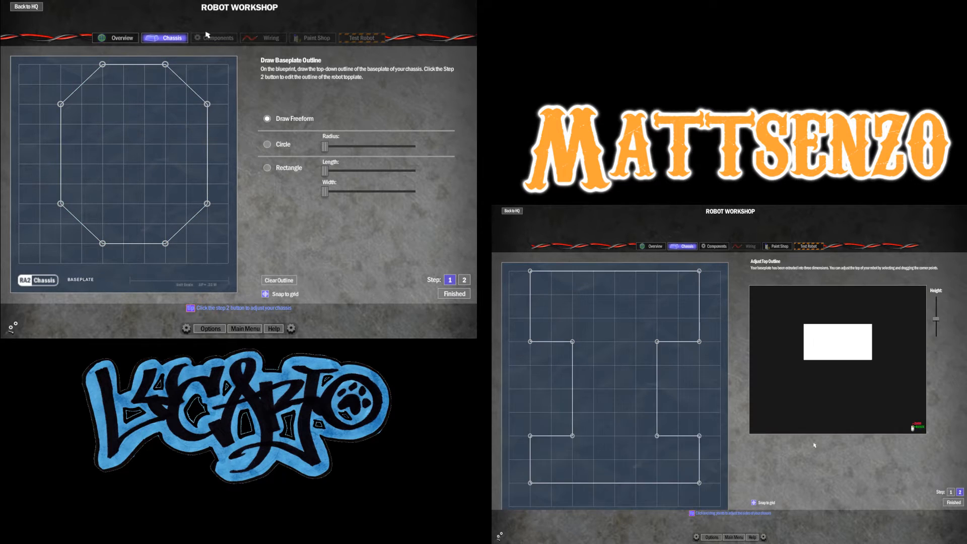
- Move to step 2 and adjust the chassis top and height to extrude it into 3D
left_click(464, 279)
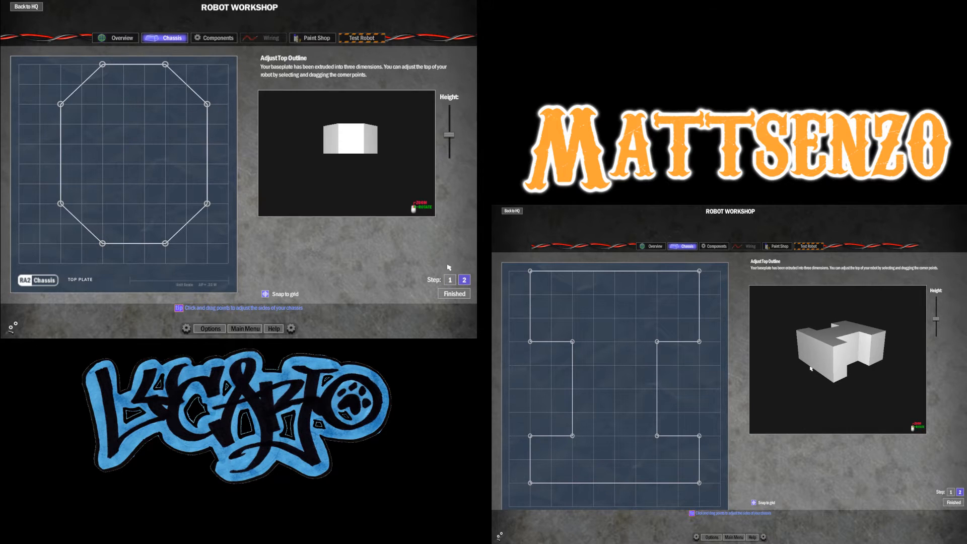
left_click_drag(449, 139, 449, 134)
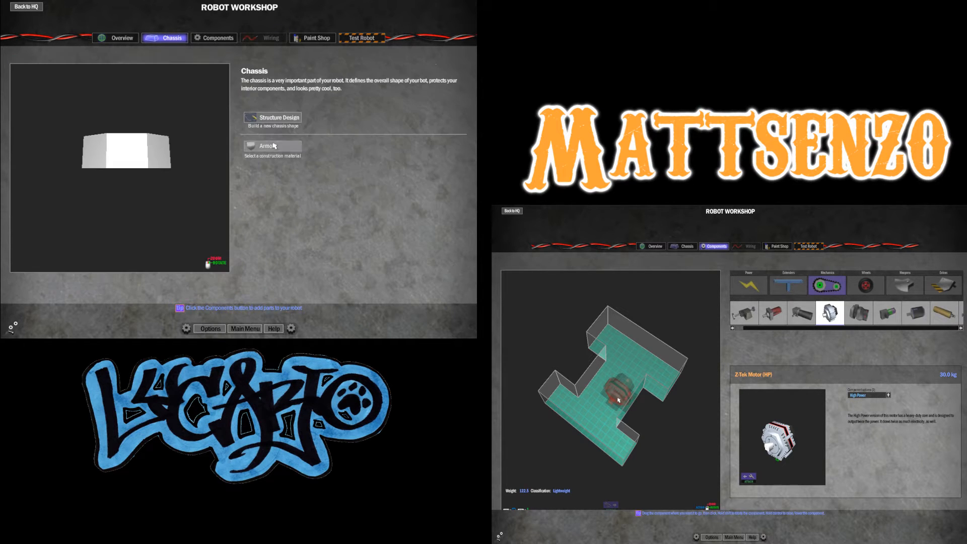
- Try a Z-Tek HP motor in the octagon and give the H bot drive motors and a Slim Wheel
left_click(217, 37)
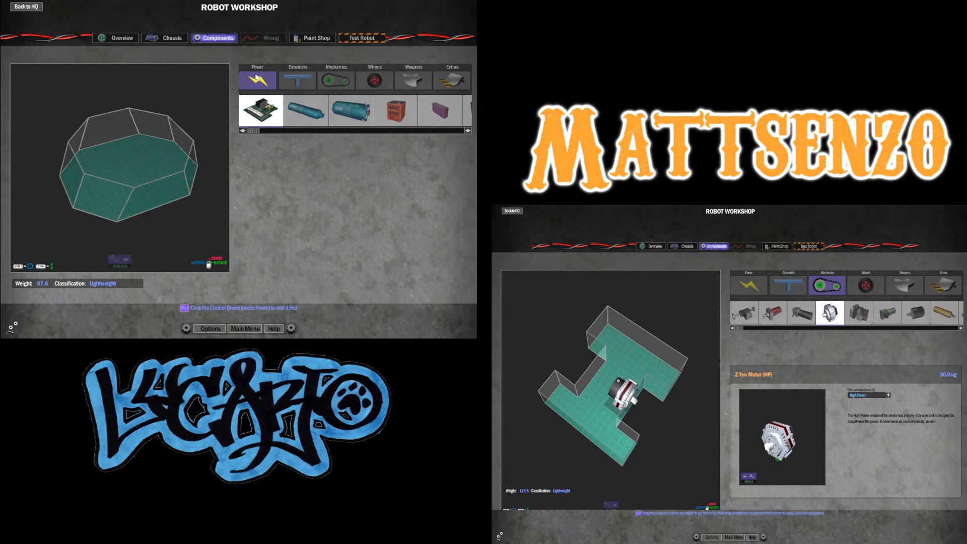
left_click(296, 81)
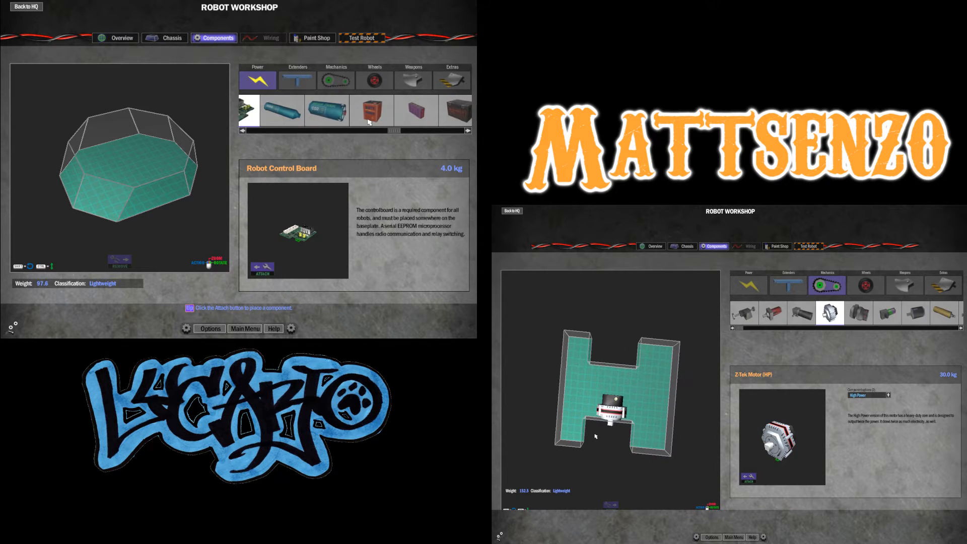
left_click(337, 80)
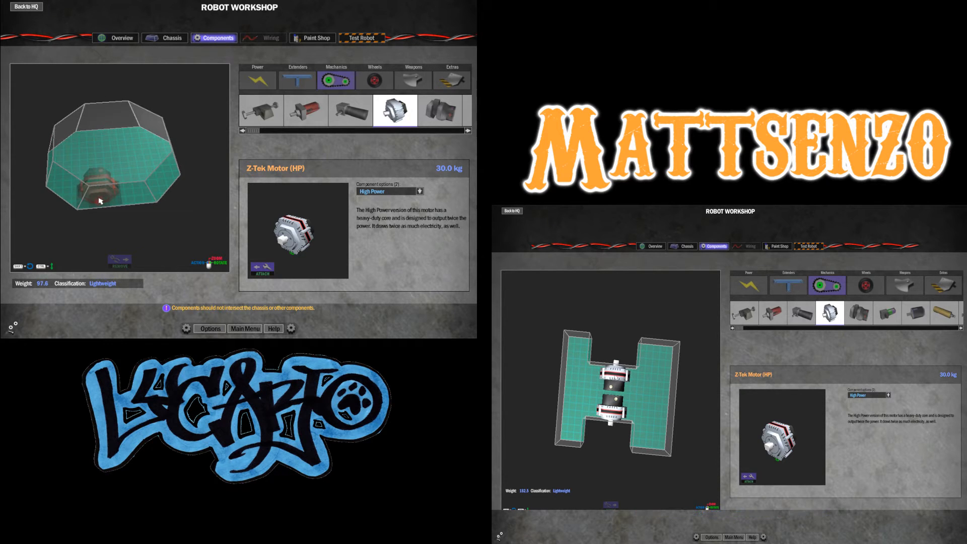
left_click(865, 285)
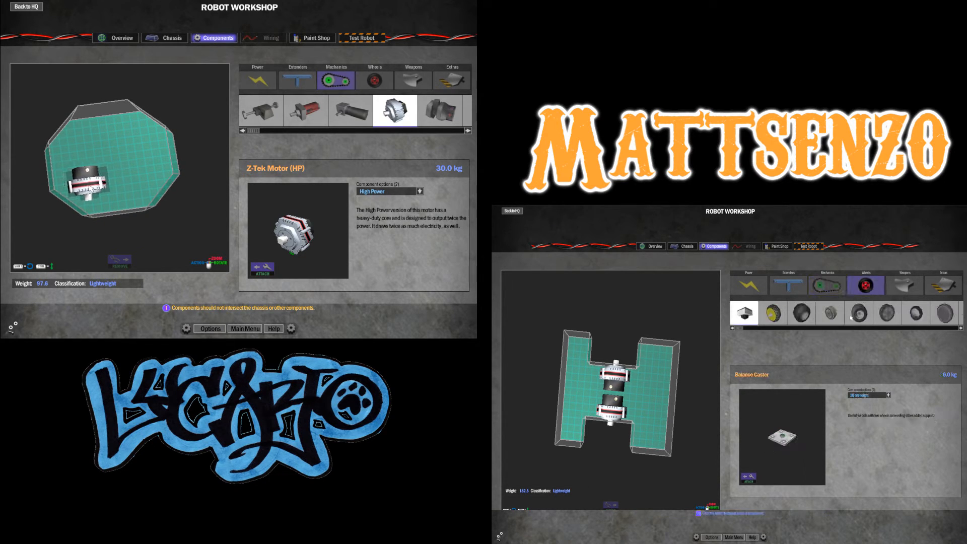
left_click(943, 312)
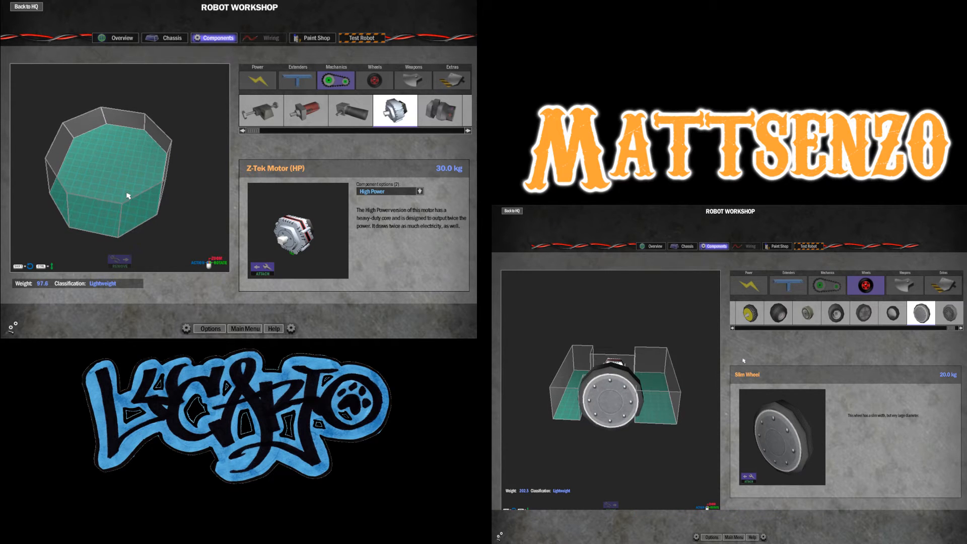
- Return via Overview to Chassis Structure Design to redraw the H baseplate outline
left_click(686, 246)
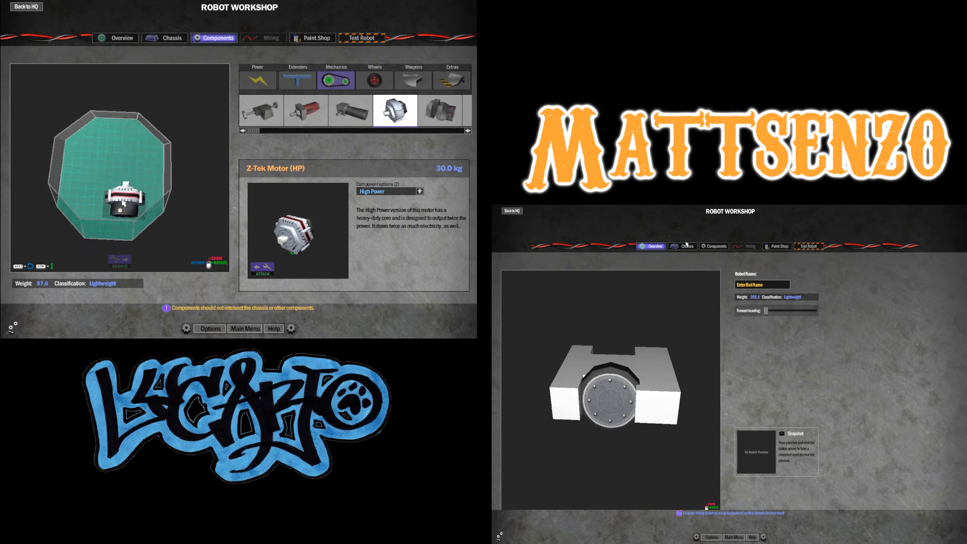
left_click(682, 246)
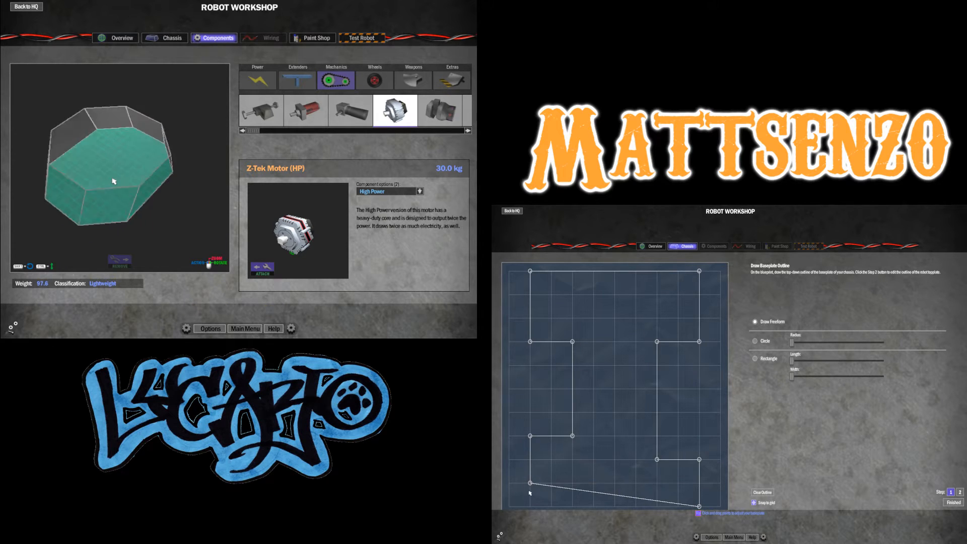
- Finish the redrawn chassis, then reopen structure design and change the octagonal chassis height
left_click(171, 37)
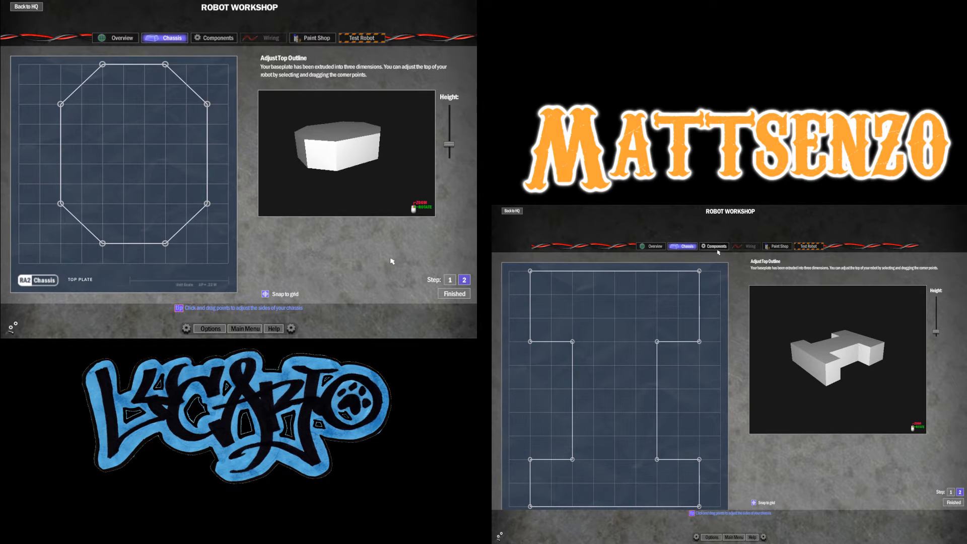
left_click(213, 37)
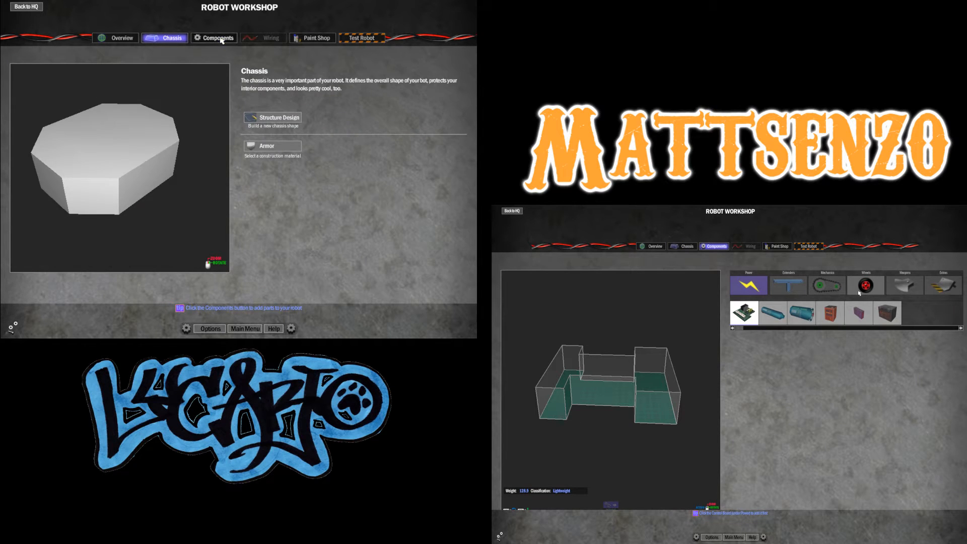
left_click(214, 37)
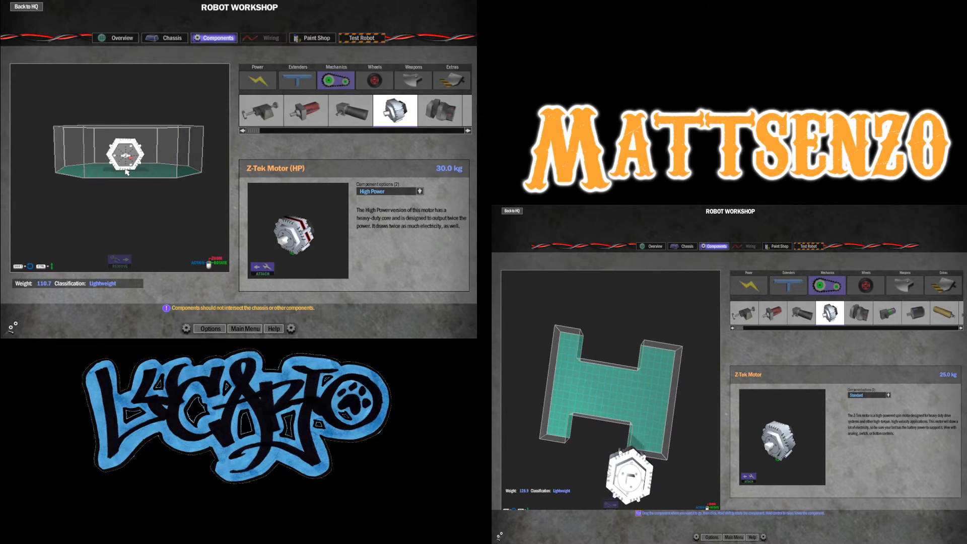
left_click(169, 37)
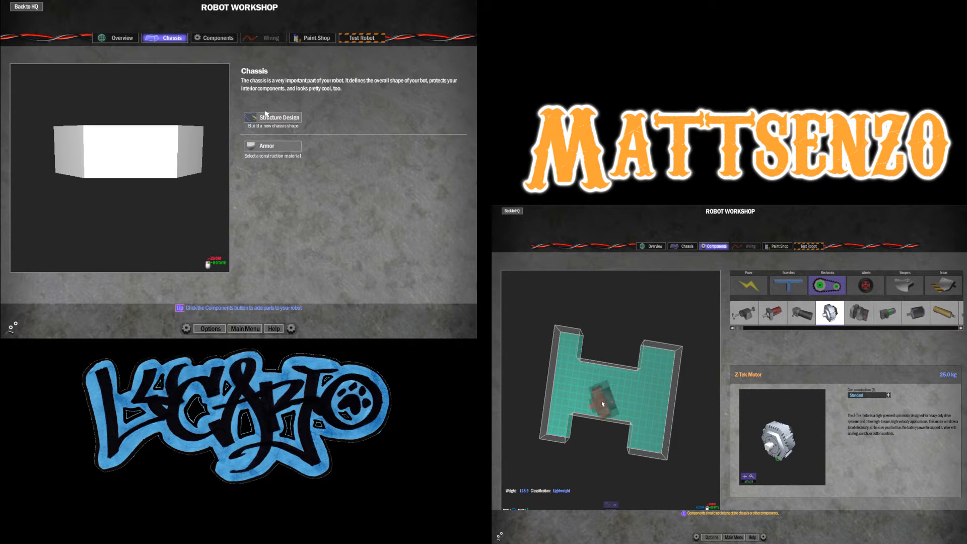
left_click(274, 118)
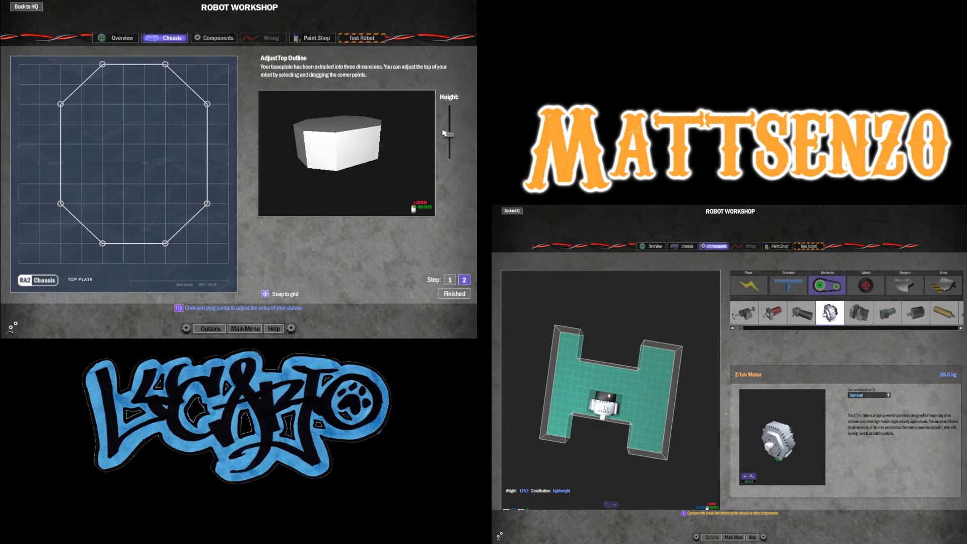
left_click_drag(450, 133, 449, 145)
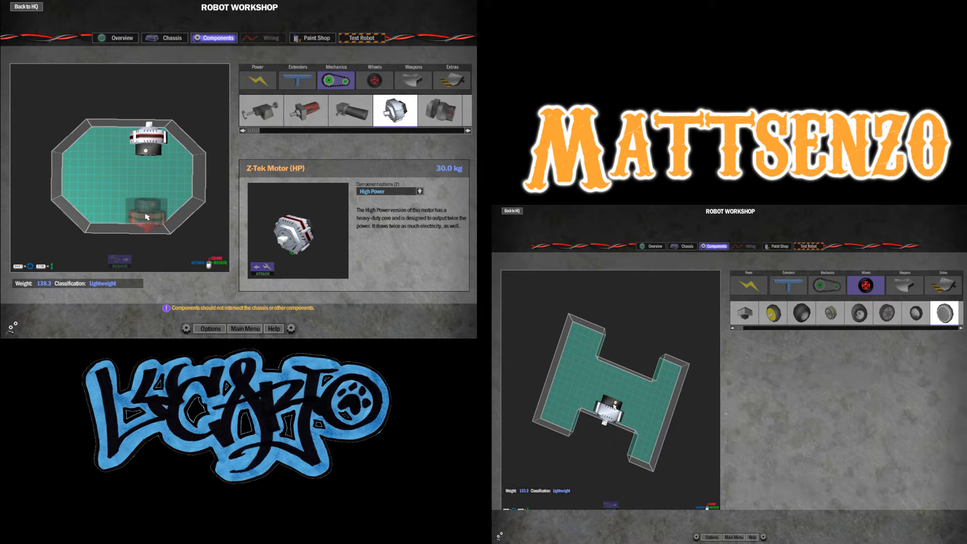
- Mount the second Z-Tek drive motor and attach SlipperBottom and Slim wheels
left_click(827, 285)
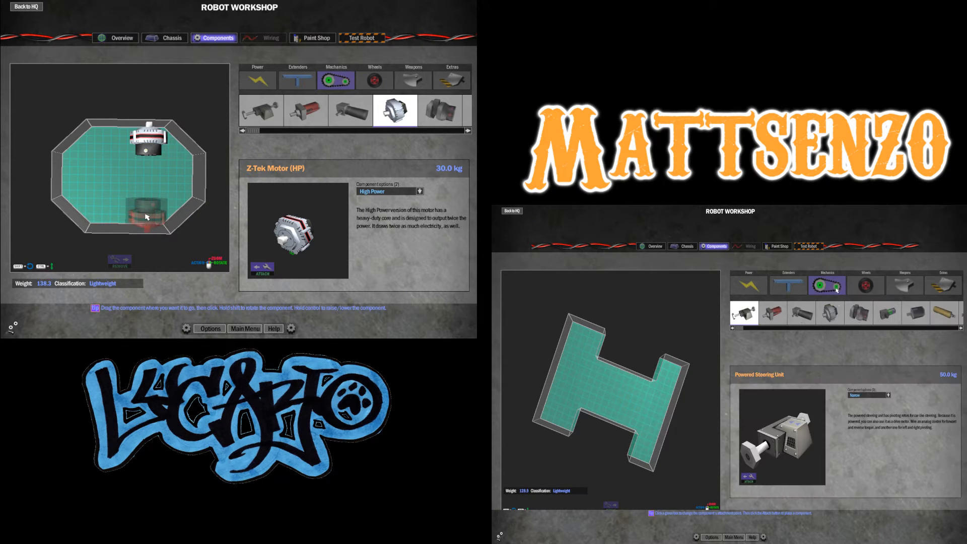
left_click(830, 312)
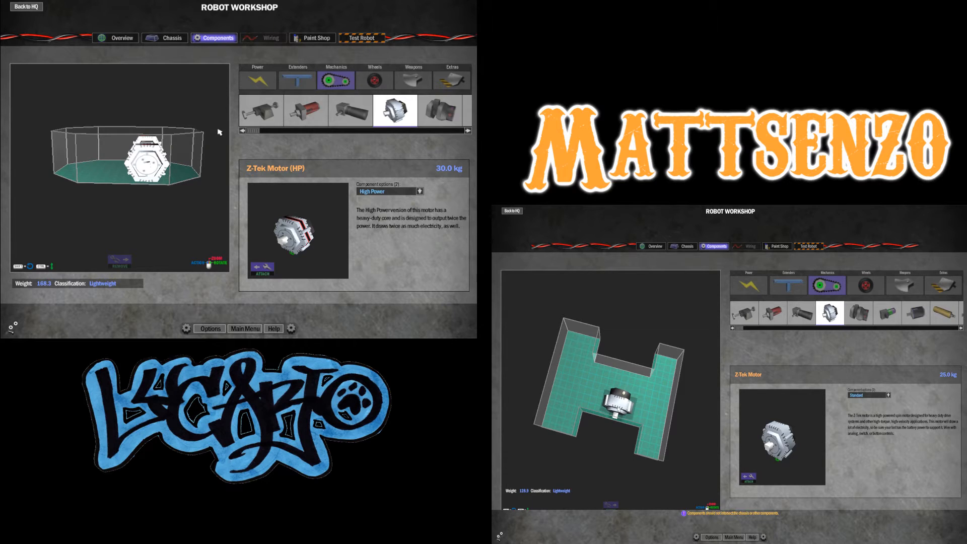
left_click(374, 81)
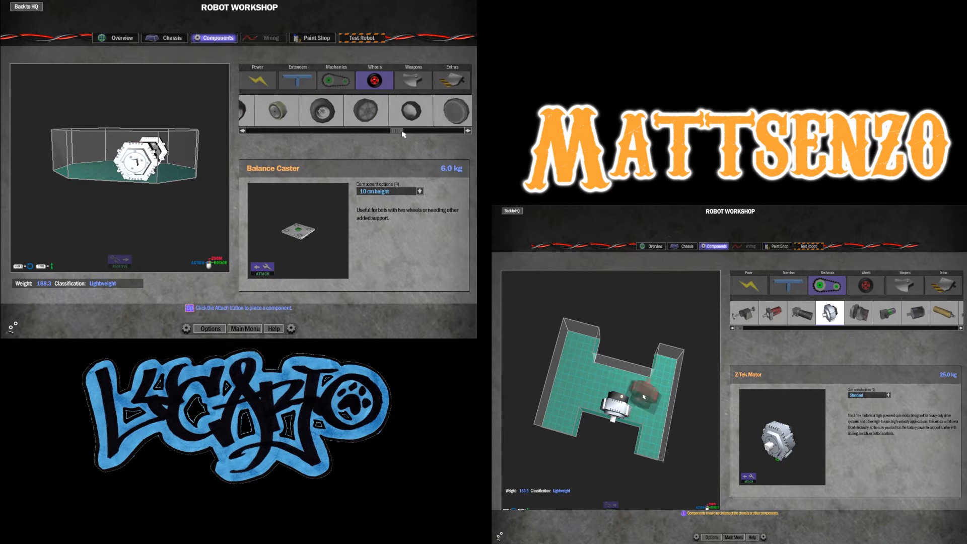
left_click(451, 111)
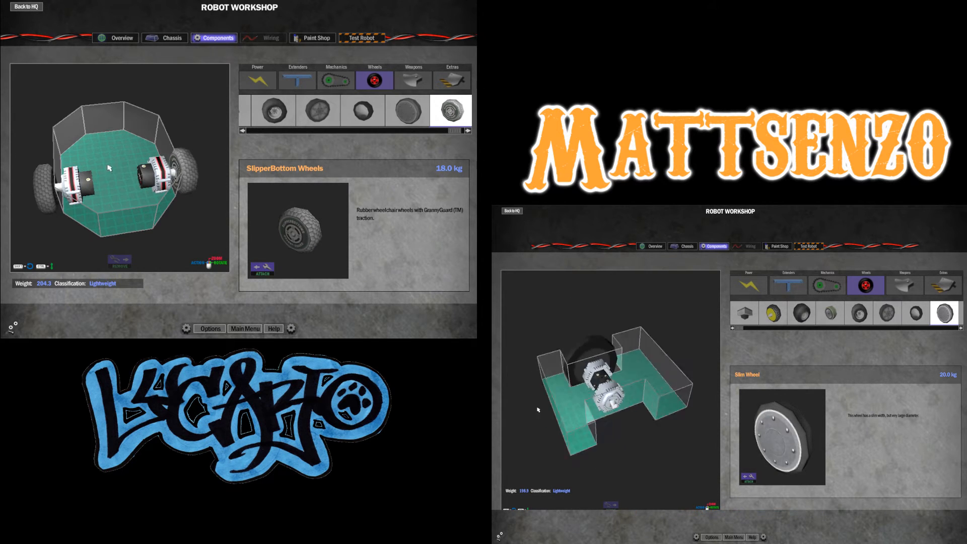
- Add a Robot Control Board to the H bot and a Snapper2 burst motor in the octagon's centre
left_click(336, 80)
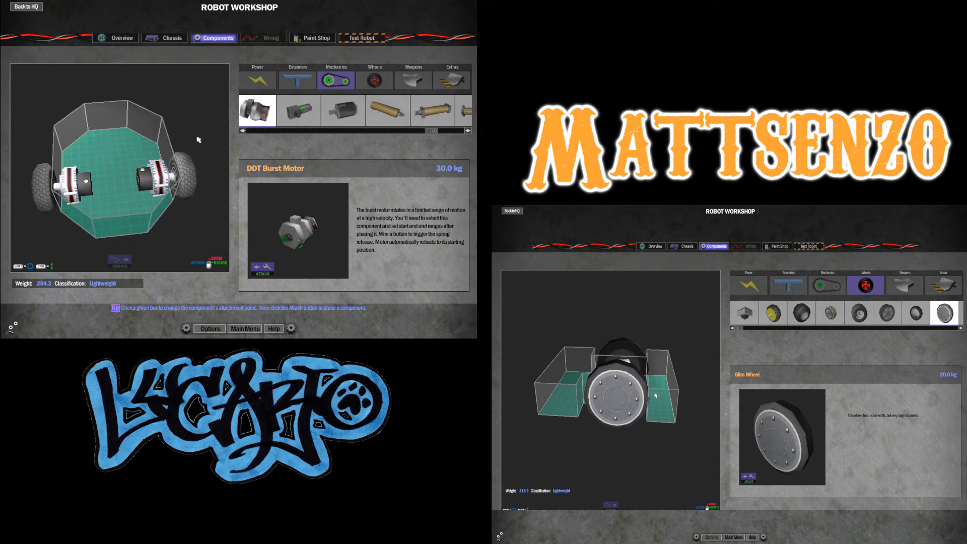
left_click(257, 81)
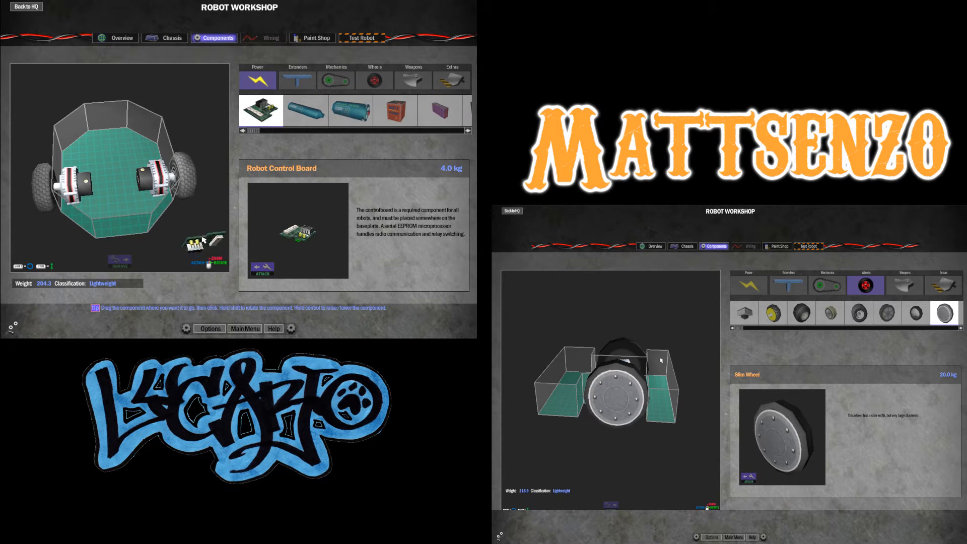
left_click(336, 81)
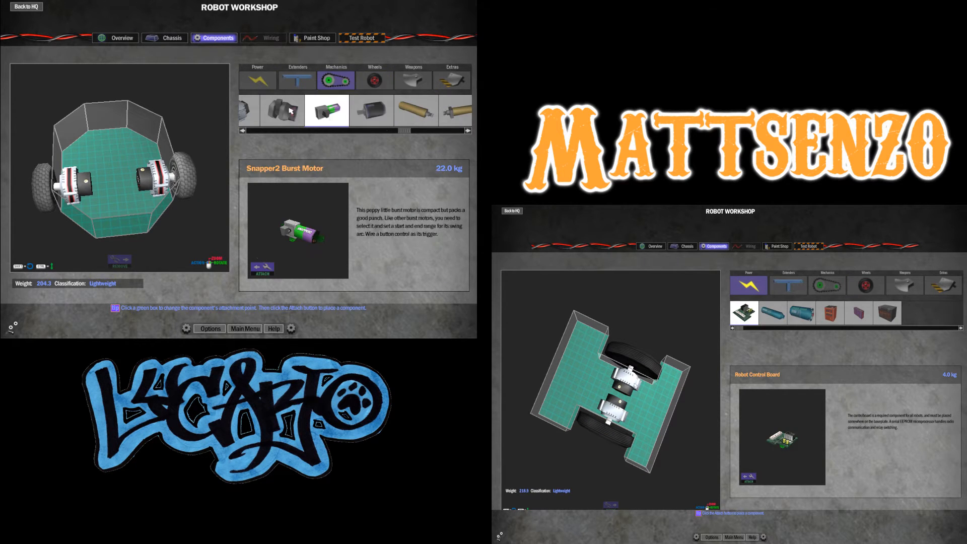
left_click(282, 111)
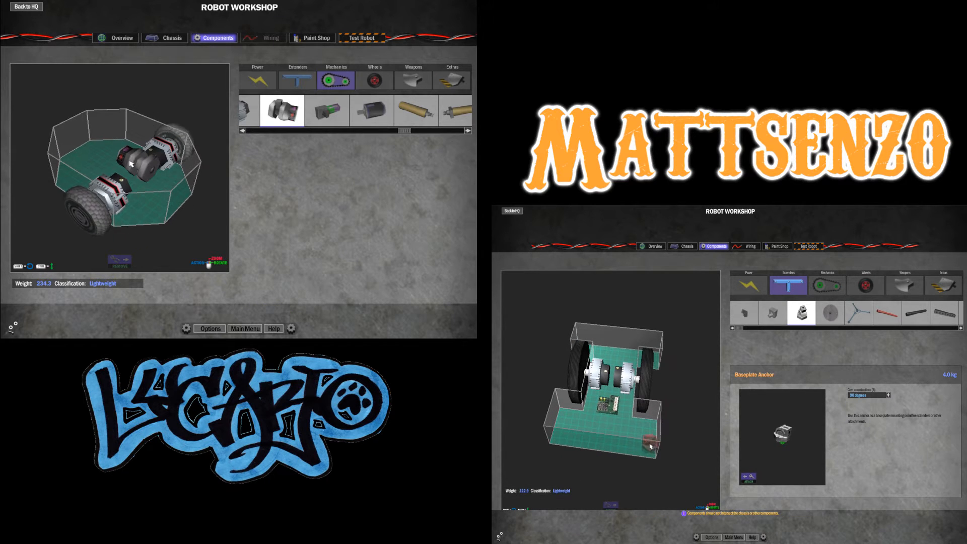
- Attach a 60 cm Round Extender Black to the burst motor and Iron Spikes to the H bot's front anchors
left_click(257, 81)
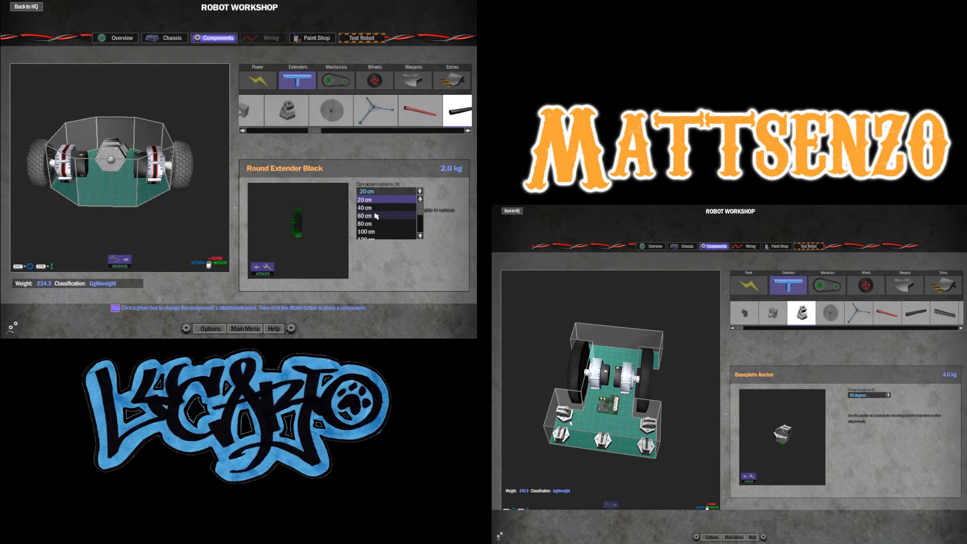
left_click(370, 216)
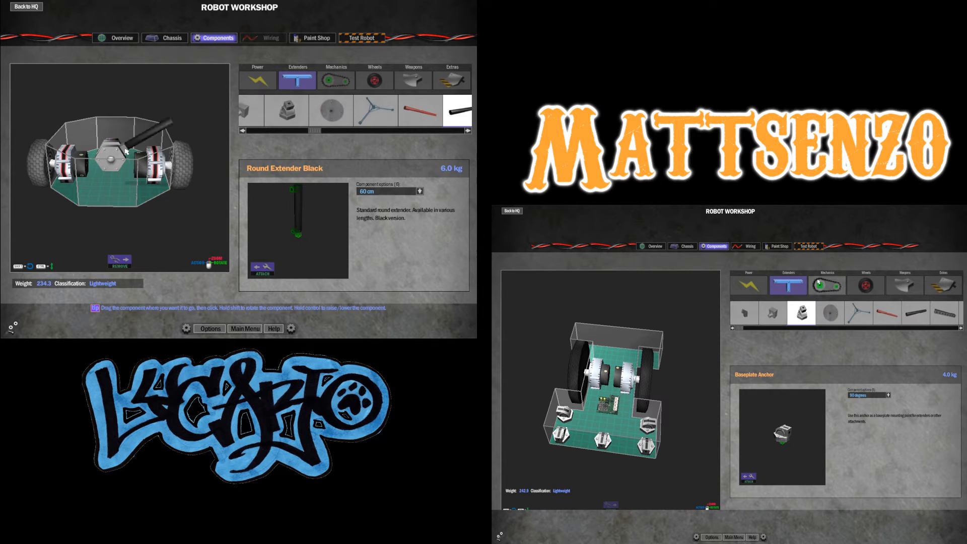
left_click(904, 285)
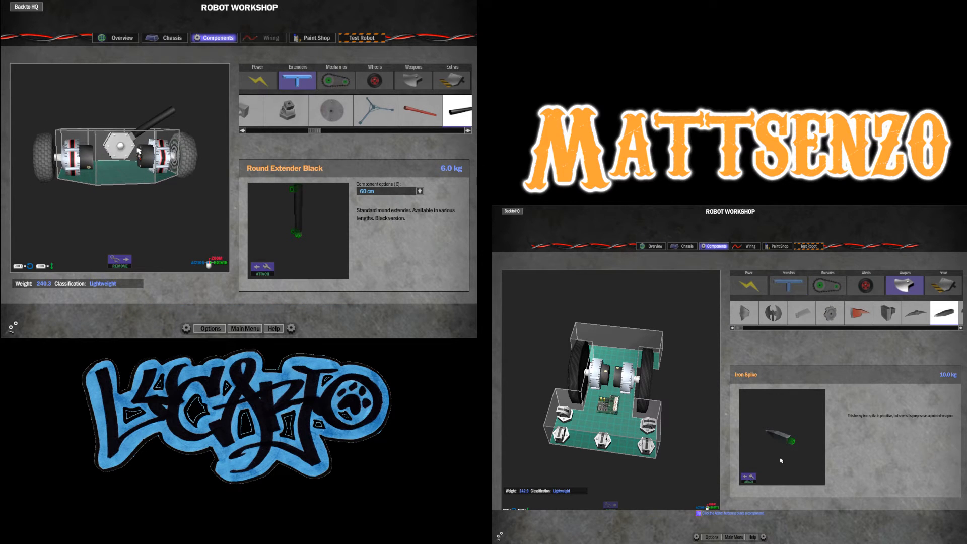
left_click(747, 478)
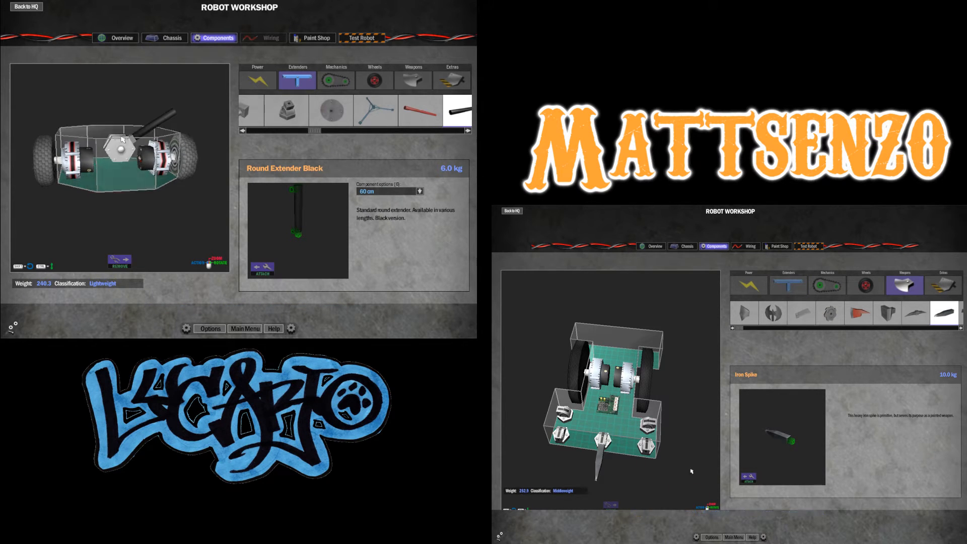
left_click(257, 81)
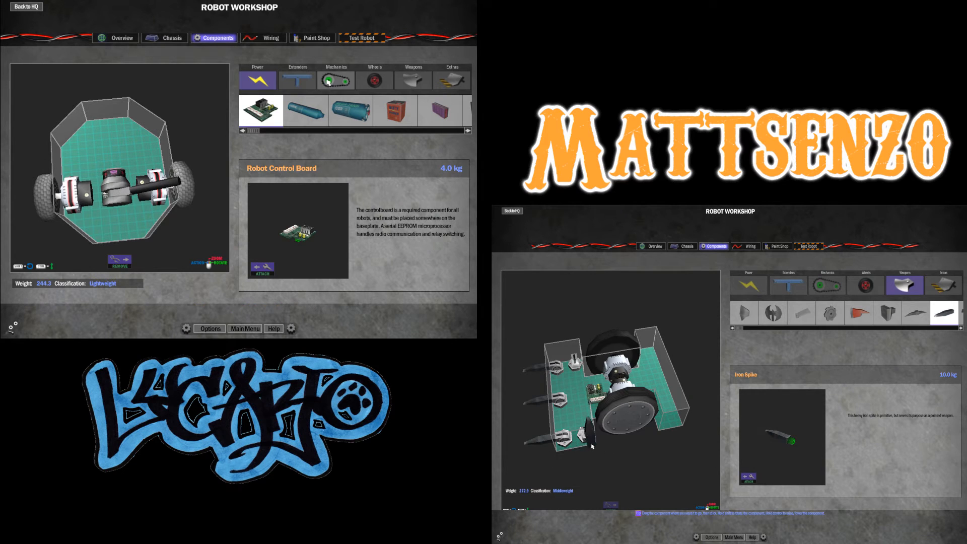
- Fit a SuperVolt 12V battery in the octagonal bot and a Nifty 6V battery in the H bot
left_click(438, 109)
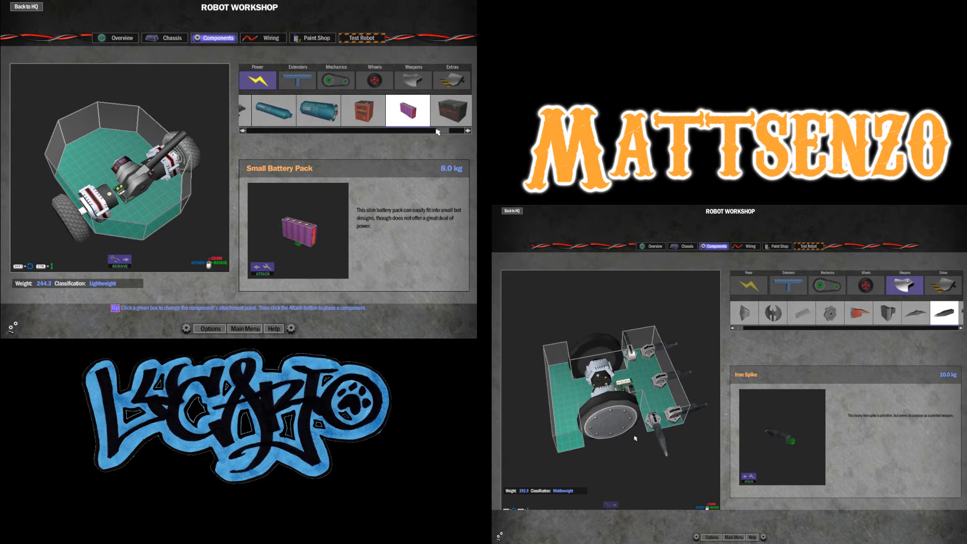
left_click(453, 111)
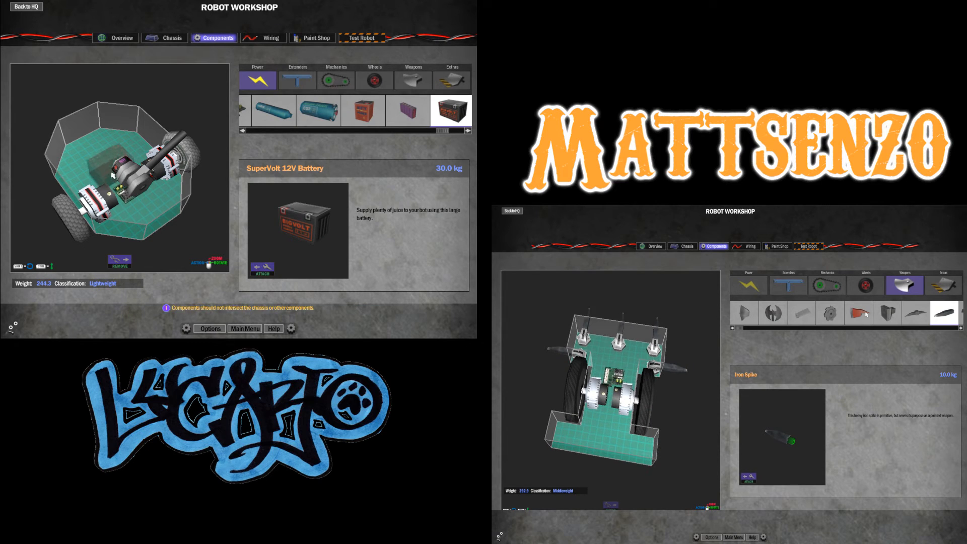
left_click(864, 285)
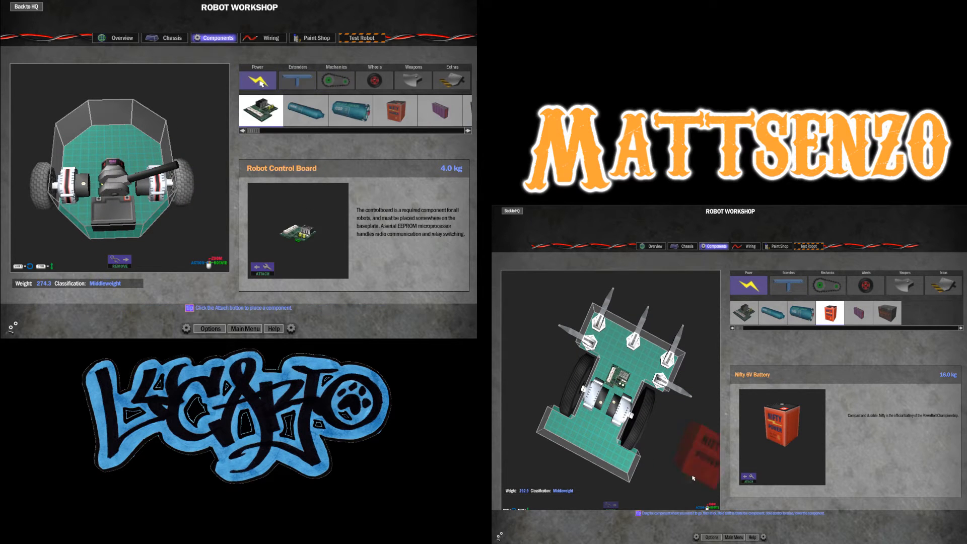
left_click(263, 38)
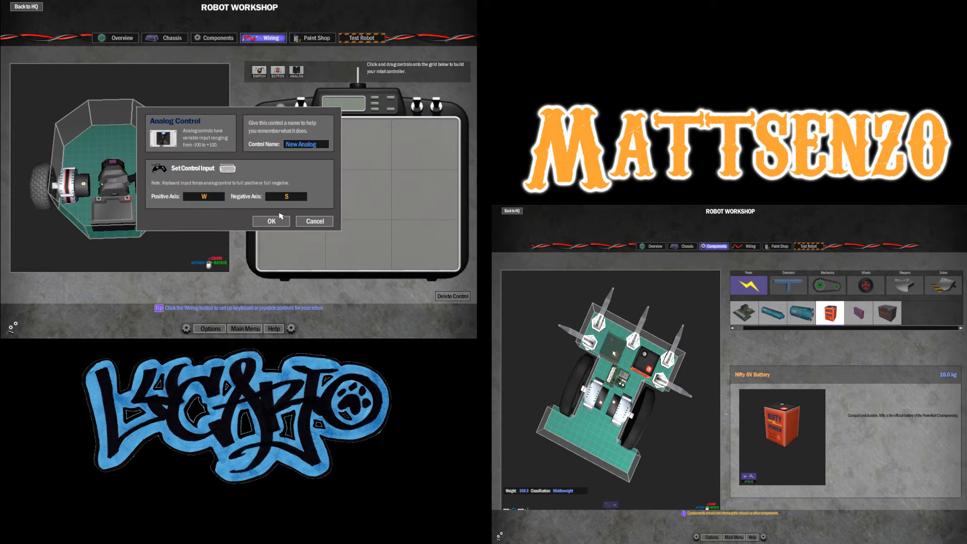
- Confirm the analog drive control and add a Button control with its trigger key assigned
left_click(202, 196)
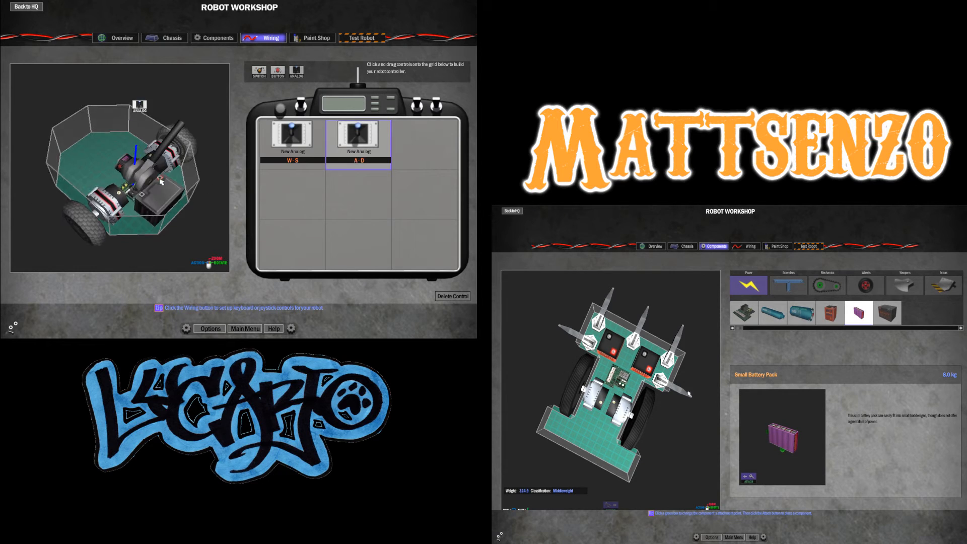
left_click(291, 143)
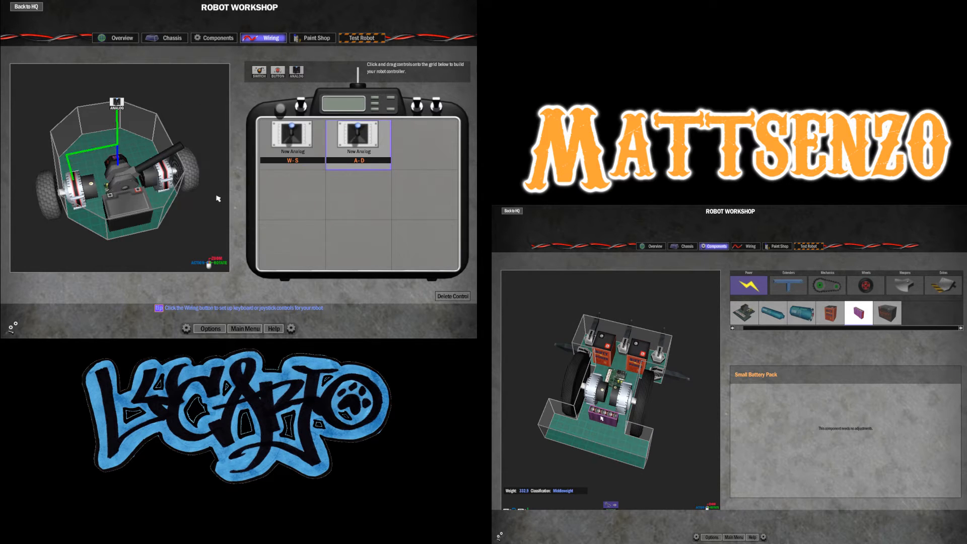
left_click(316, 194)
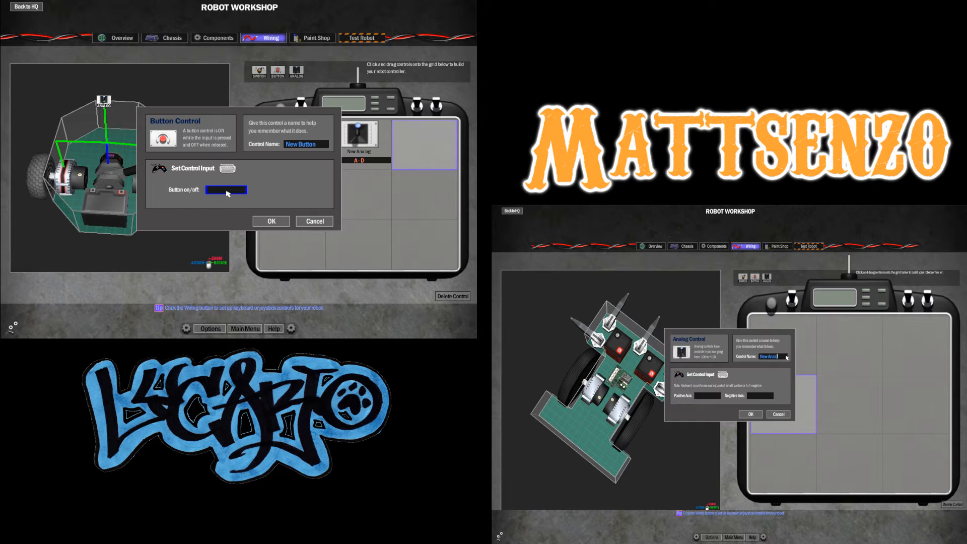
left_click(270, 221)
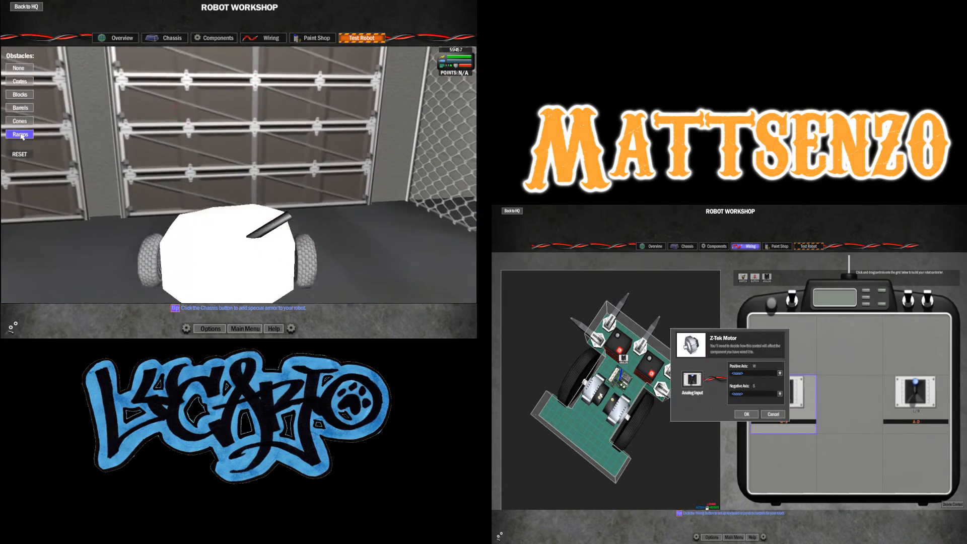
- Return from the test arena and reverse the W-S drive motors' clockwise/counter-clockwise spin
left_click(20, 134)
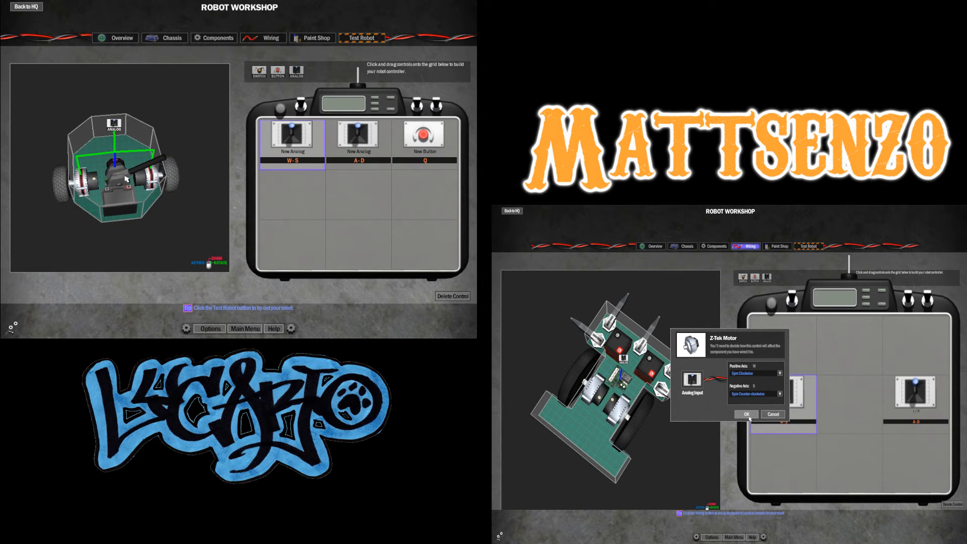
left_click(746, 413)
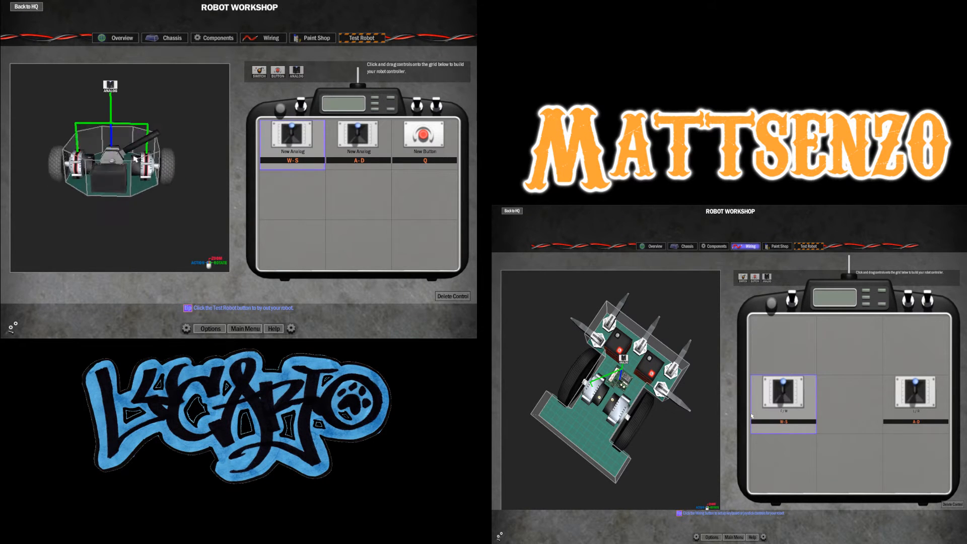
left_click(786, 404)
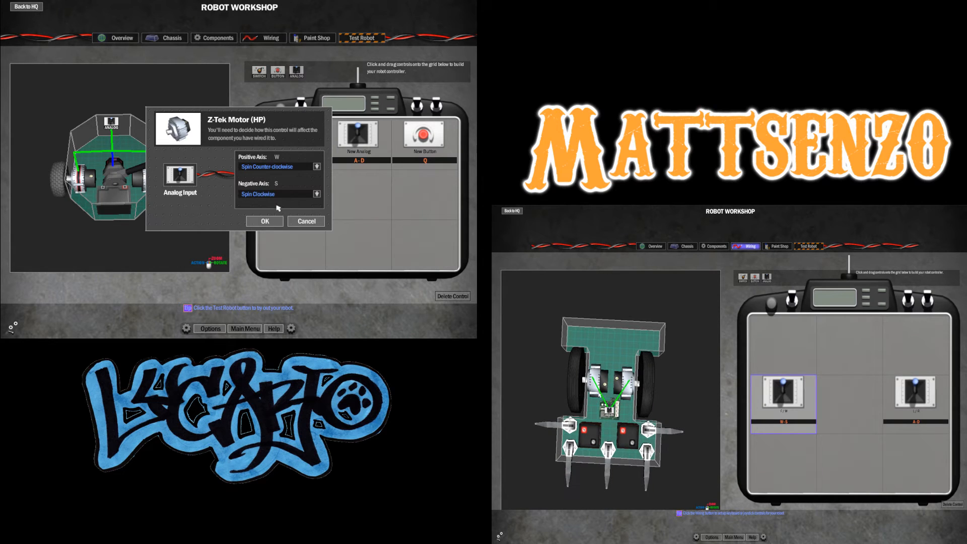
left_click(276, 167)
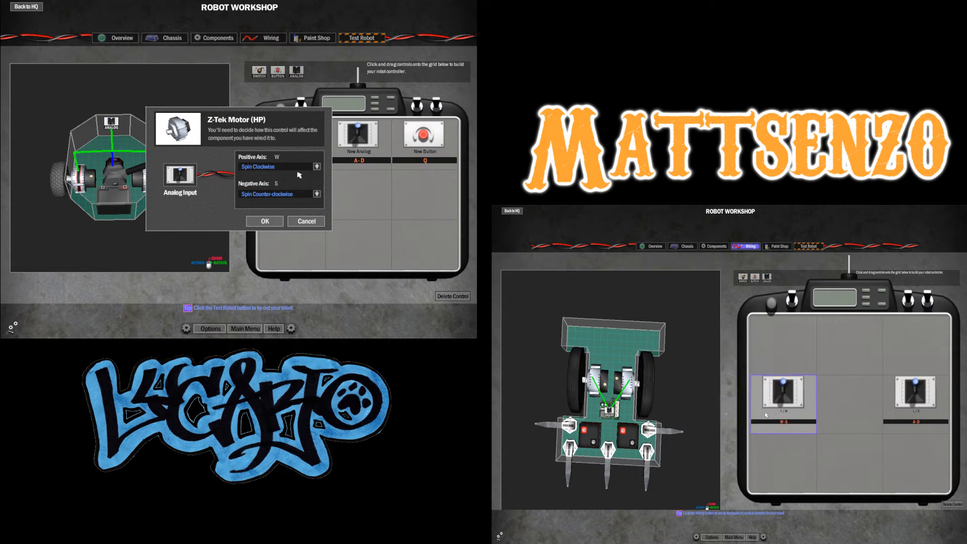
left_click(263, 221)
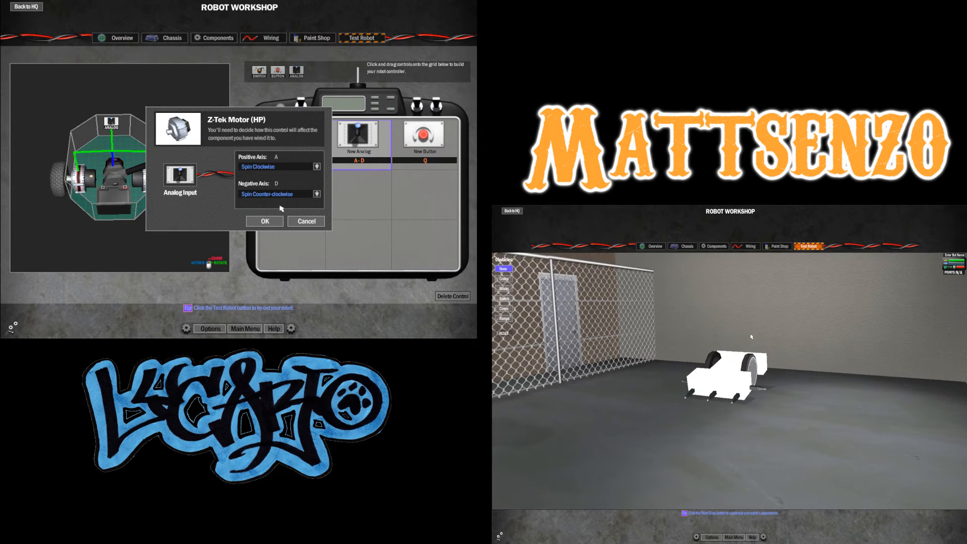
- Confirm the A-D steering motor settings and bring up the robot overview
left_click(263, 221)
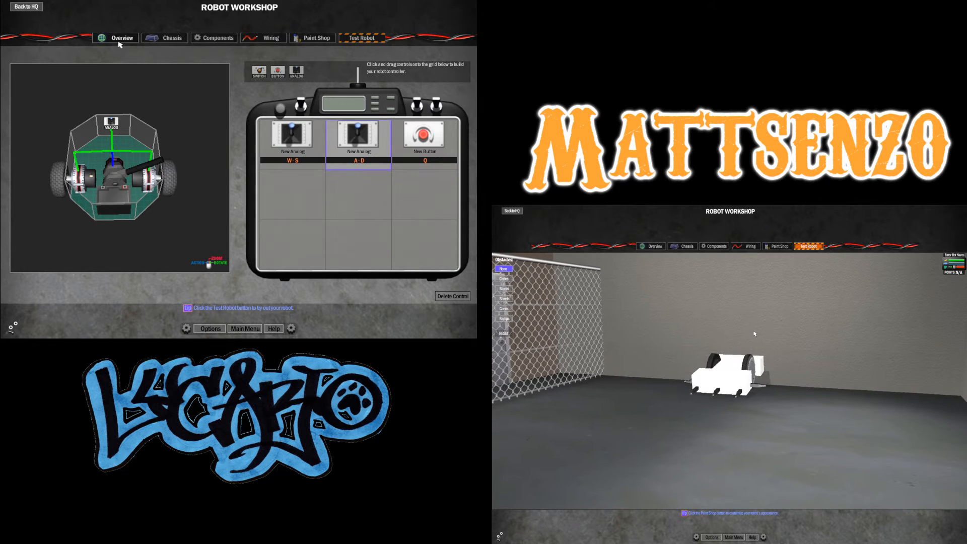
left_click(115, 38)
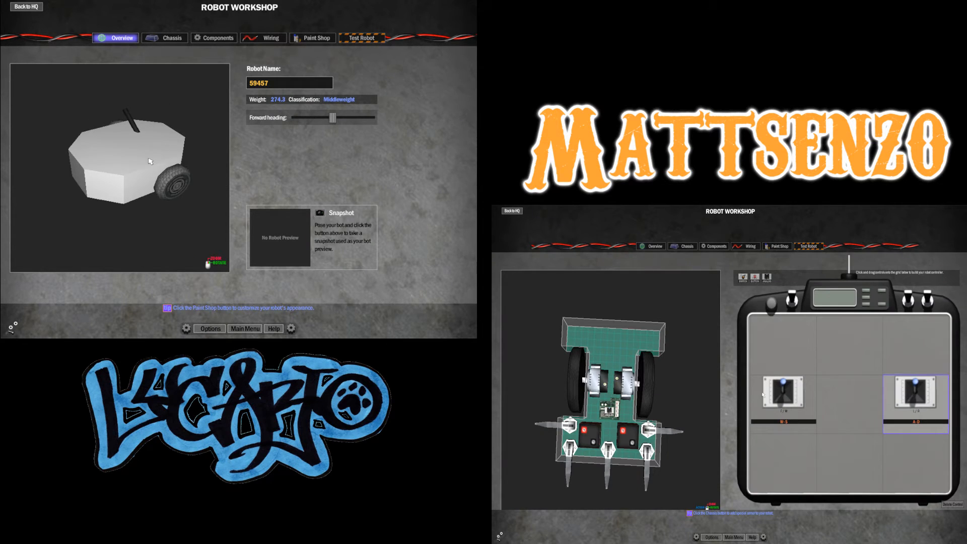
- Attach Baseplate Anchors at 90 degrees and add 50 cm Pole Spikes from Weapons
left_click(218, 37)
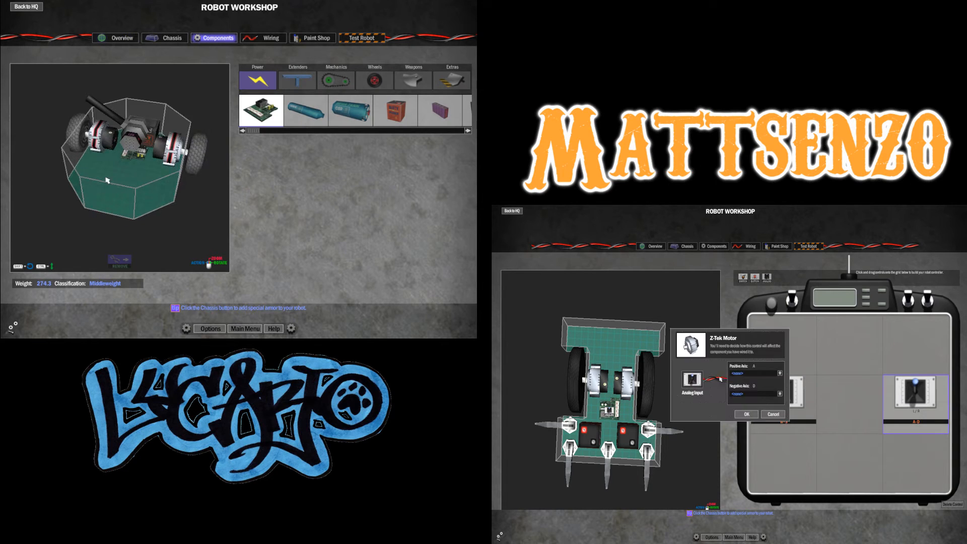
left_click(296, 67)
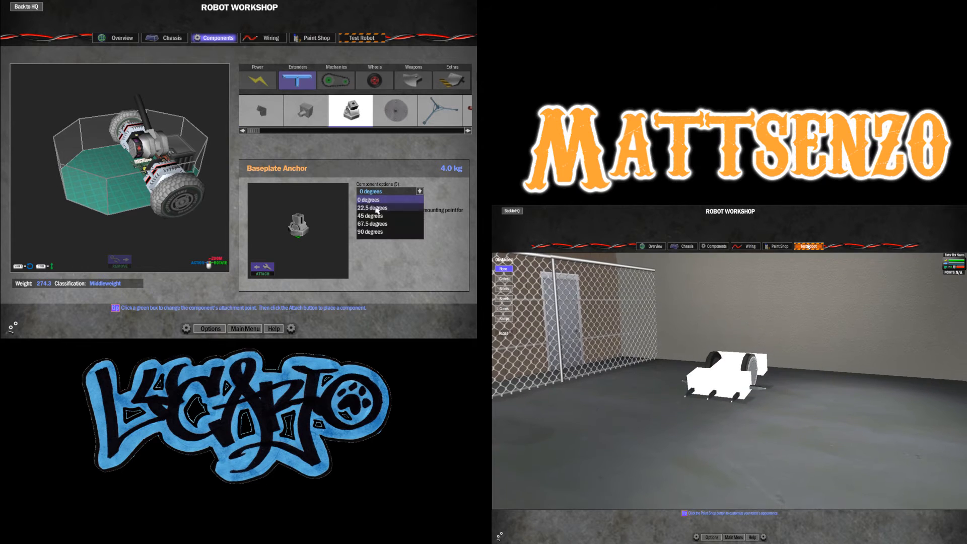
left_click(370, 232)
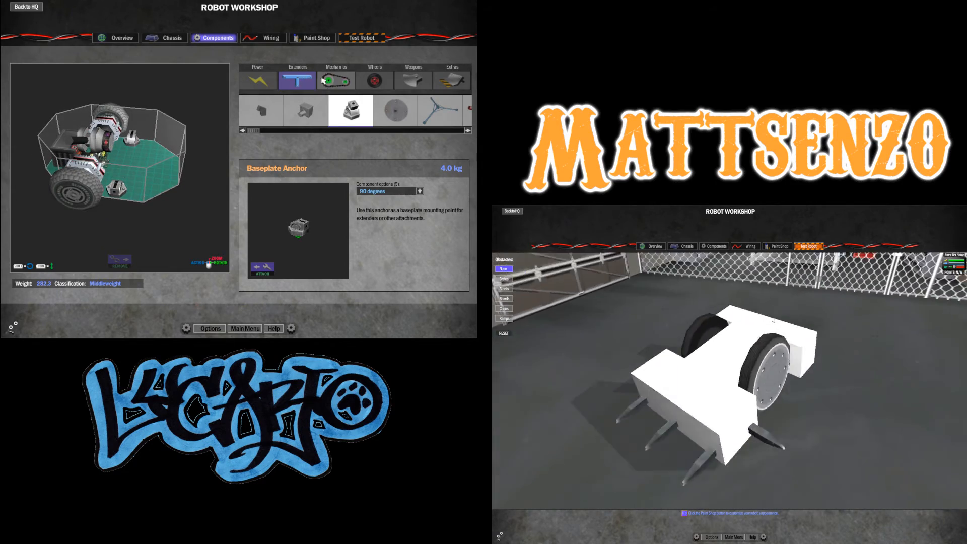
left_click(413, 81)
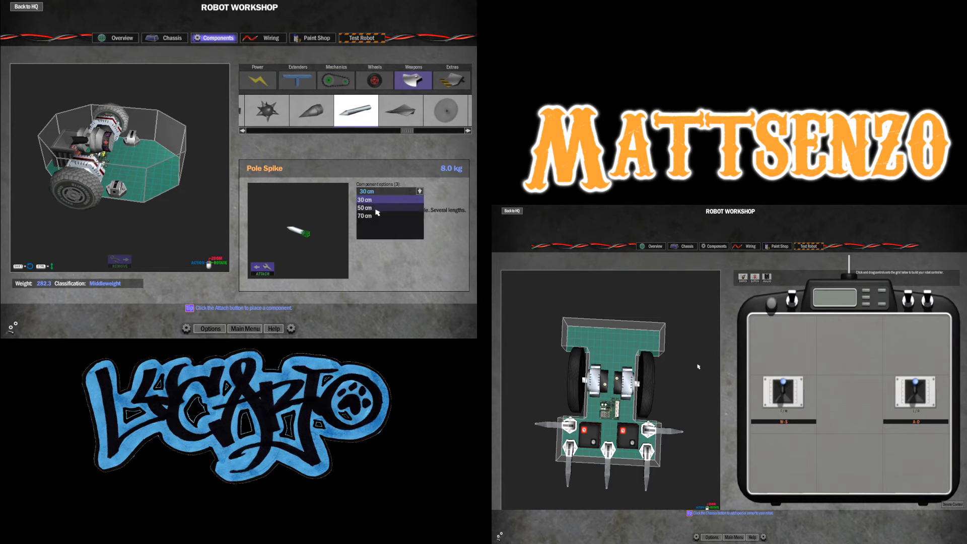
left_click(365, 208)
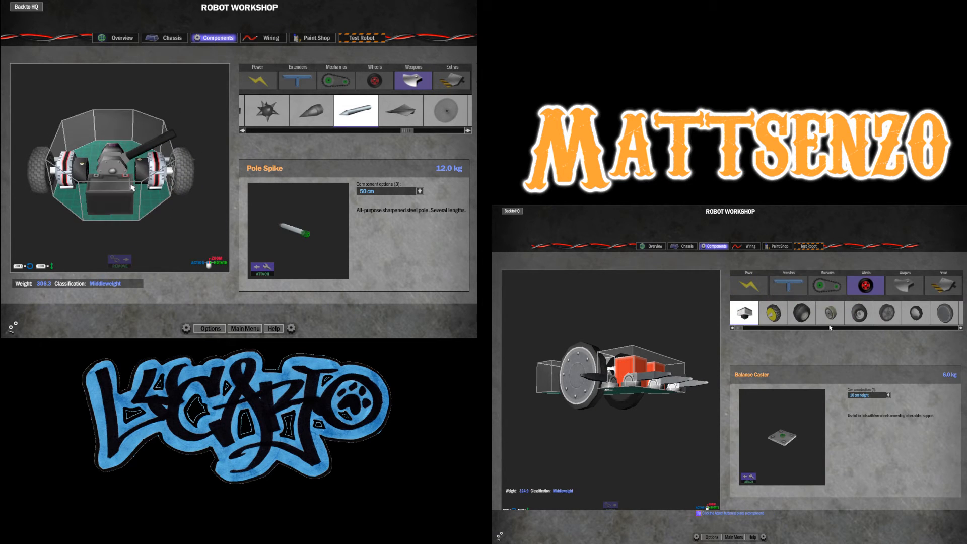
- Mount an Axle Mount on the chassis and attach Pointy tips, reaching 348.3 weight
left_click(296, 80)
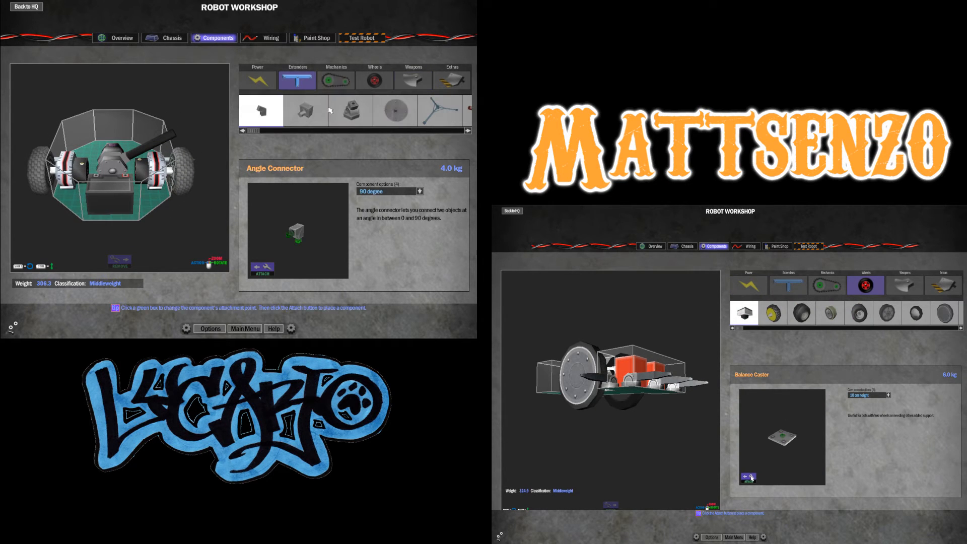
left_click(350, 109)
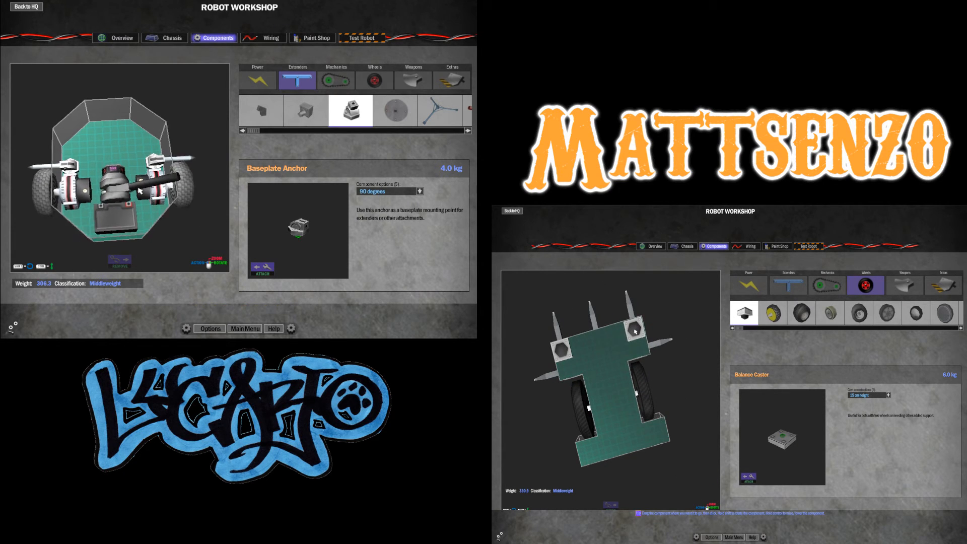
left_click(304, 110)
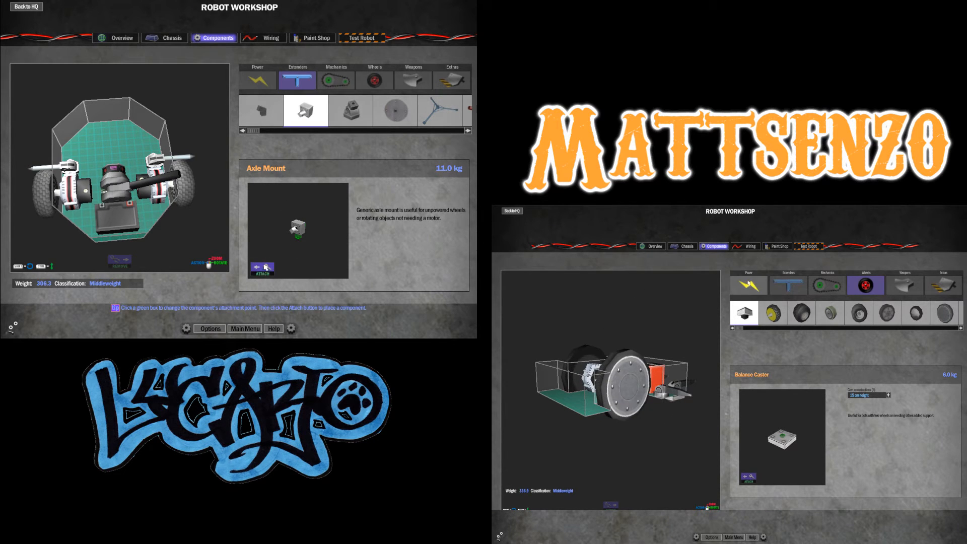
left_click(808, 246)
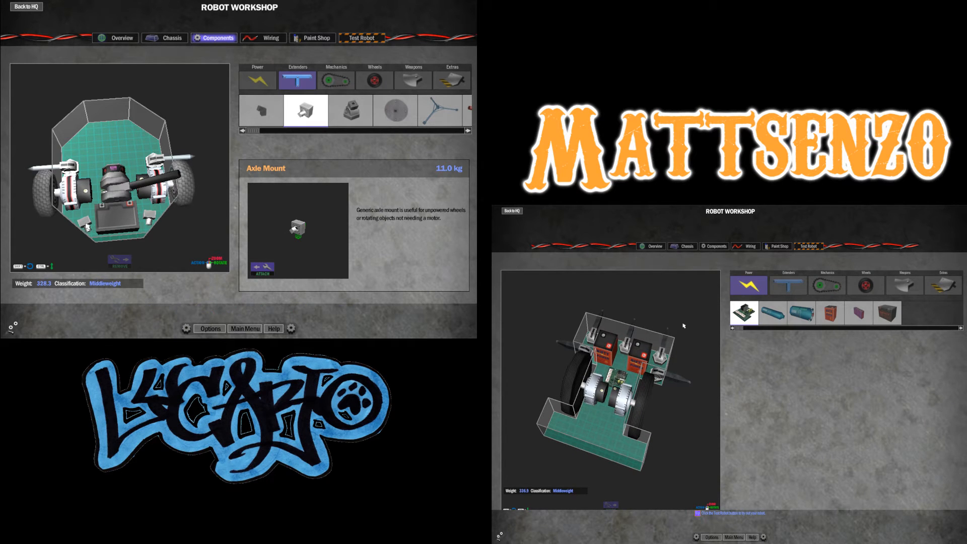
left_click(865, 285)
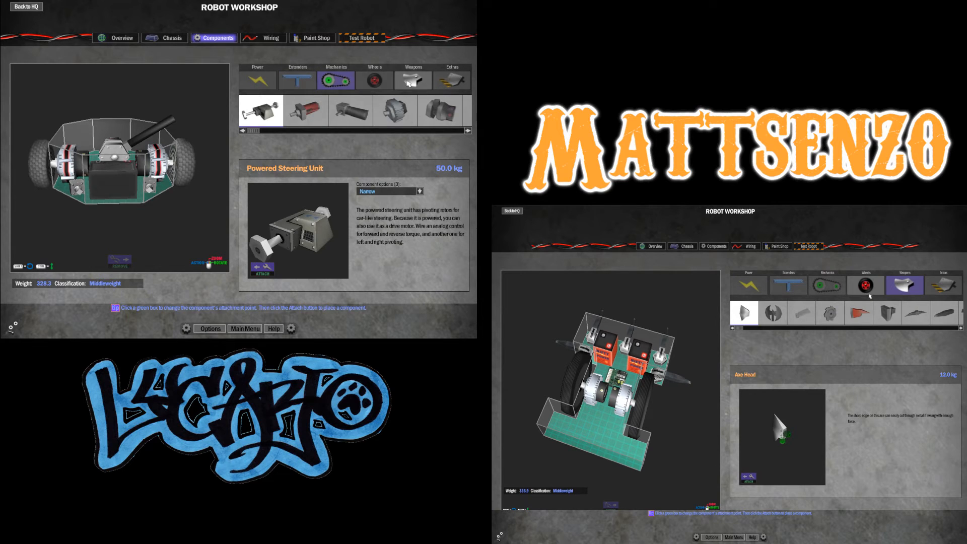
left_click(296, 81)
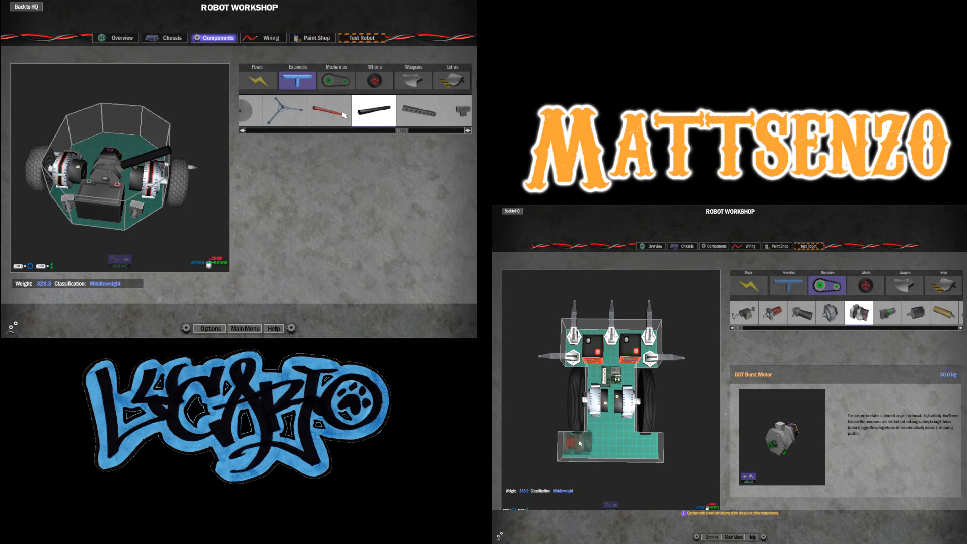
left_click(373, 110)
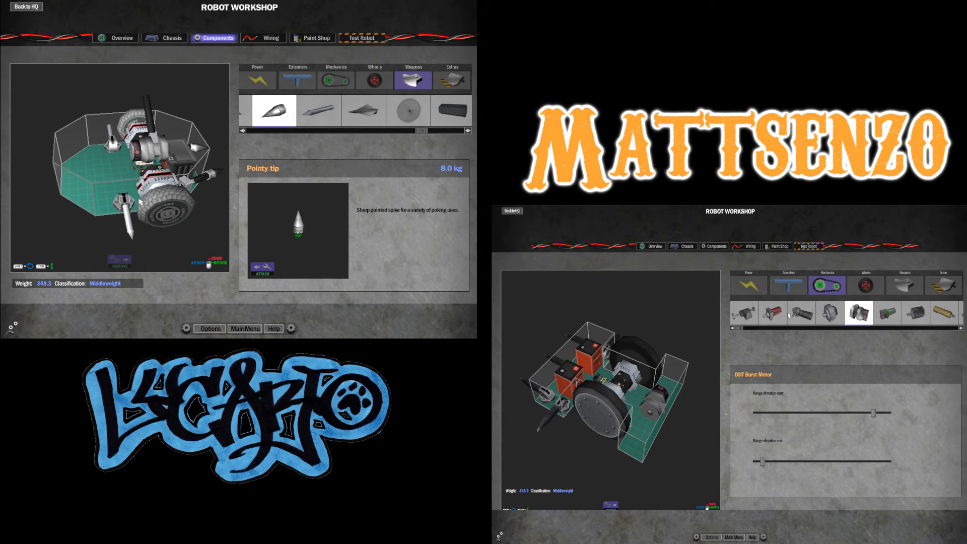
- Fit three 100 cm Burst Pistons on the baseplate, reaching 414.3 Heavyweight
left_click(788, 285)
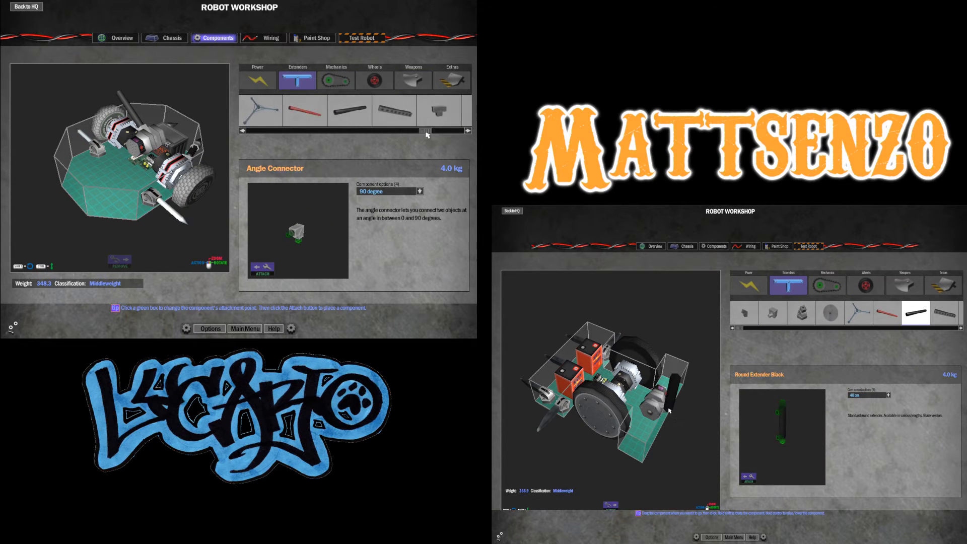
left_click(336, 81)
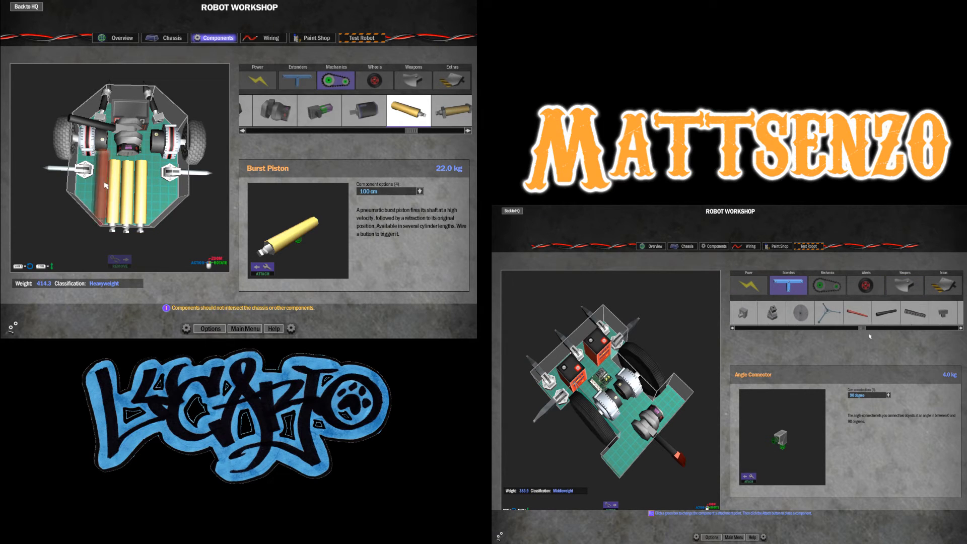
left_click(943, 285)
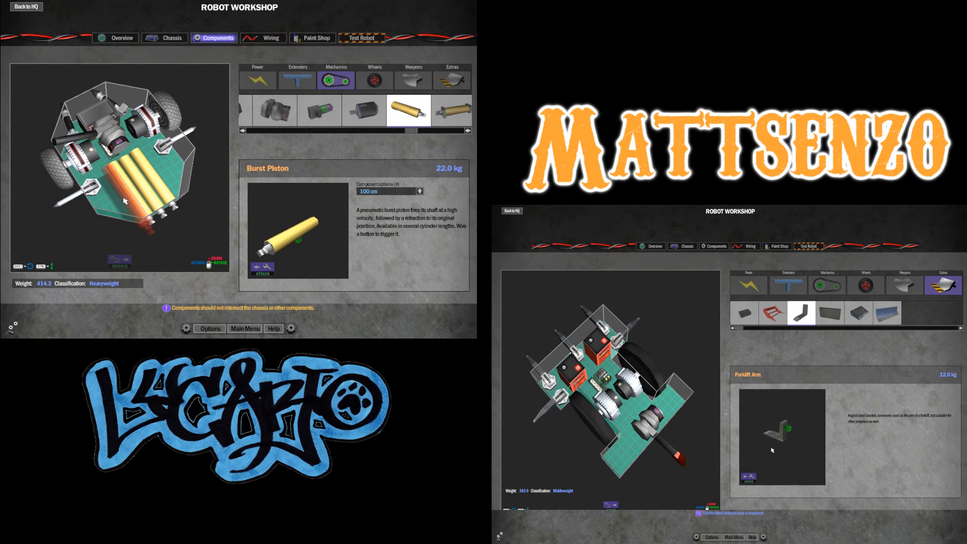
left_click(829, 313)
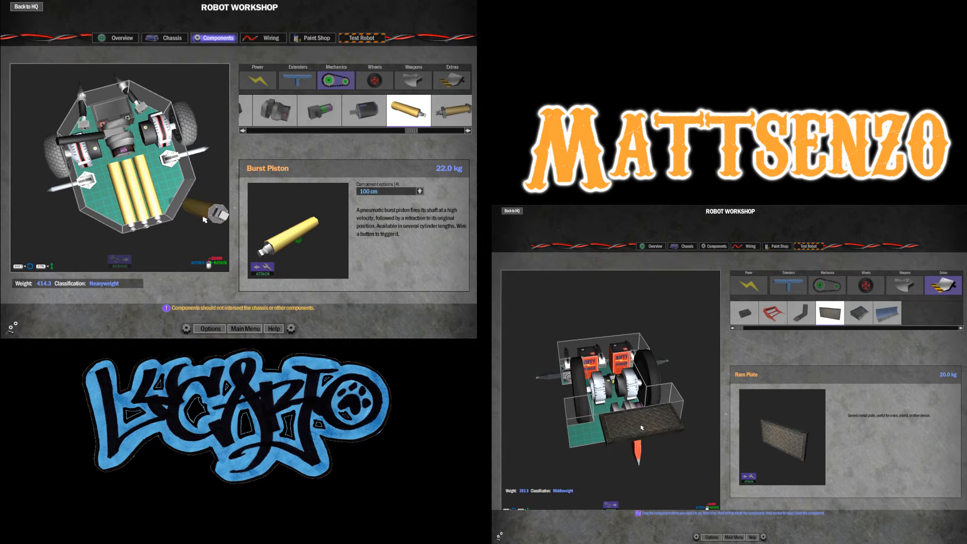
- Attach Angle Connectors to the heavyweight's front, weight 424.3, and bring up the wedge bot's wiring
left_click(413, 80)
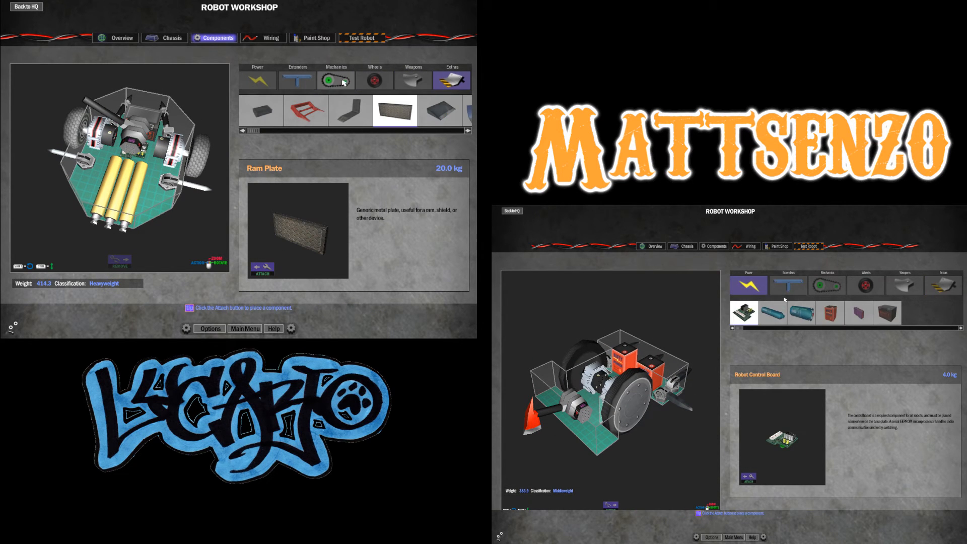
left_click(296, 81)
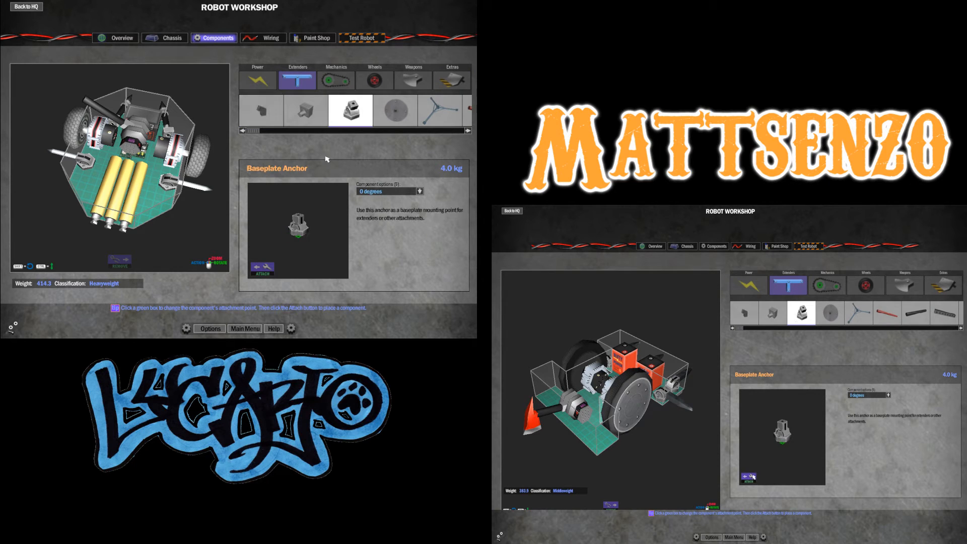
left_click(304, 111)
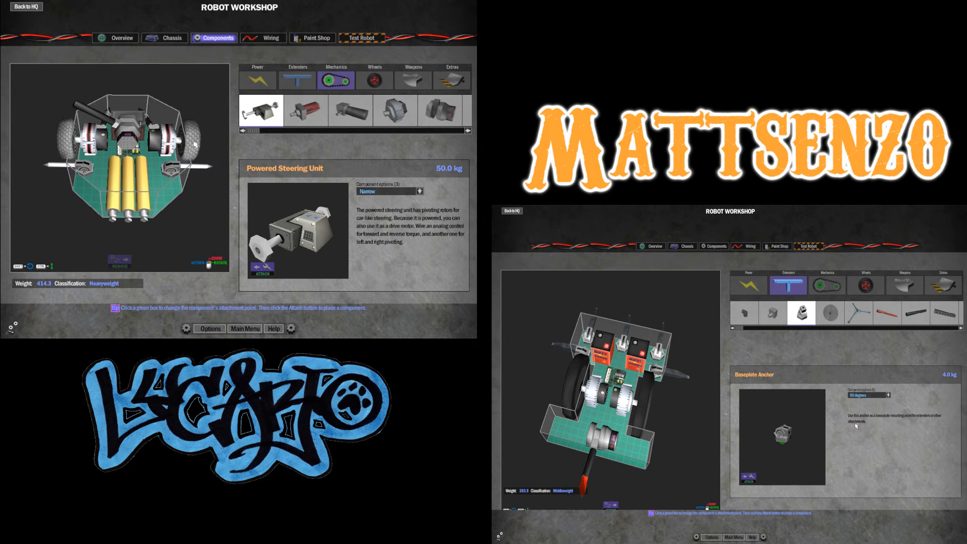
left_click(296, 81)
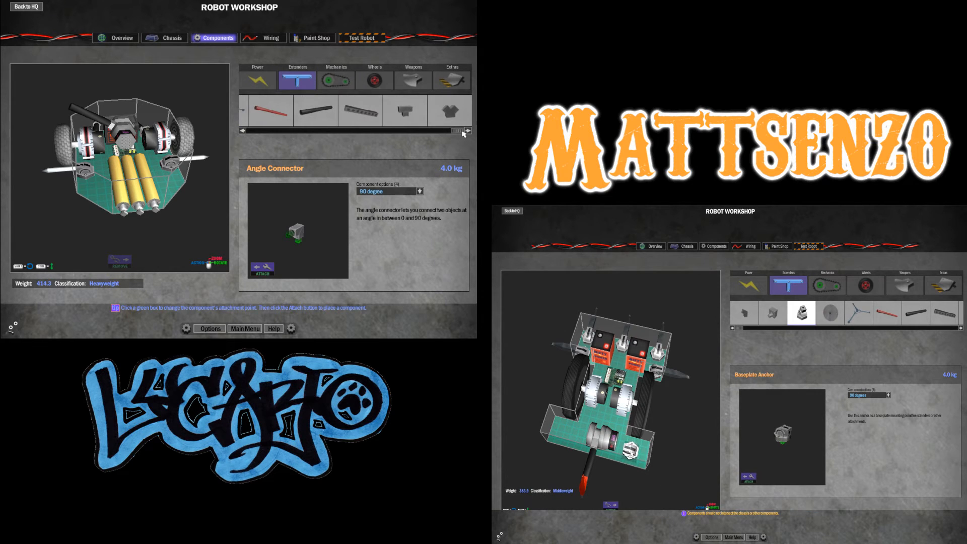
left_click(449, 111)
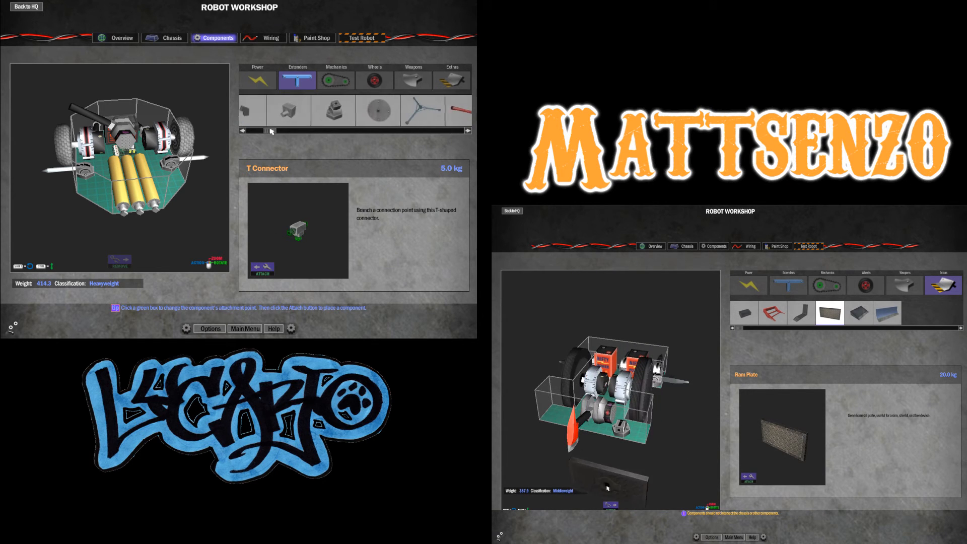
left_click(262, 111)
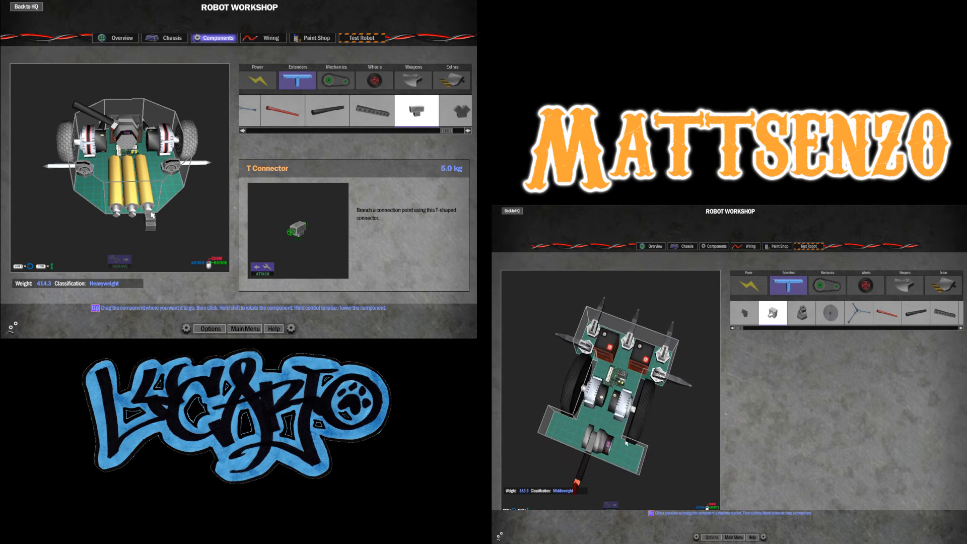
left_click(808, 246)
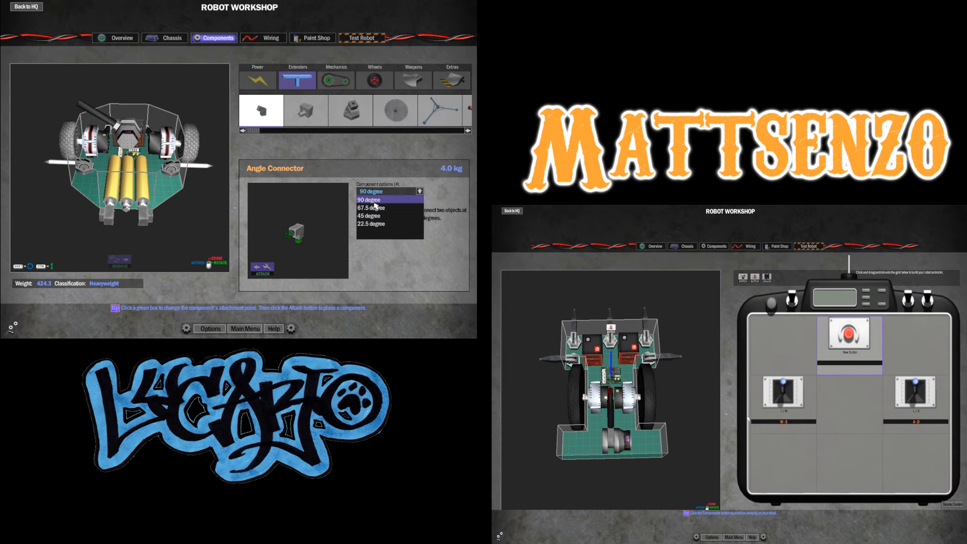
- Attach Round Extender Black pieces and Razor Tips along the heavyweight's front connectors
left_click(370, 200)
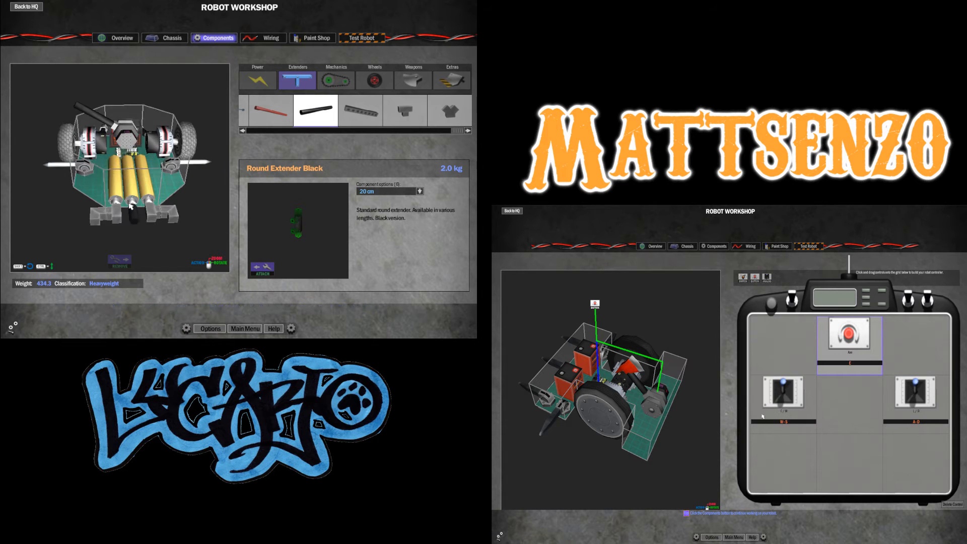
left_click(412, 81)
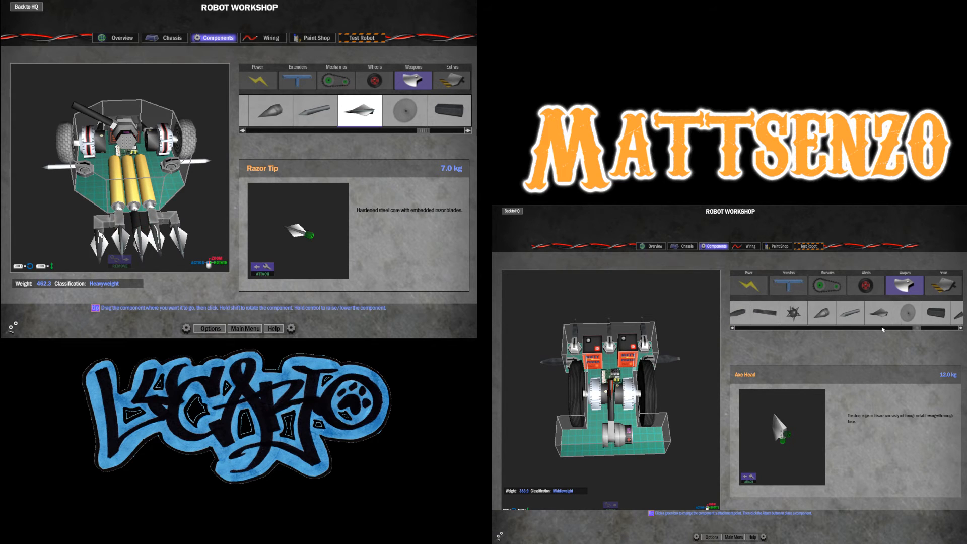
- Attach 100 cm Burst Pistons behind the heavyweight's spikes, bringing it to 535.3
left_click(850, 313)
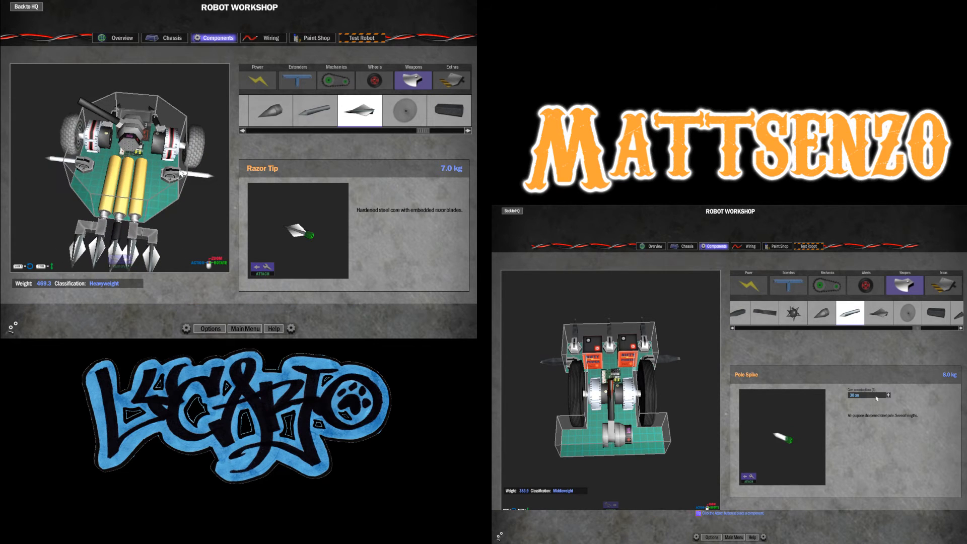
left_click(336, 81)
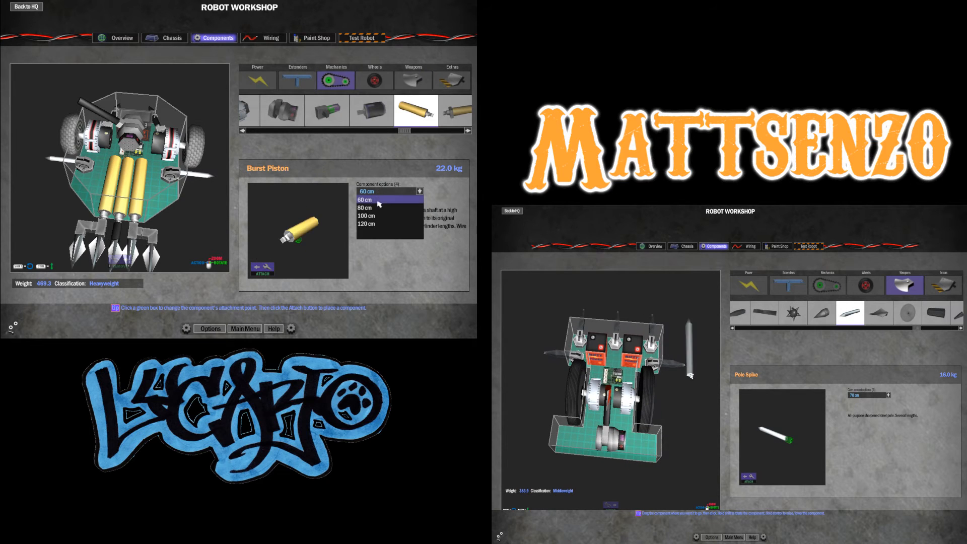
left_click(368, 216)
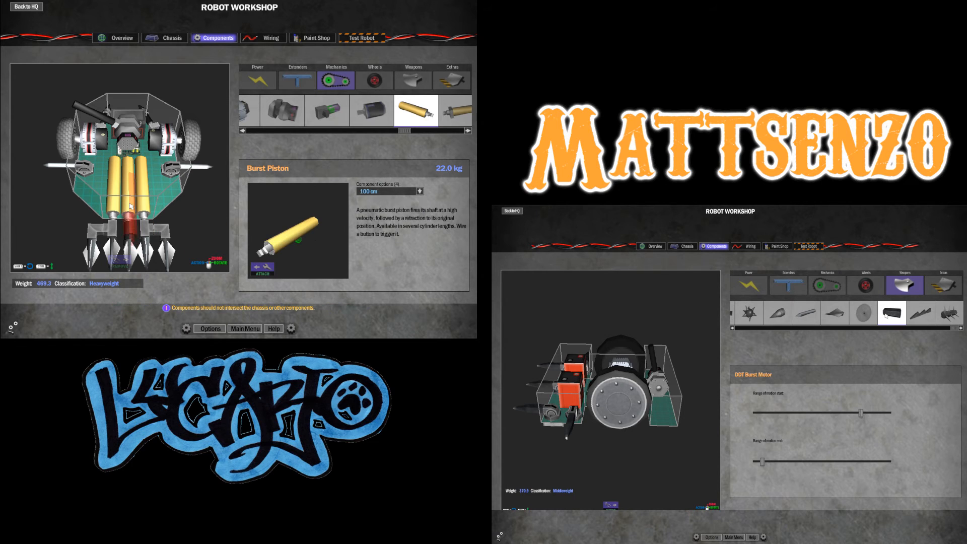
left_click(890, 313)
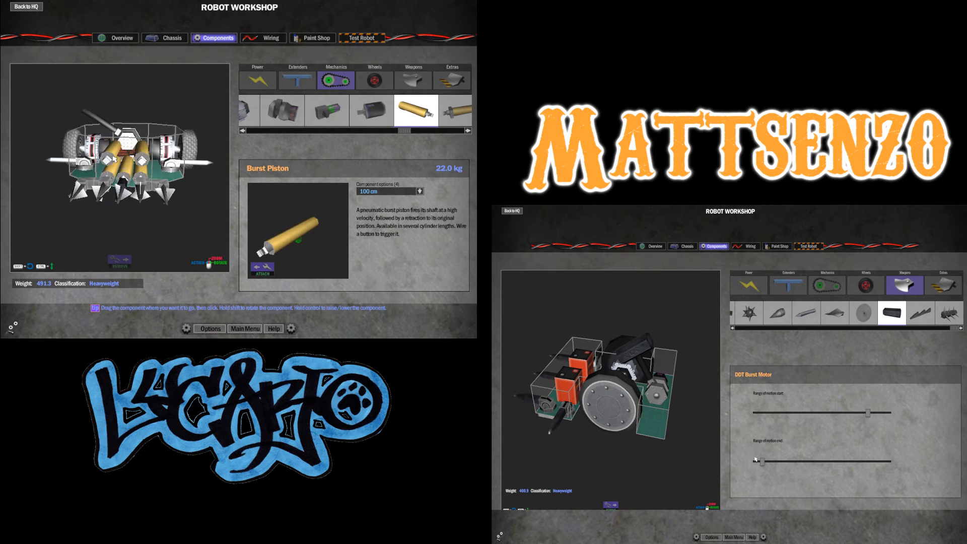
left_click(262, 268)
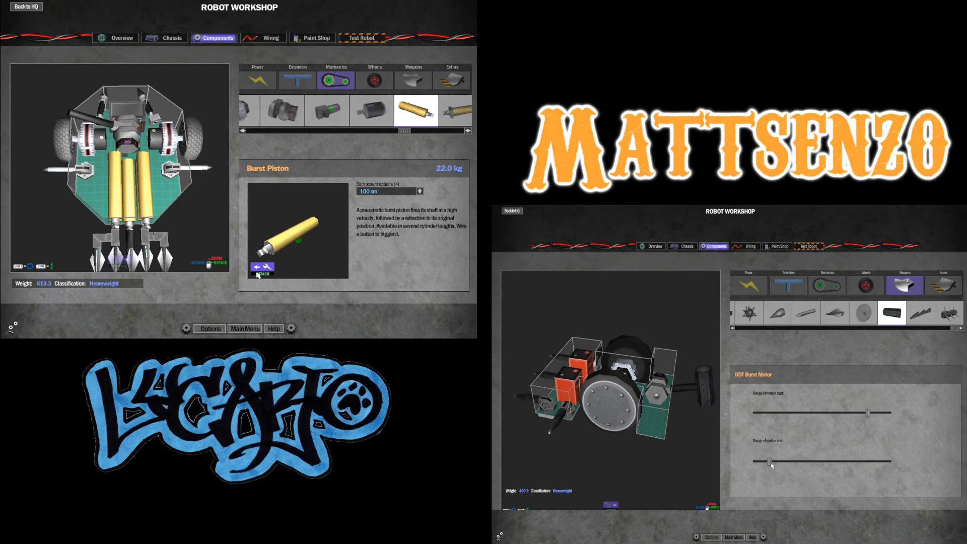
left_click(262, 272)
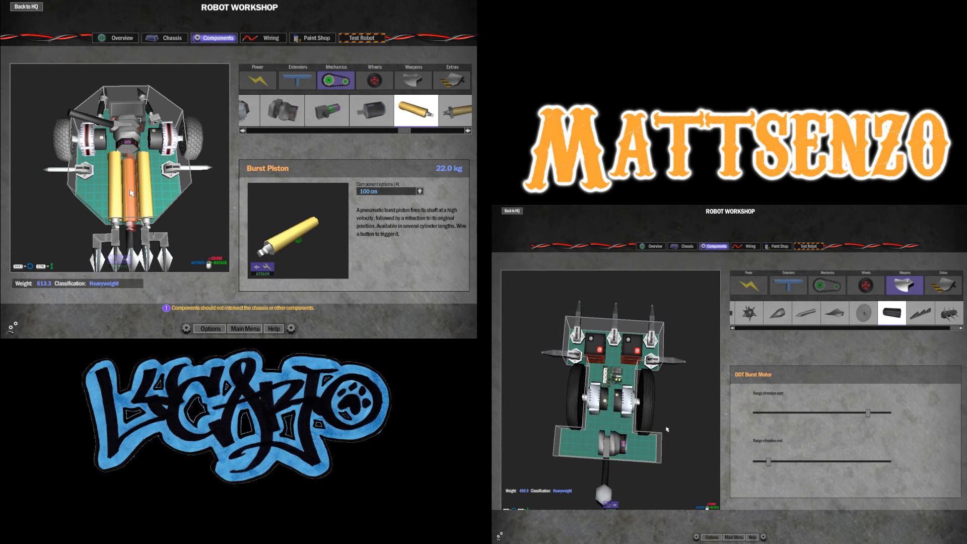
- Bring up the wedge bot's Chassis armour choices
left_click(749, 285)
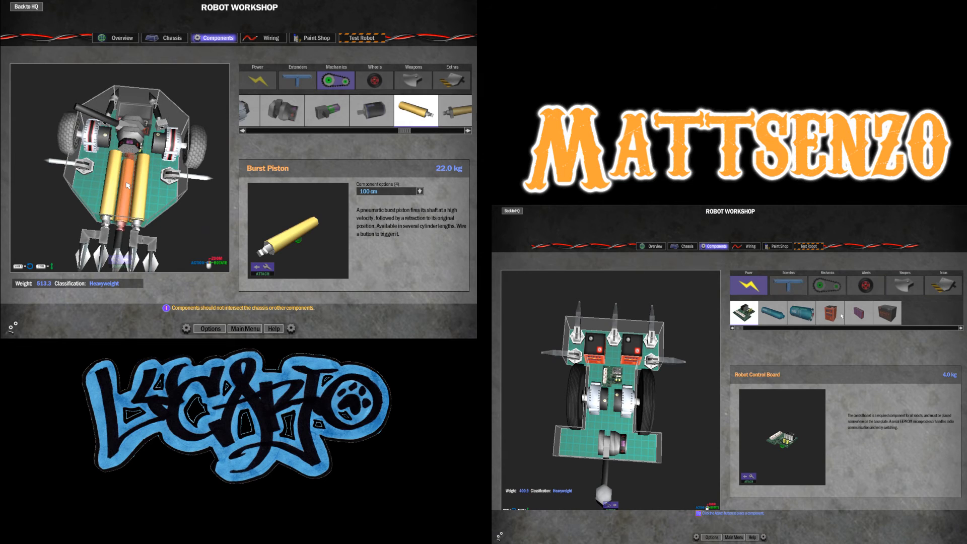
left_click(859, 312)
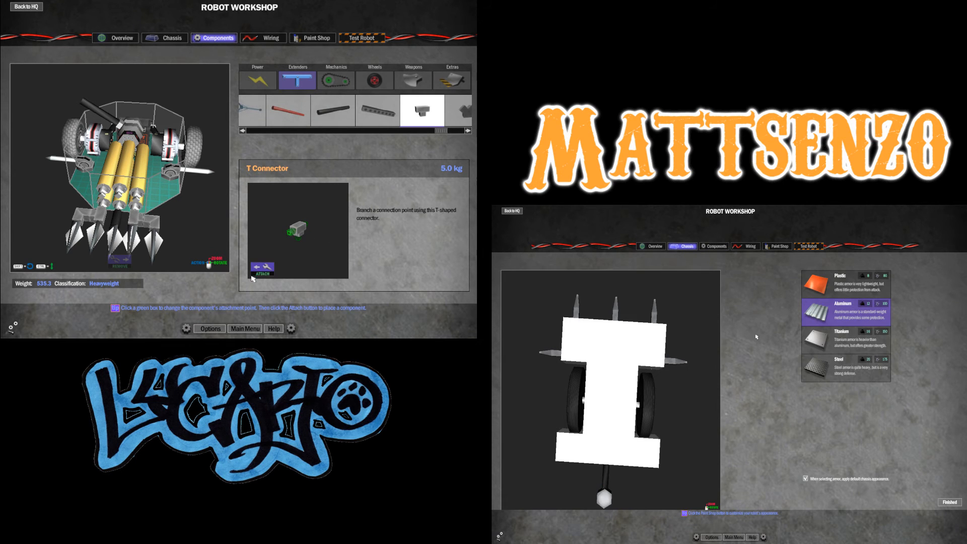
- Try Titanium then settle on Steel armour for the wedge bot and return to Components
left_click(262, 269)
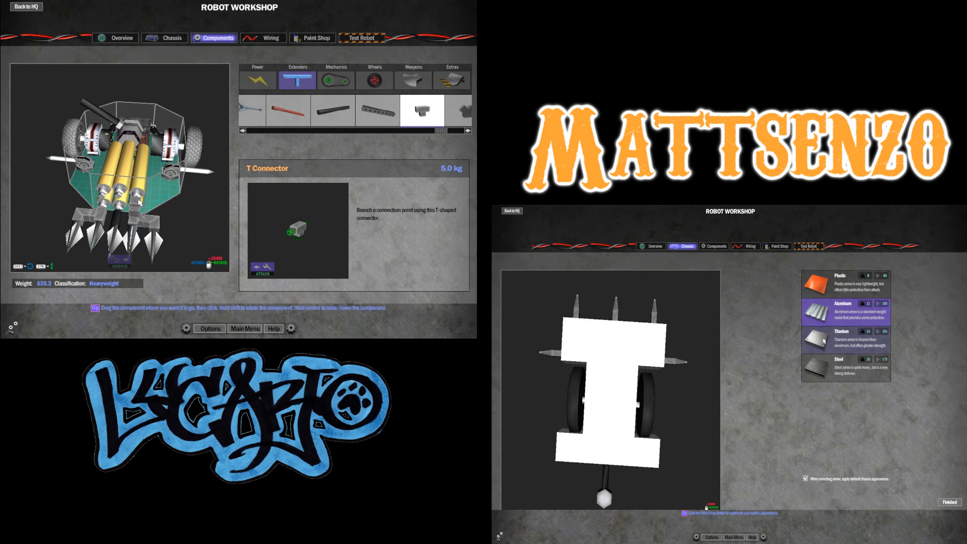
left_click(846, 338)
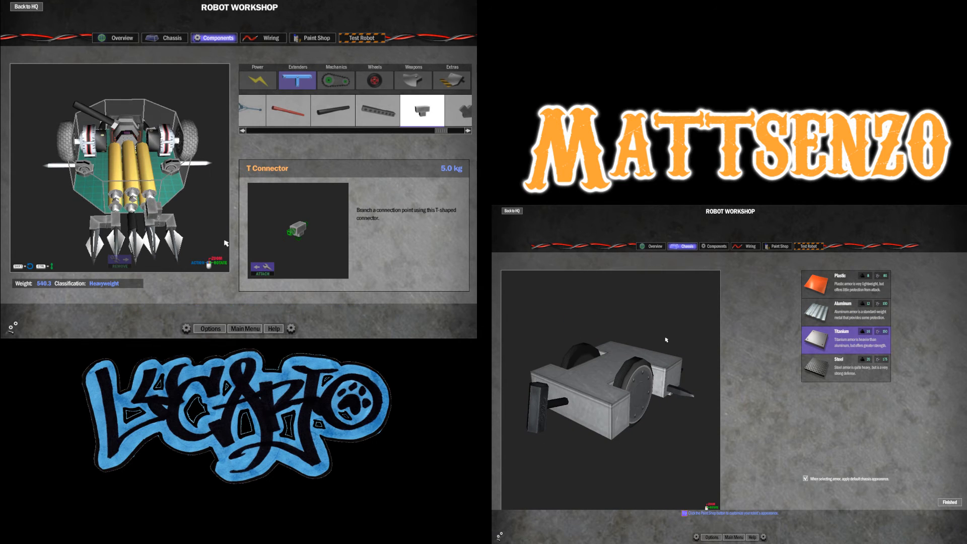
left_click(845, 367)
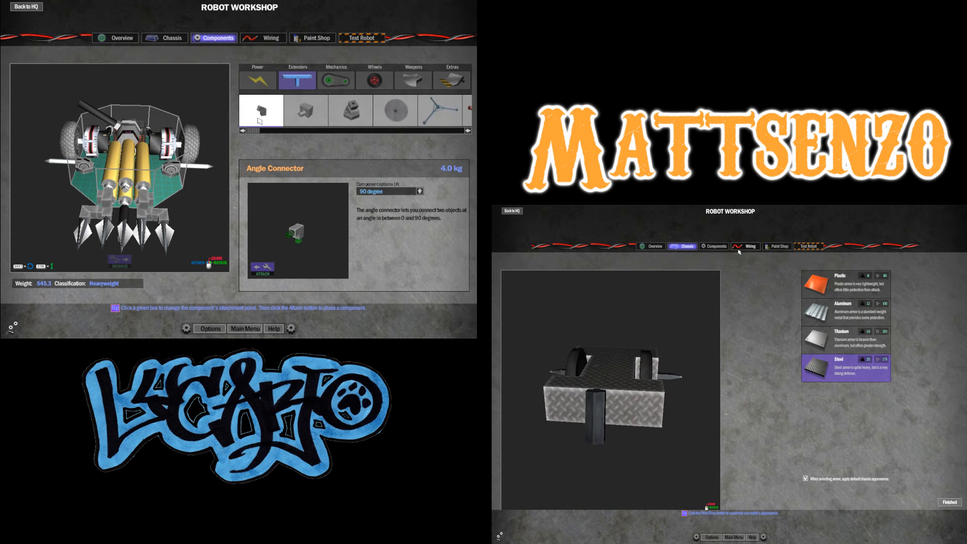
left_click(715, 246)
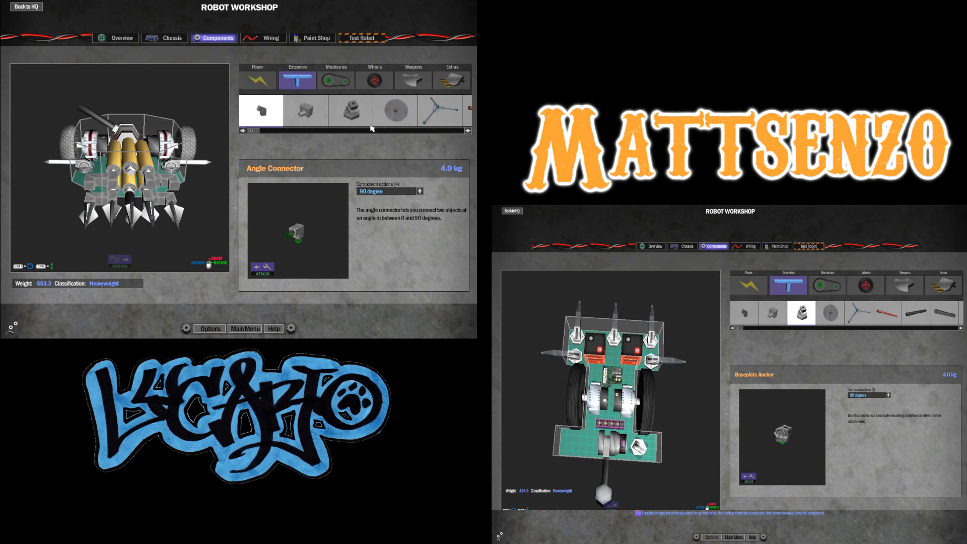
- Add Razor Tips to the heavyweight's front and choose the CO2 Tank from Power components
left_click(382, 111)
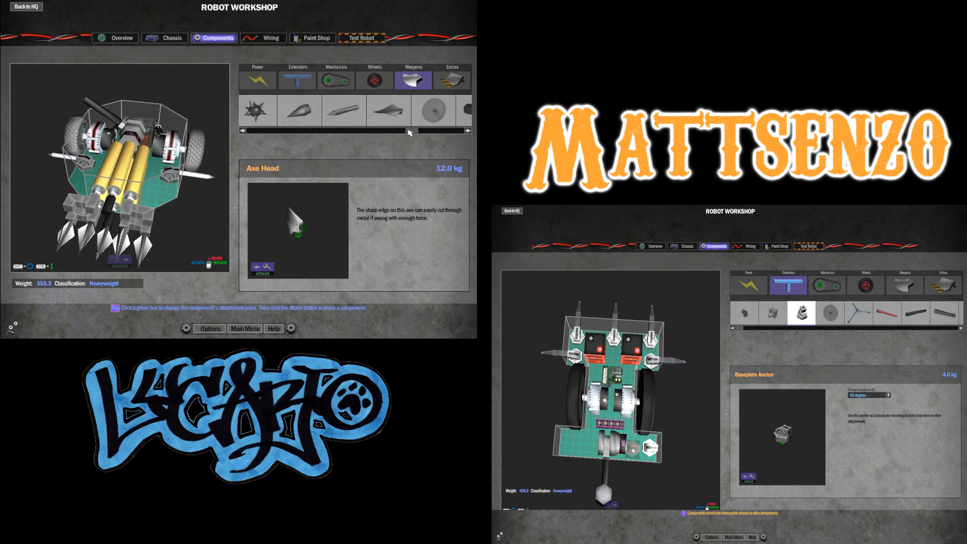
left_click(388, 110)
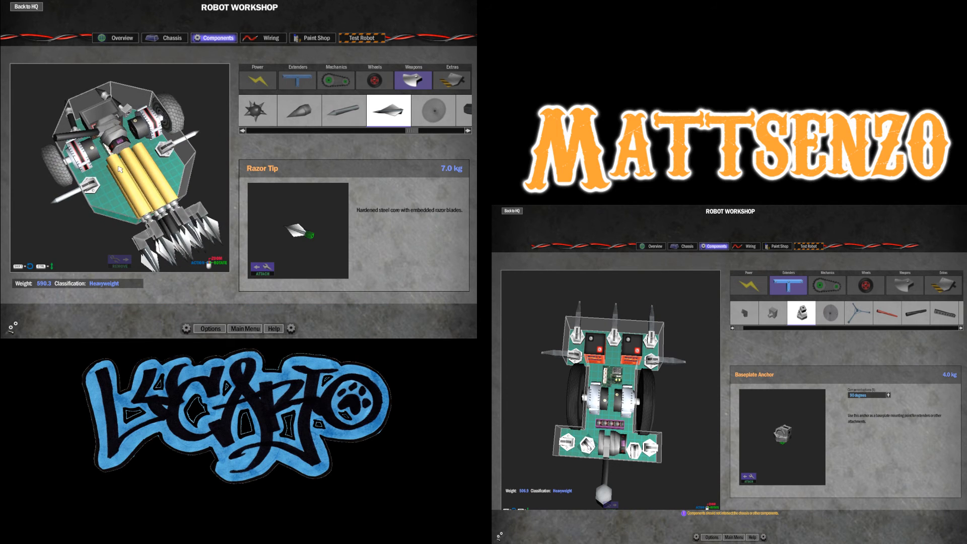
left_click(297, 81)
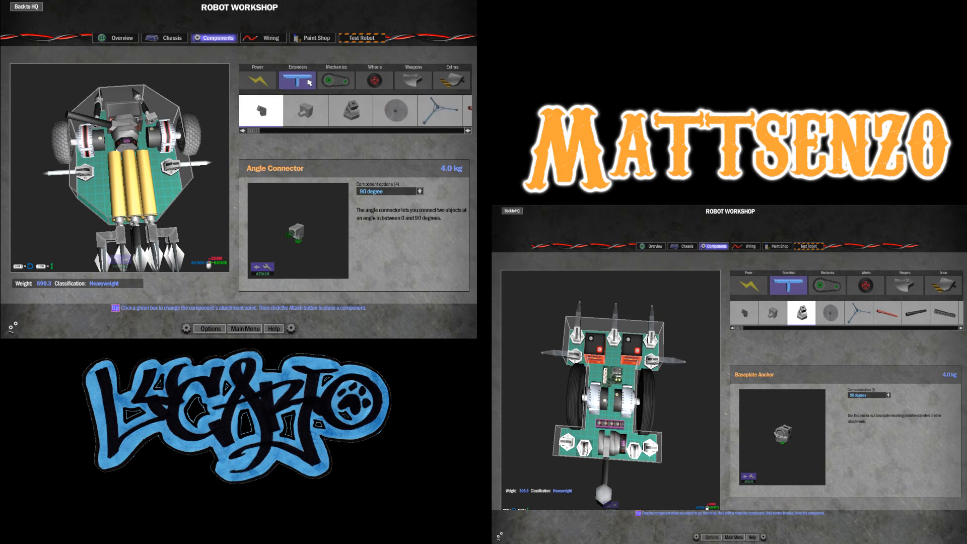
left_click(374, 80)
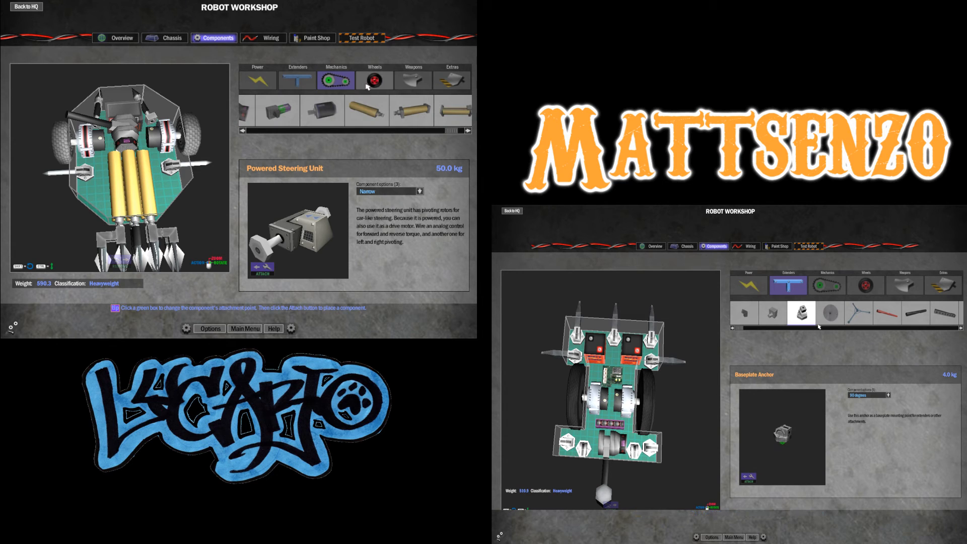
left_click(257, 80)
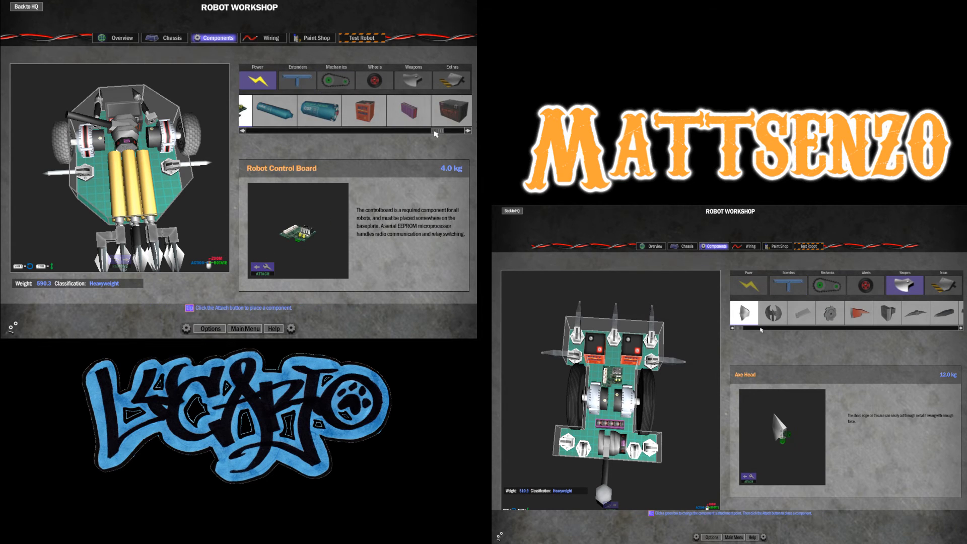
left_click(273, 111)
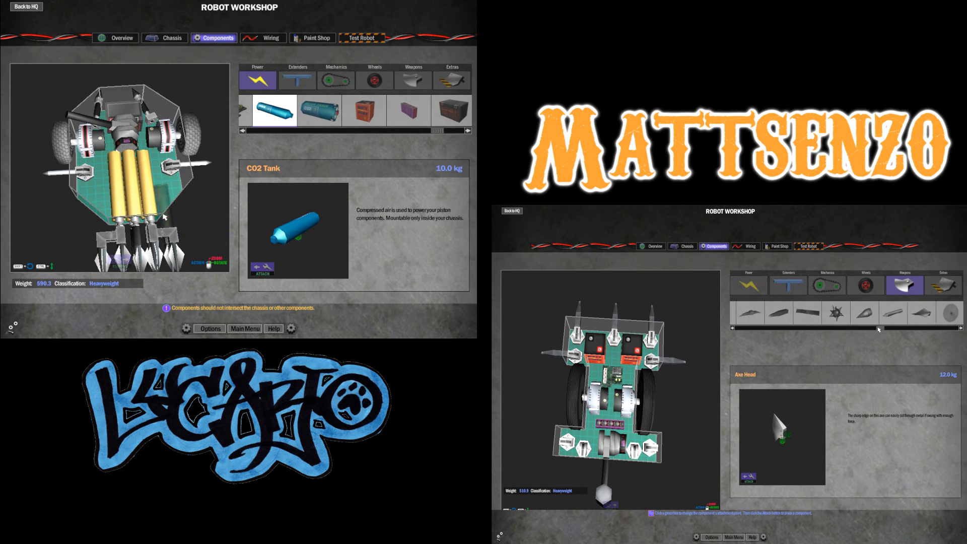
- Attach two CO2 tanks beside the pistons at 518.3 and return the steel wedge bot to its overview
left_click(879, 312)
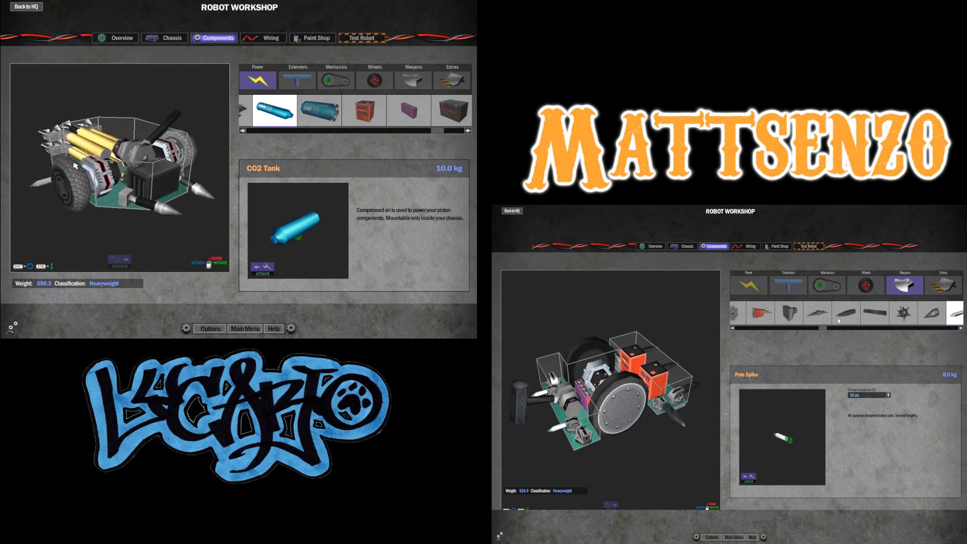
left_click(816, 313)
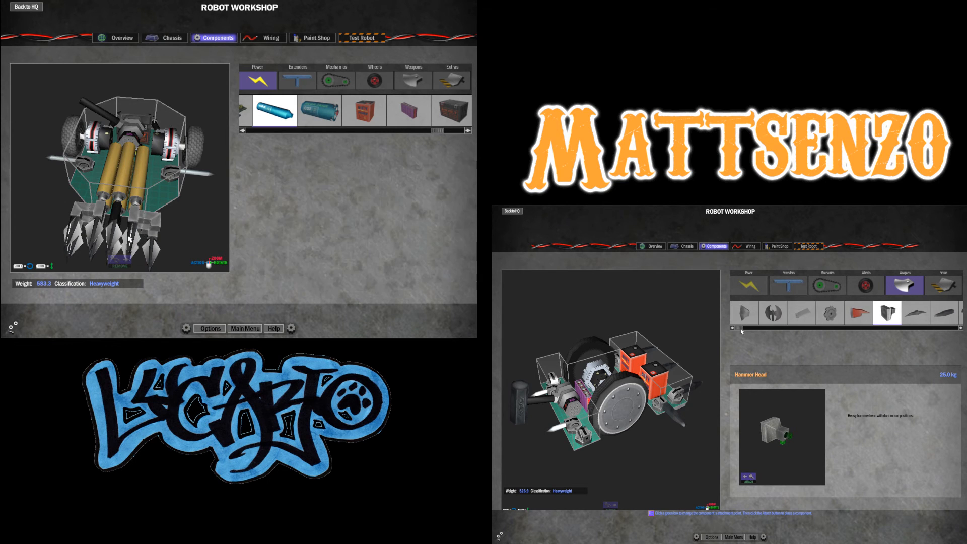
left_click(801, 312)
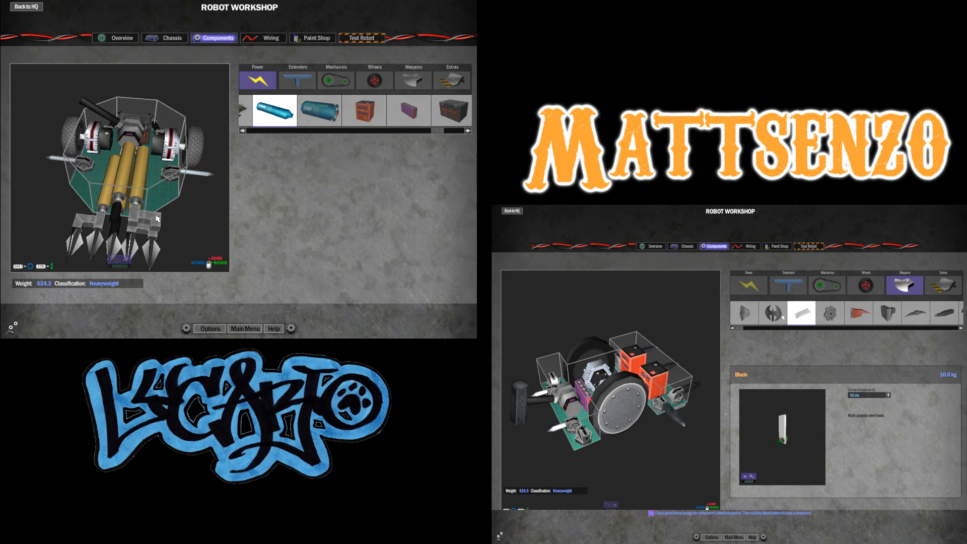
left_click(743, 312)
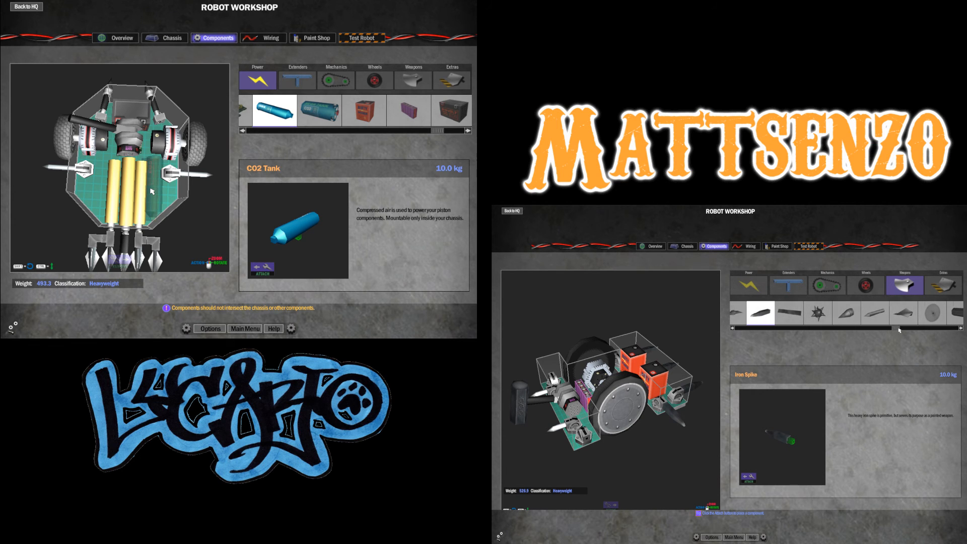
left_click(874, 313)
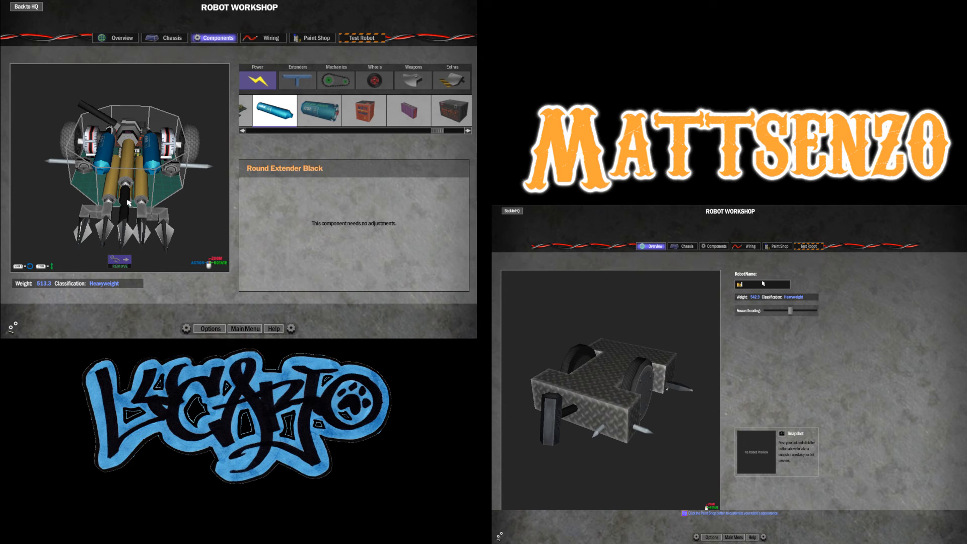
- Attach a T Connector and further extenders to the spiked heavyweight
left_click(297, 80)
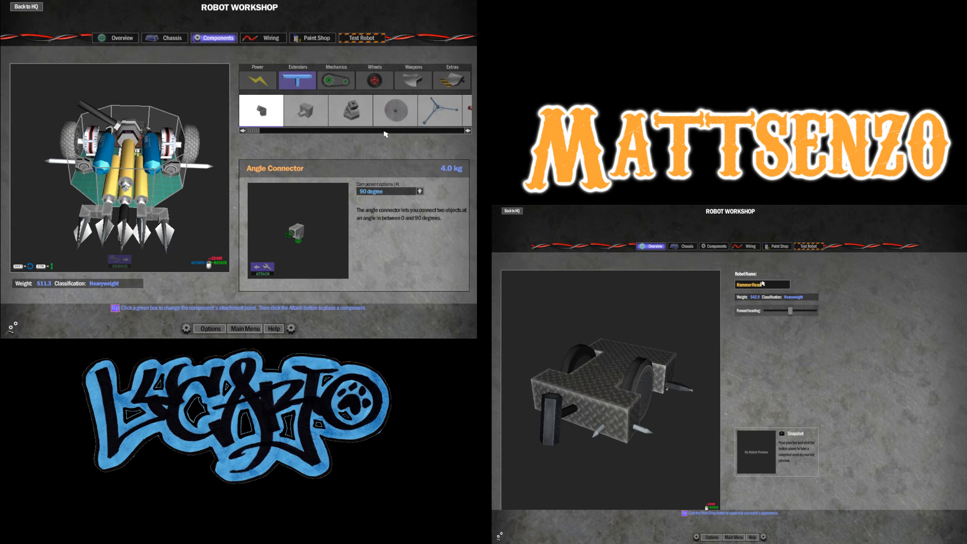
left_click(779, 246)
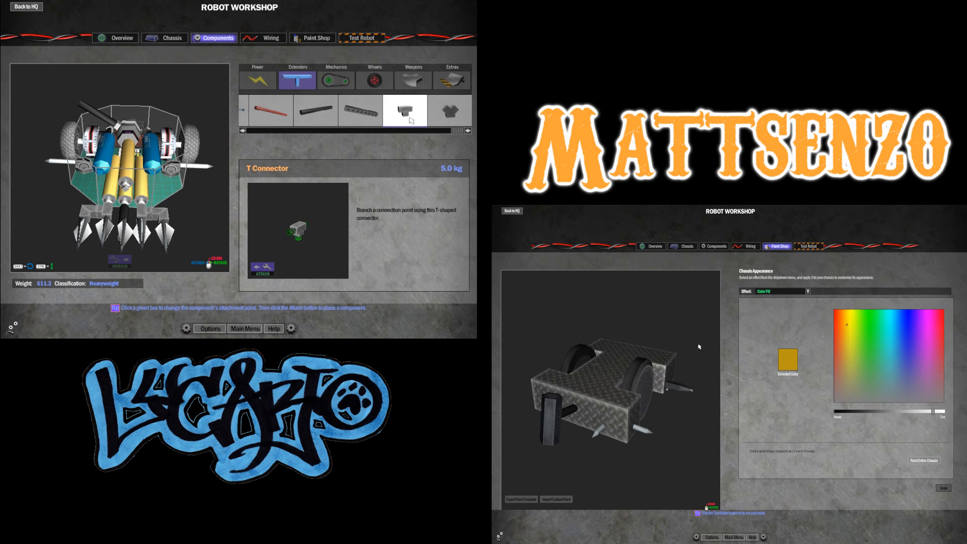
left_click(748, 245)
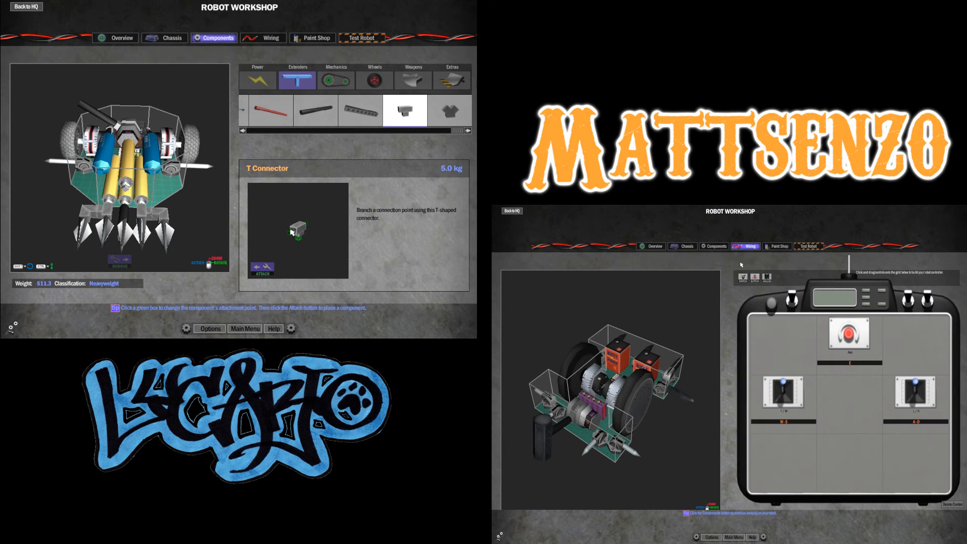
left_click(777, 246)
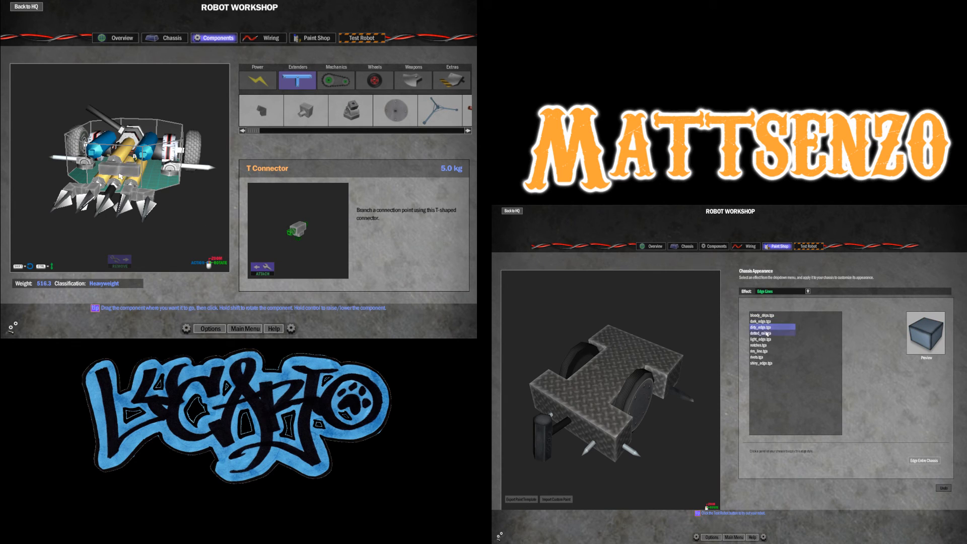
left_click(767, 320)
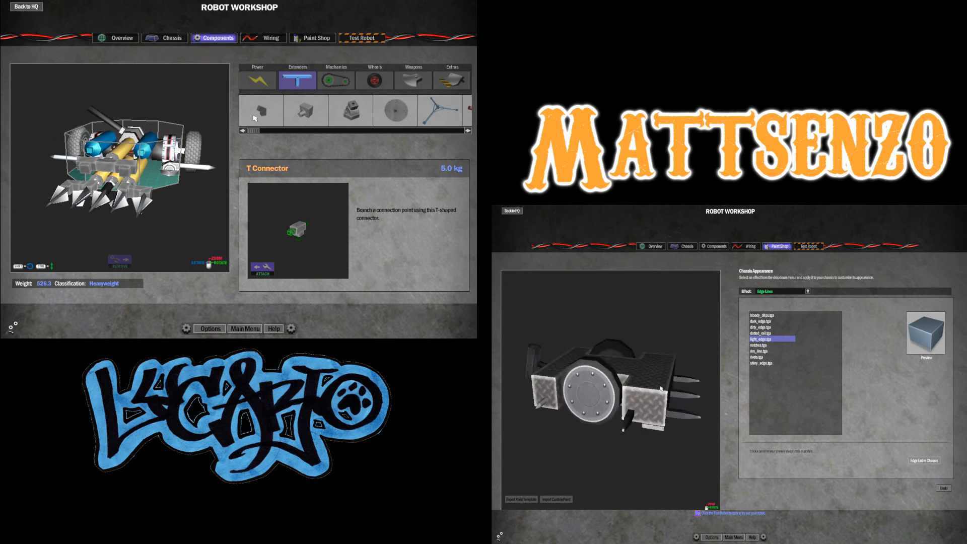
- Add a Razor Tip weapon, bringing the robot's weight to 562.3
left_click(260, 111)
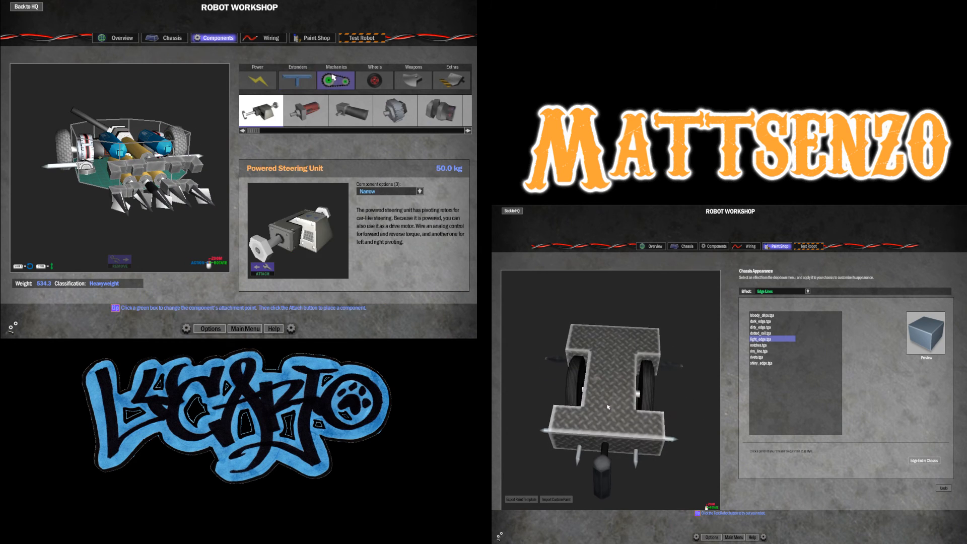
left_click(413, 80)
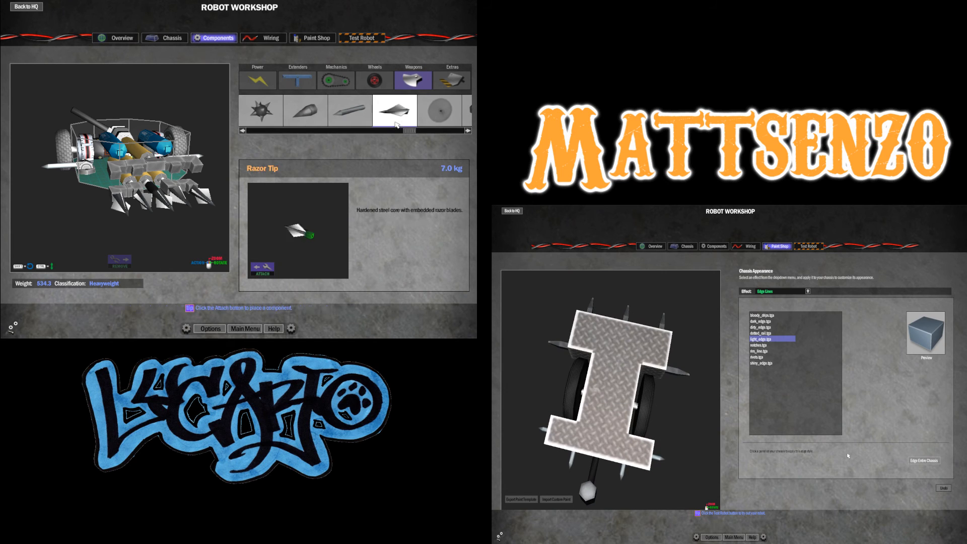
left_click(261, 270)
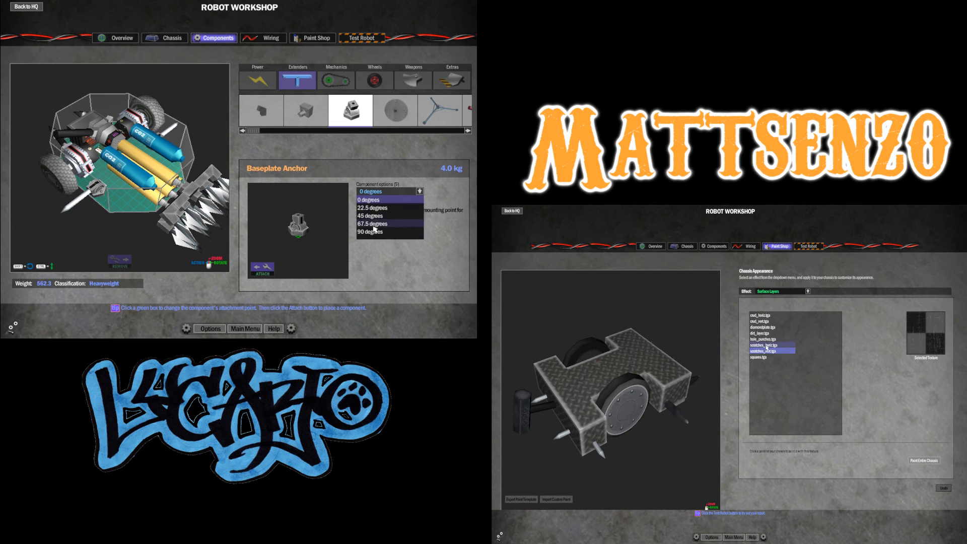
- Mount two Baseplate Anchors set to 90 degrees on the heavyweight
left_click(370, 232)
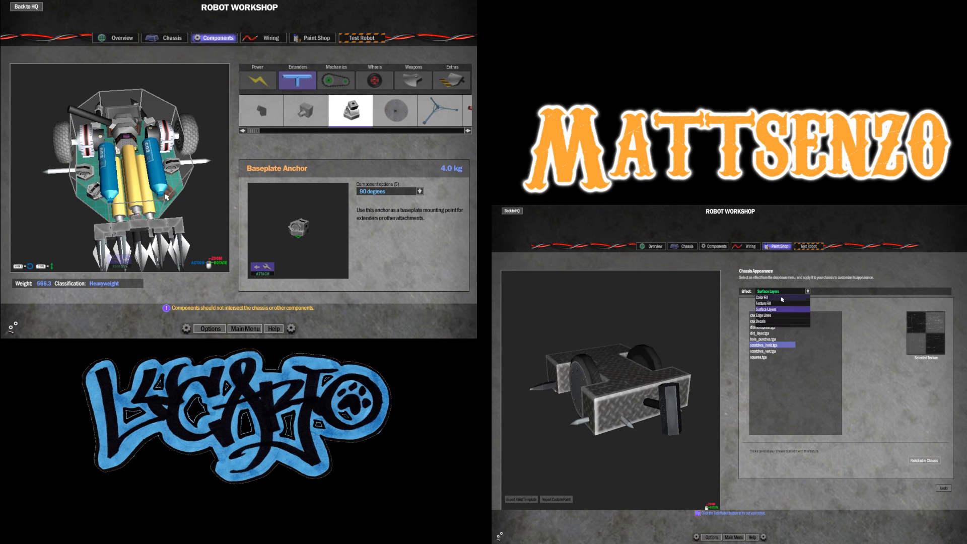
left_click(762, 297)
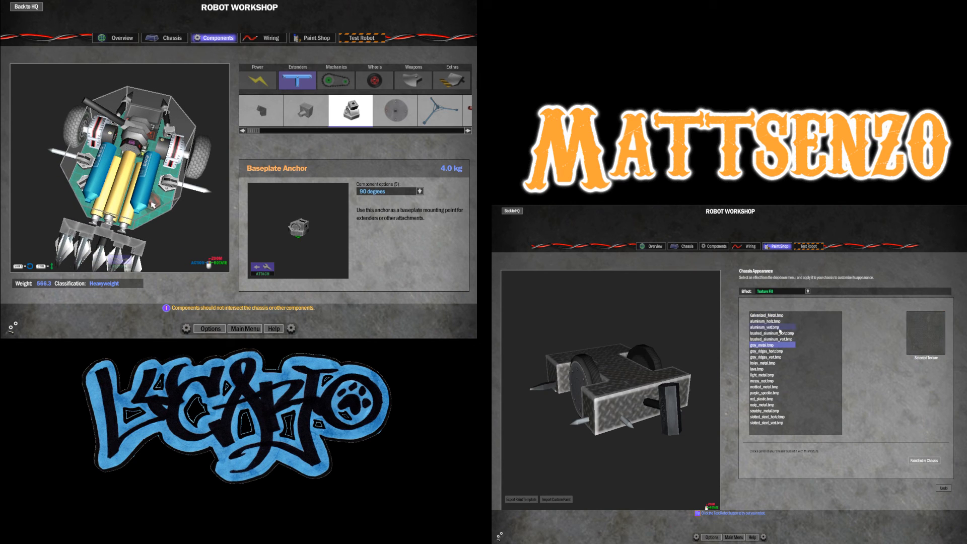
left_click(755, 367)
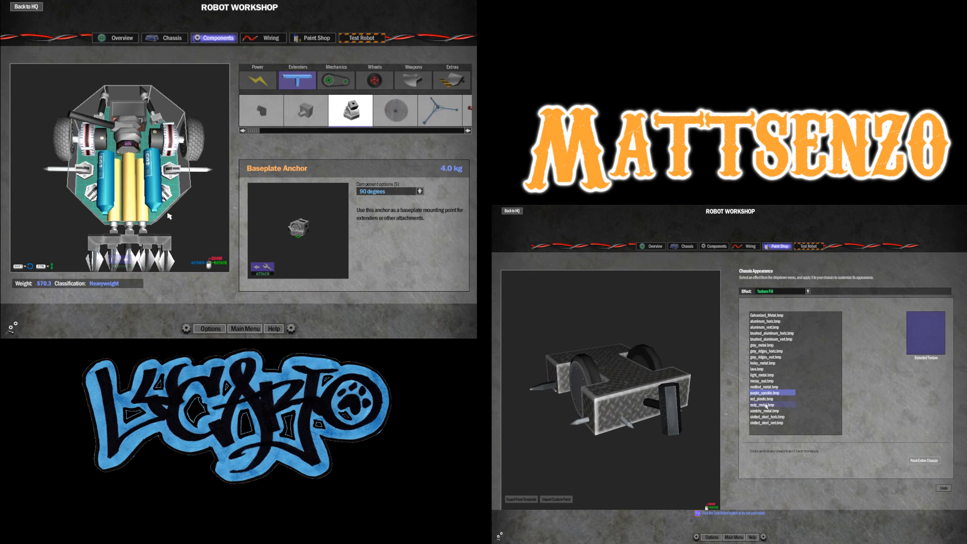
- Attach a Spike Strip from the weapons list, raising the weight to 598.3
left_click(337, 81)
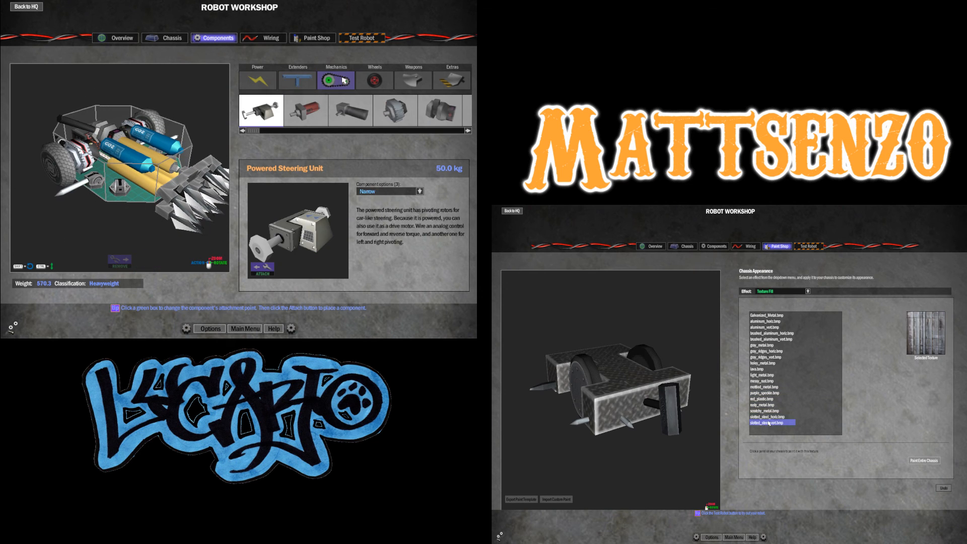
left_click(297, 80)
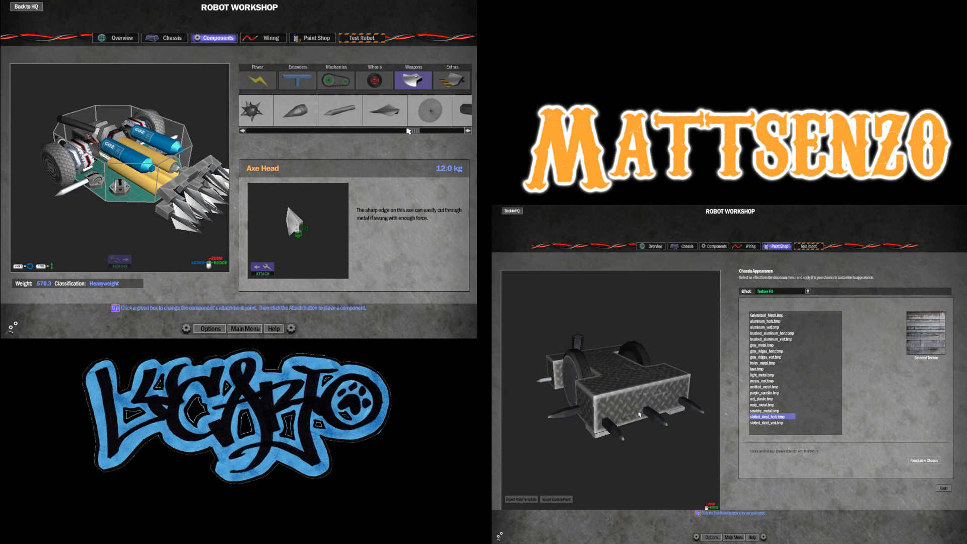
left_click(466, 130)
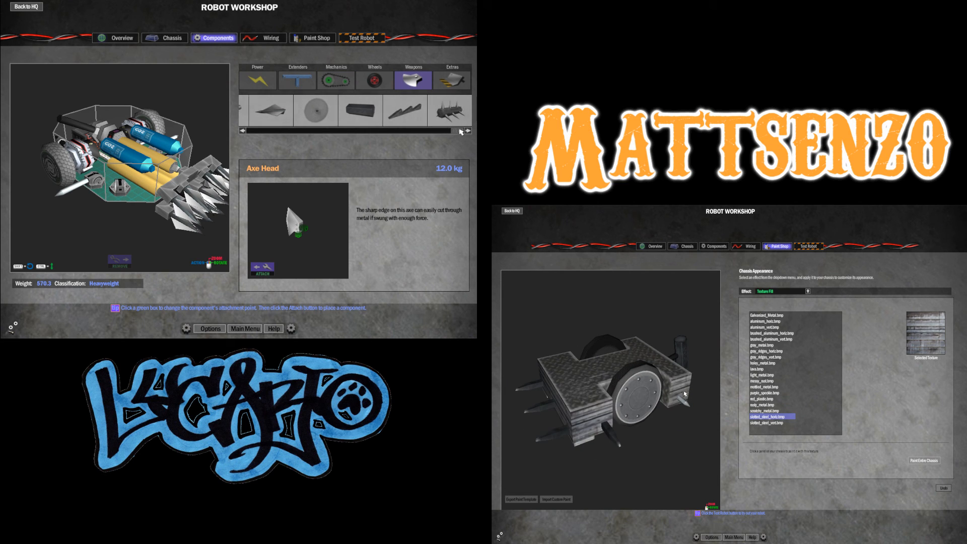
left_click(405, 111)
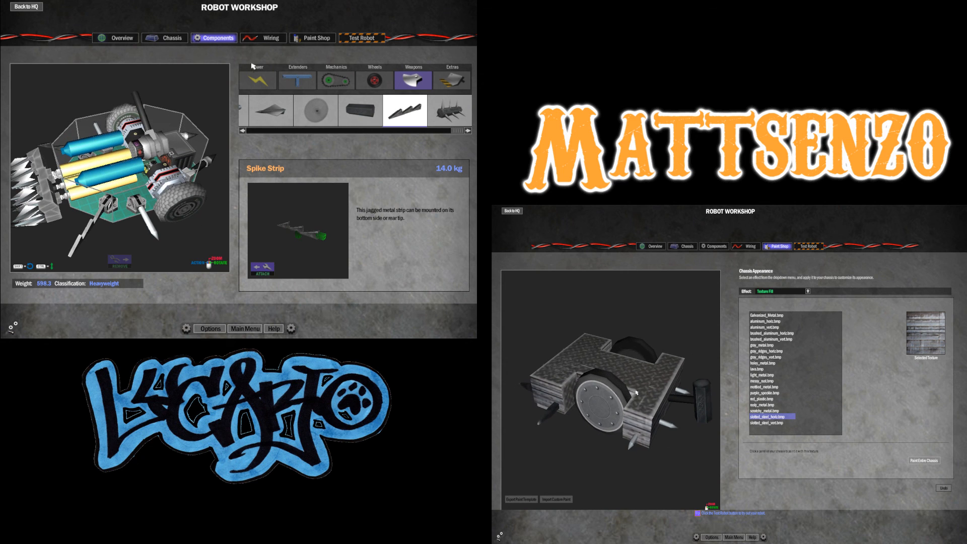
left_click(263, 37)
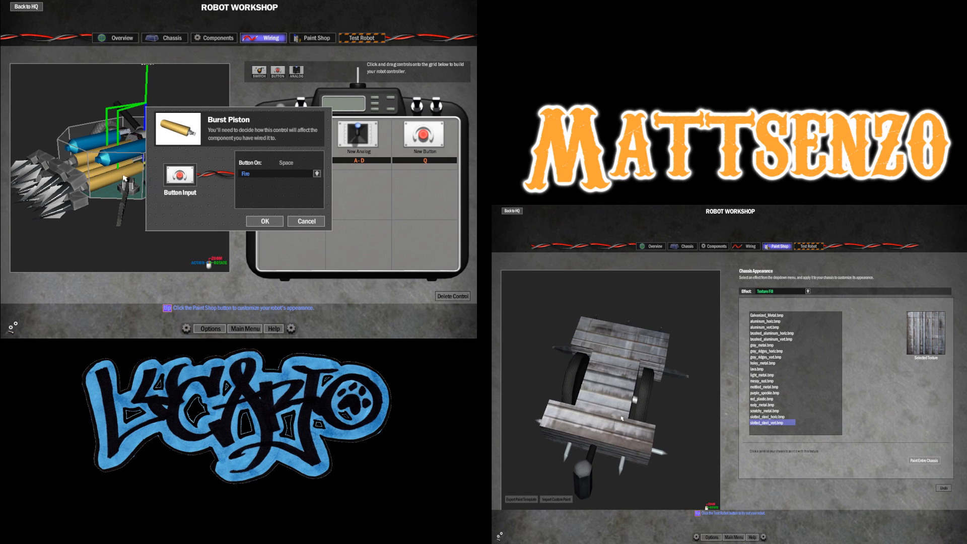
- Confirm the Space button set to Fire the burst pistons on the controller
left_click(264, 221)
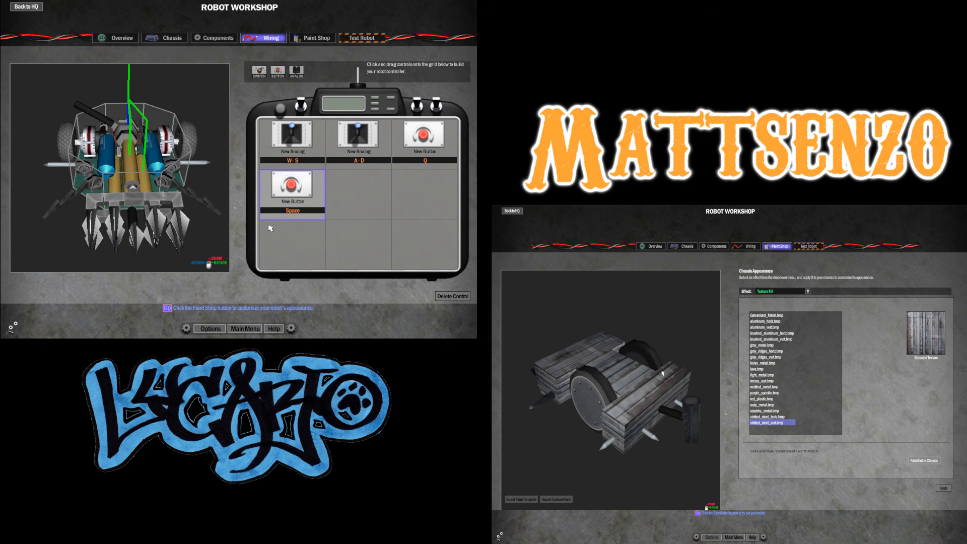
left_click(292, 191)
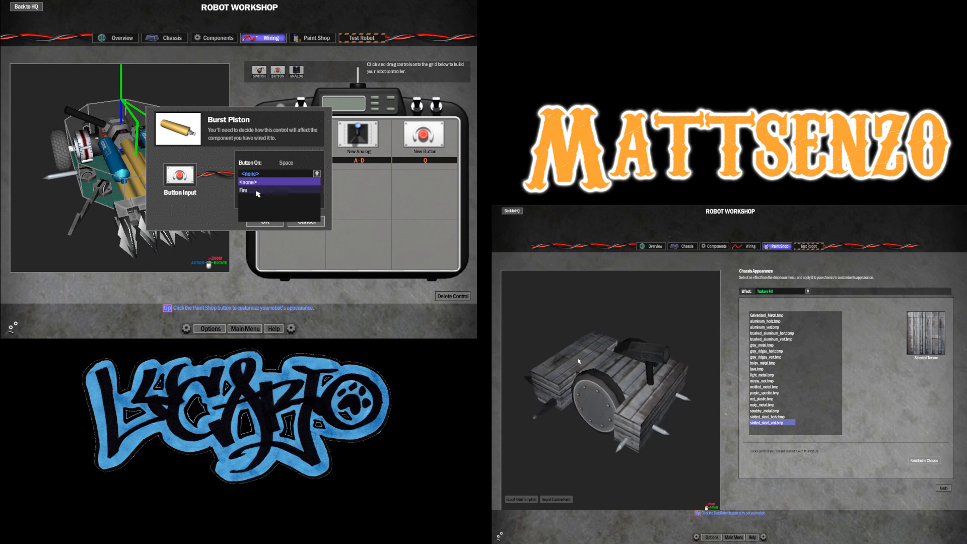
left_click(264, 220)
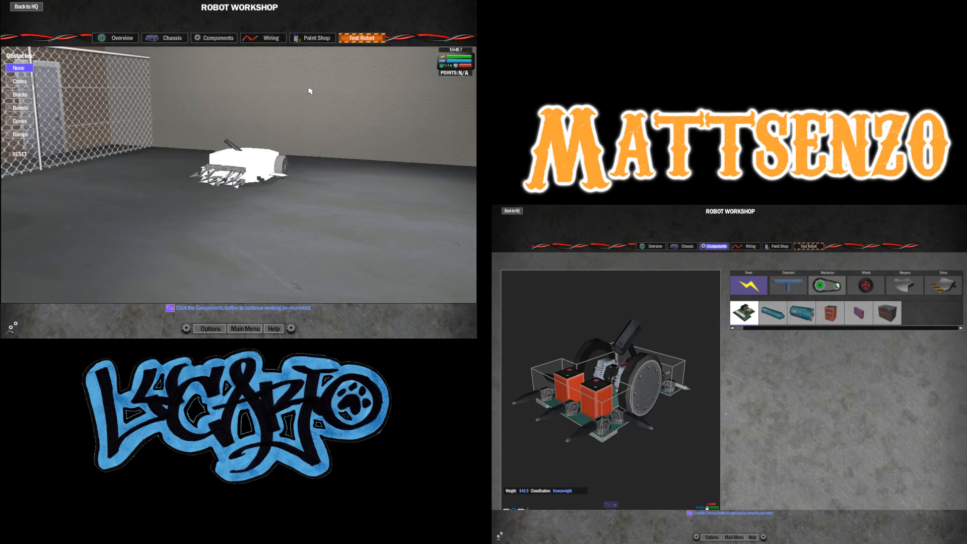
- Drive the heavyweight around the practice arena and return to the components workshop
left_click(865, 285)
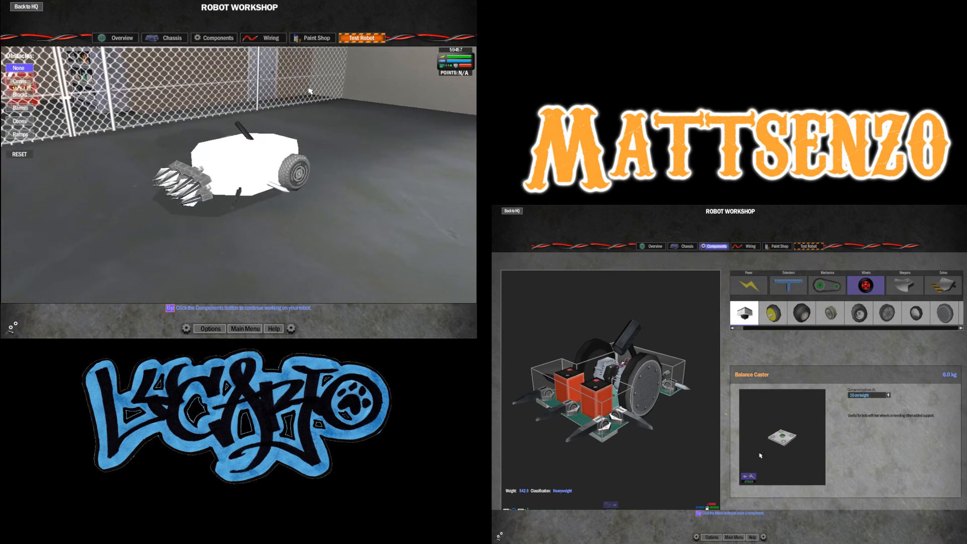
left_click(888, 395)
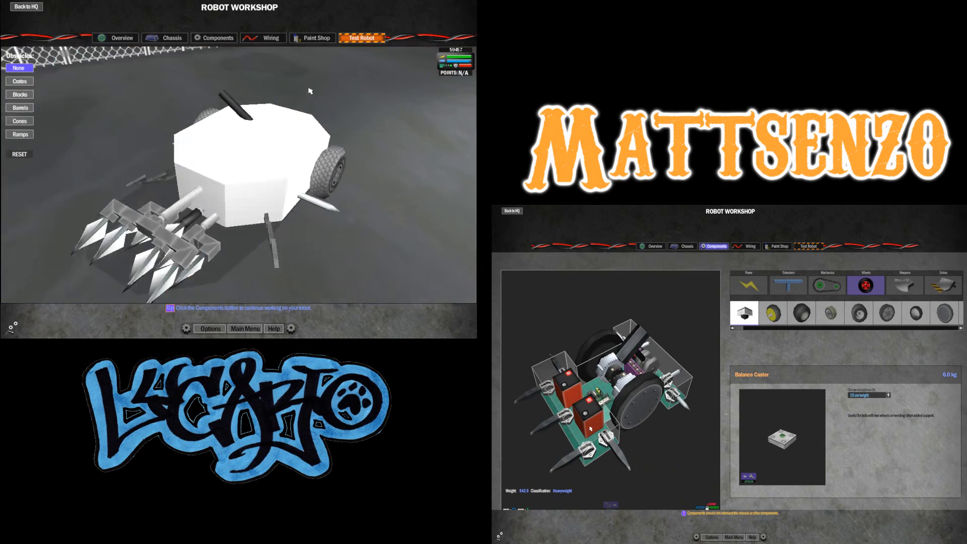
left_click(218, 37)
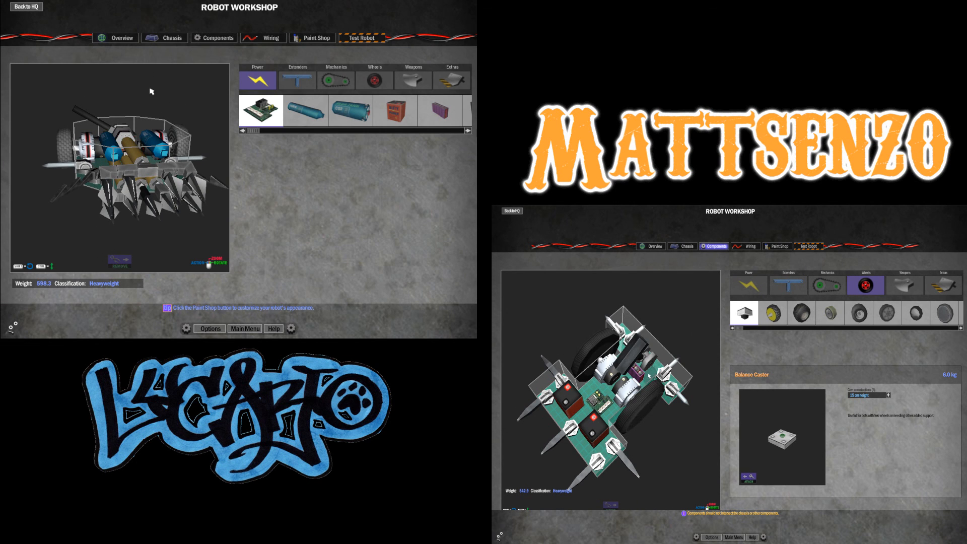
- Browse Texture Fill effects in the chassis Paint Shop, then show the wiring controller
left_click(168, 37)
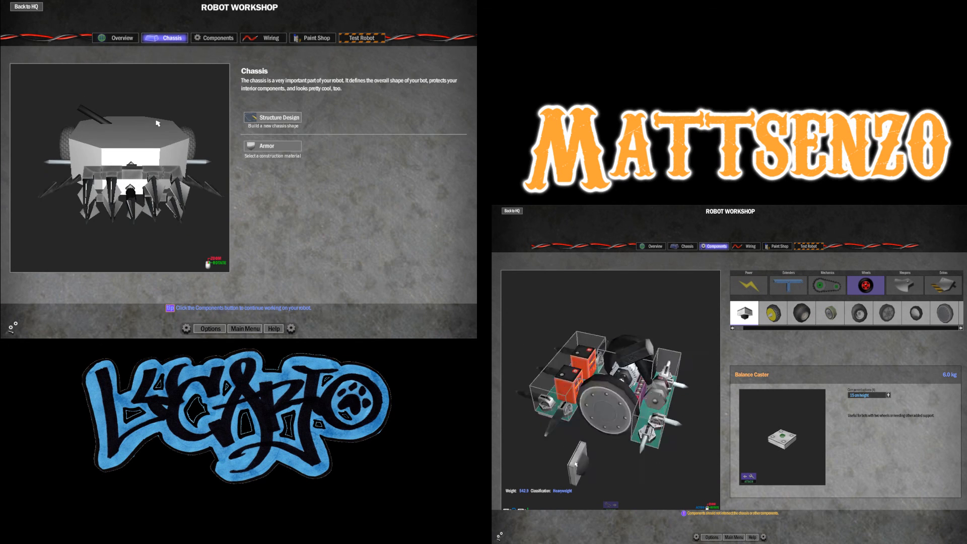
left_click(312, 37)
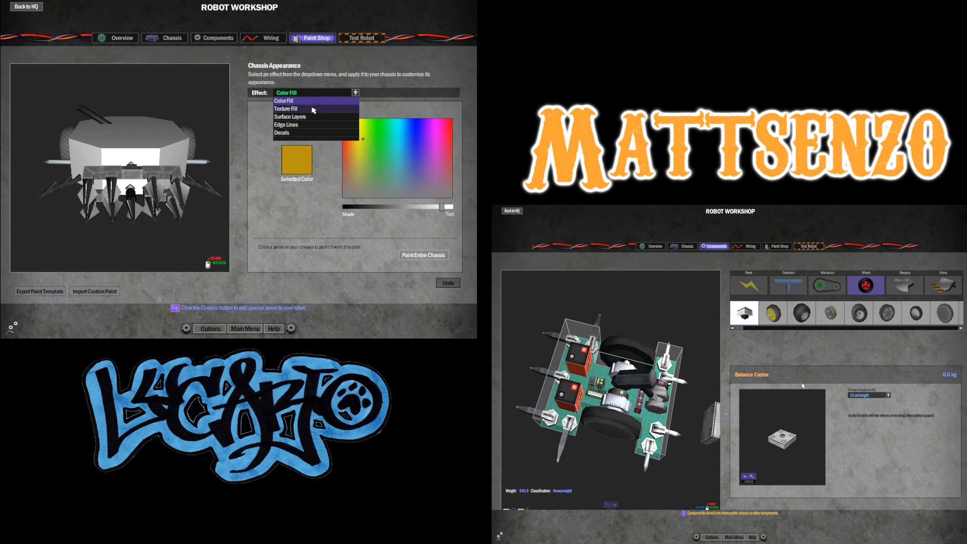
left_click(286, 109)
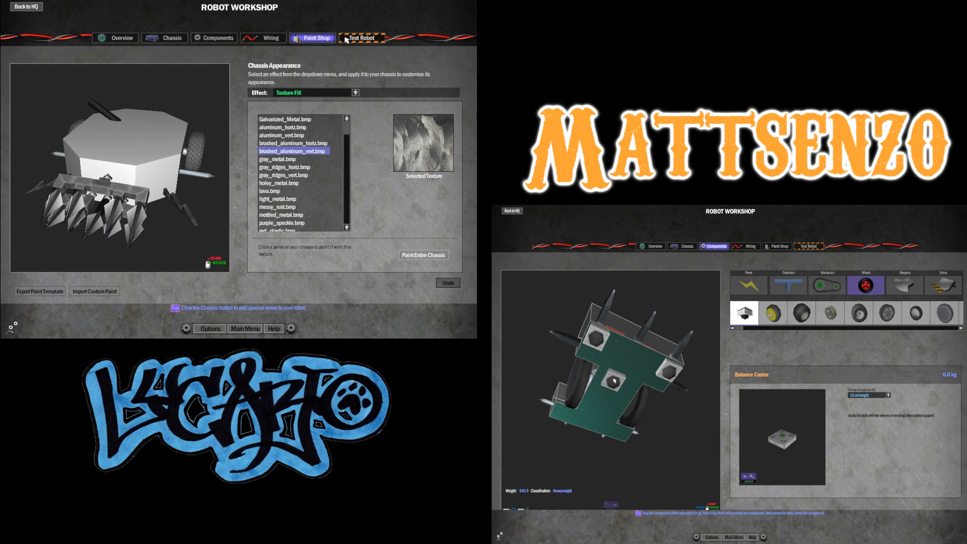
left_click(264, 37)
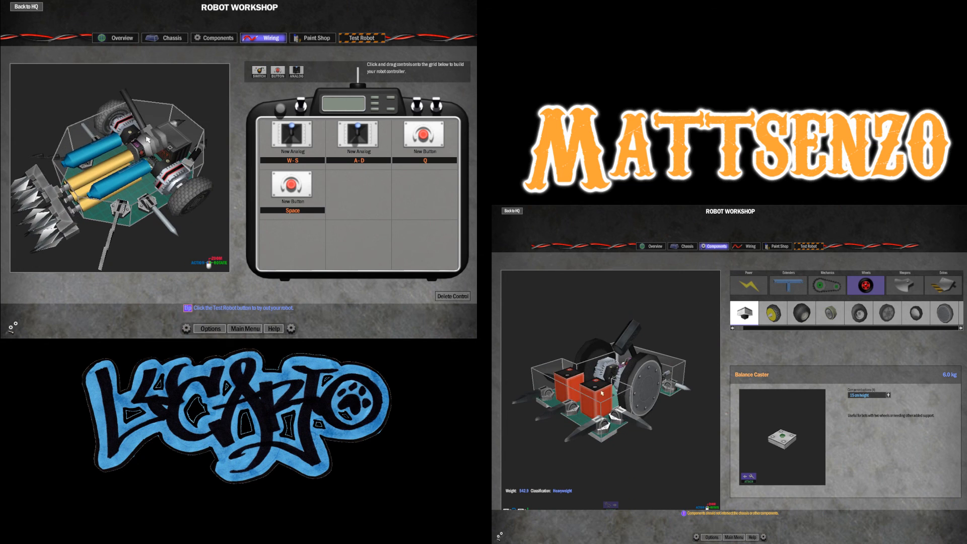
- Run a brief test drive and come back to the workshop's chassis appearance settings
left_click(362, 38)
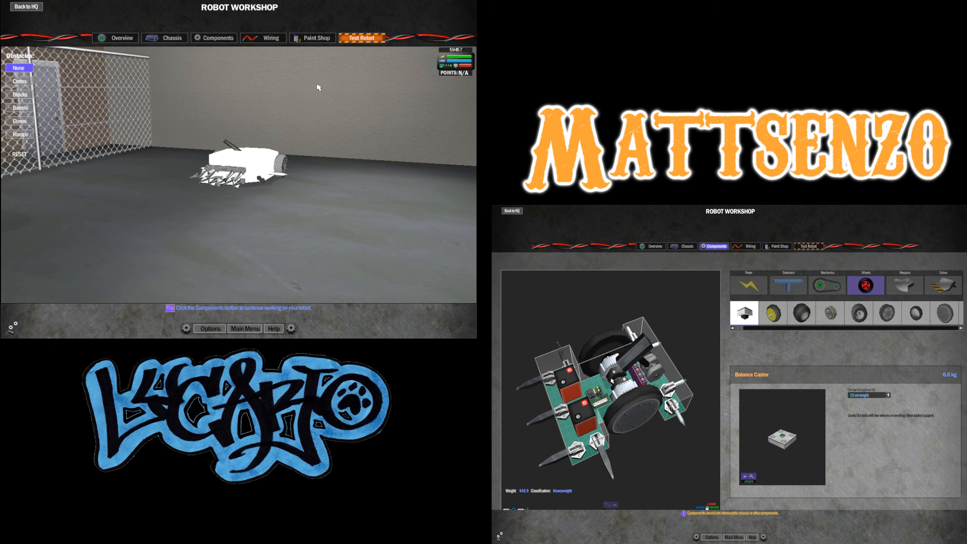
left_click(218, 38)
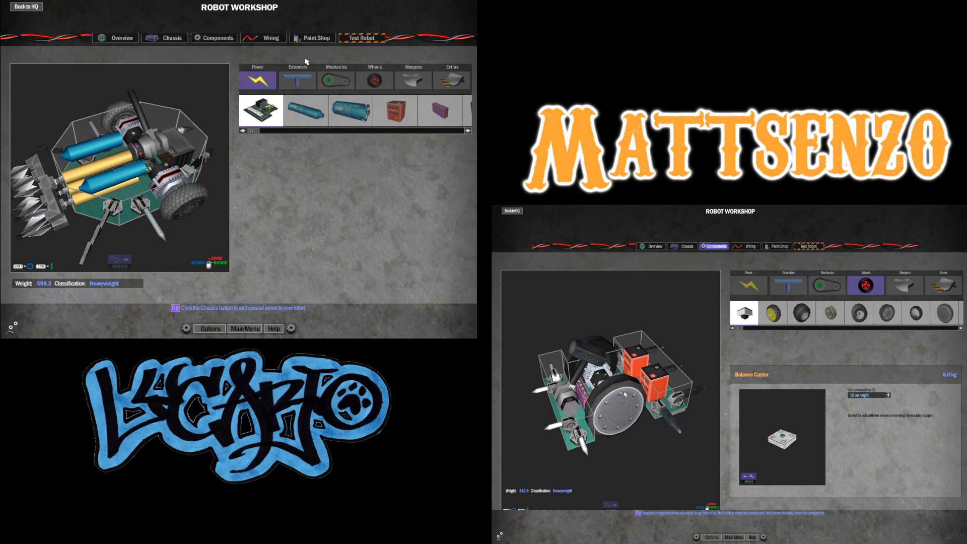
left_click(362, 38)
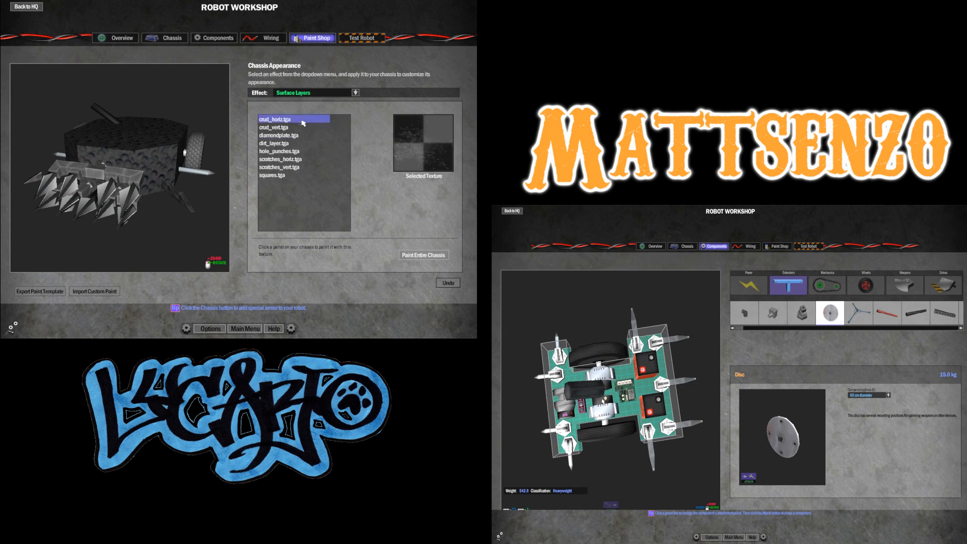
- Pick the hole_punches.tga surface layer texture for the chassis
left_click(289, 151)
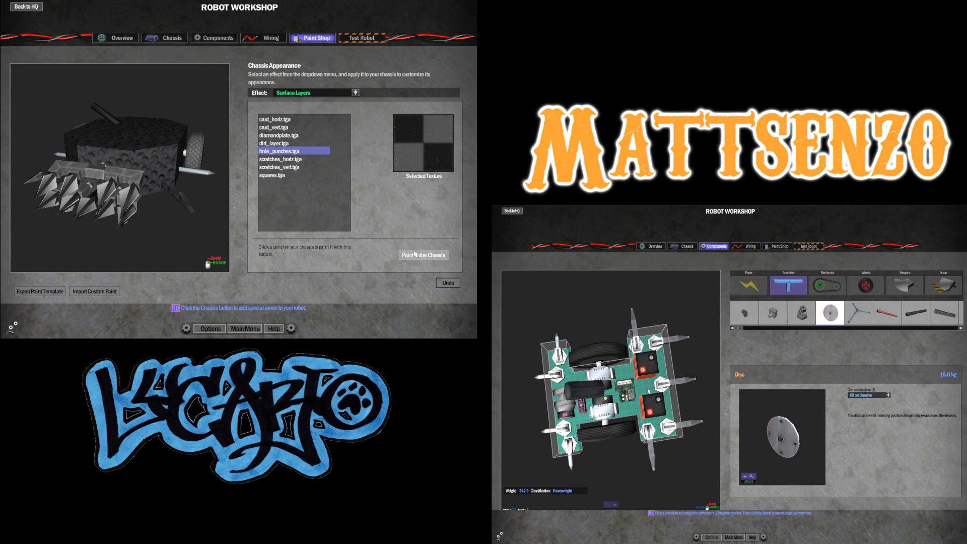